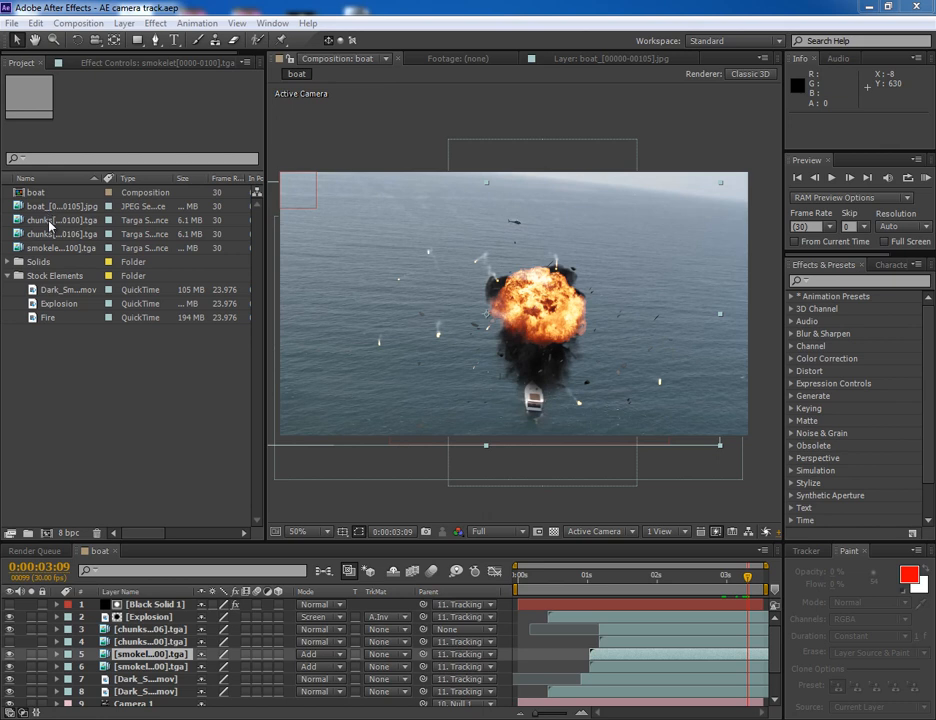
- Review the smoke element, dark smoke and Fire footage items in the Project panel
left_click(60, 248)
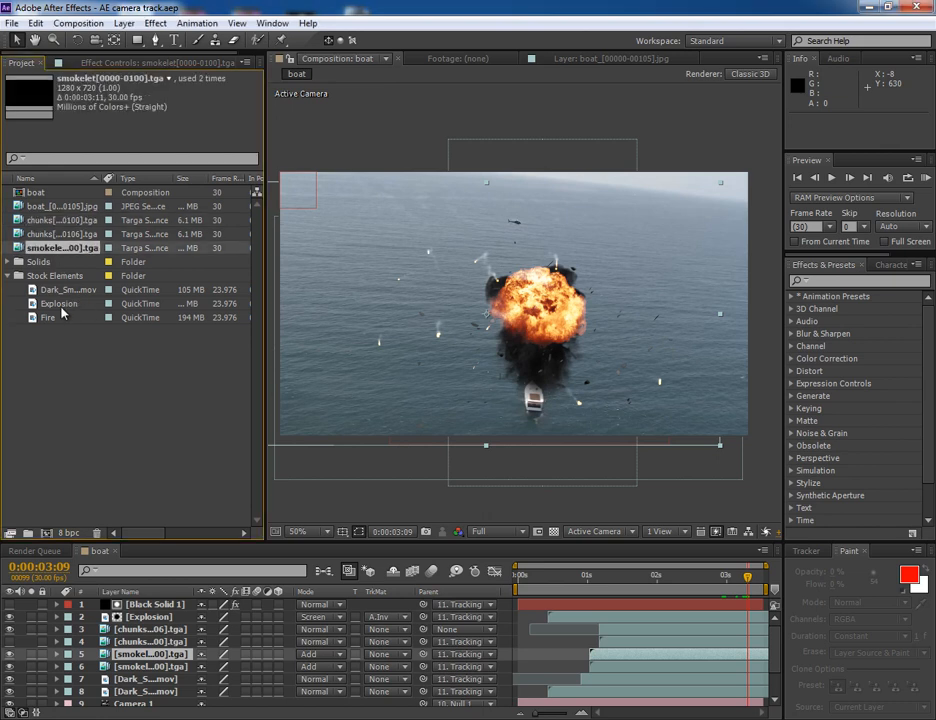
left_click(68, 288)
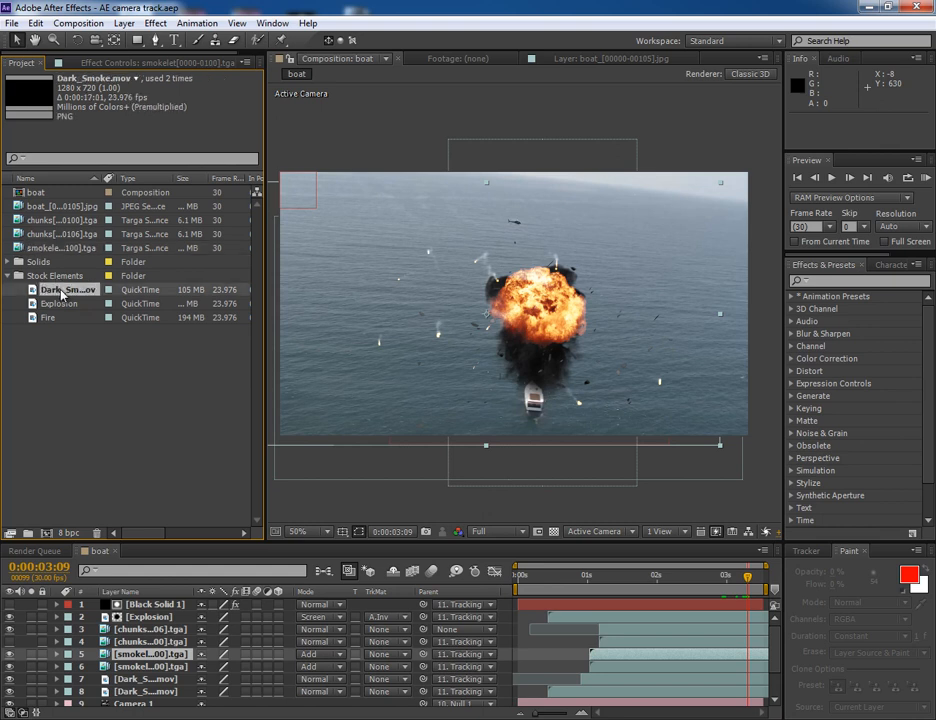
left_click(48, 316)
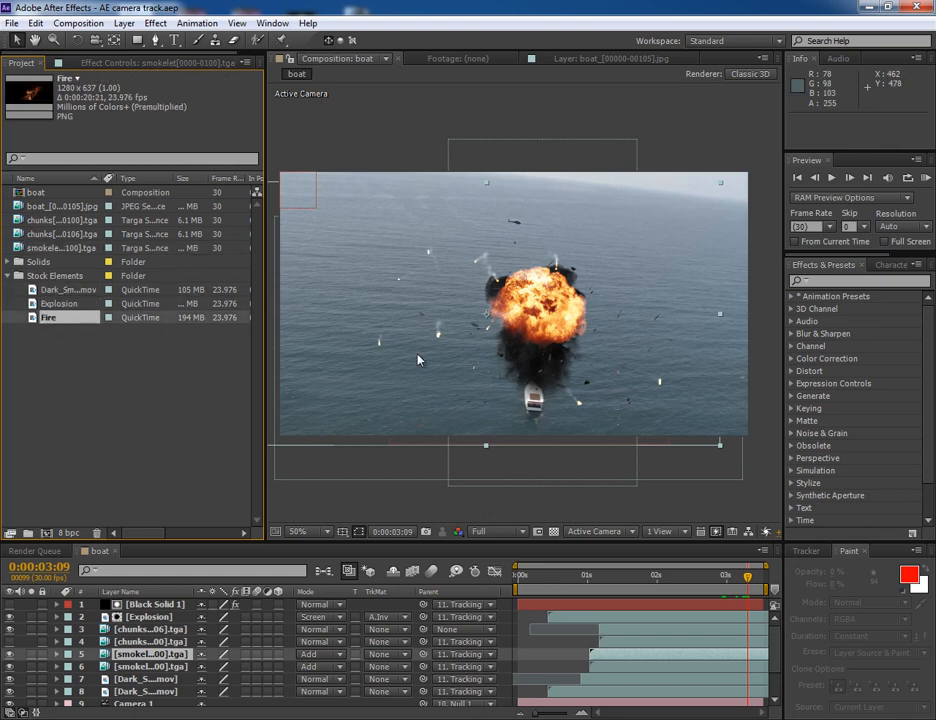
mouse_move(328, 414)
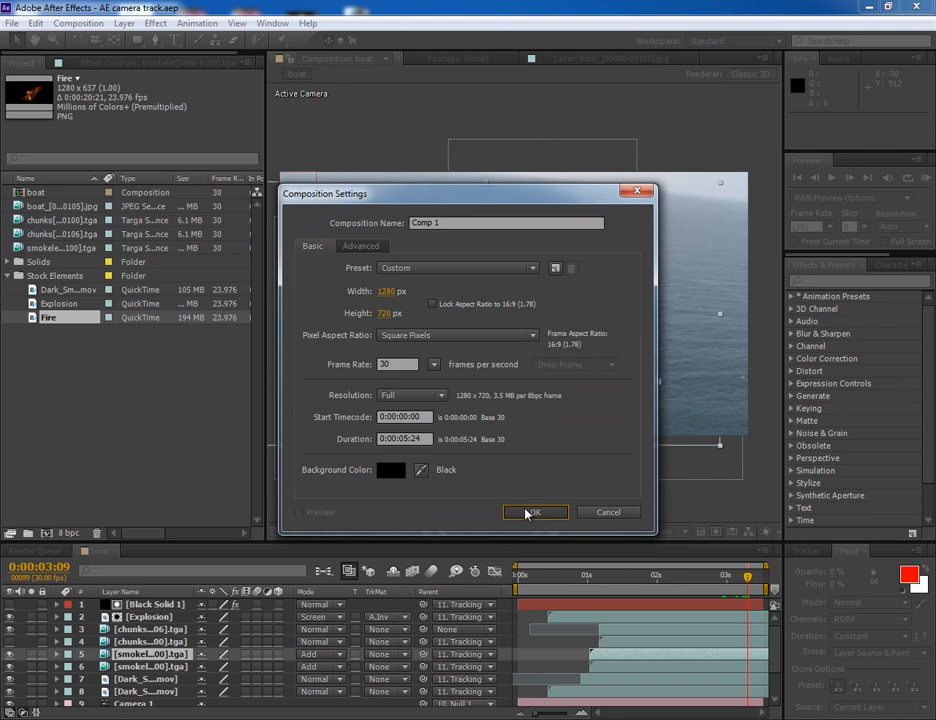
- Create composition Comp 1 with the boat footage and begin a motion track on the boat
left_click(536, 512)
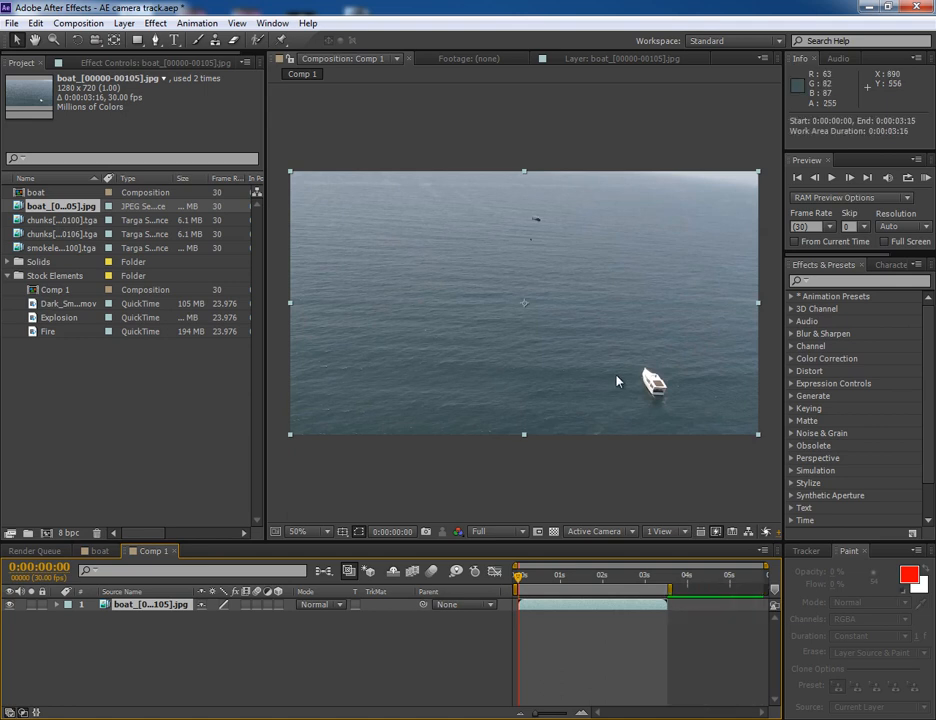
left_click(804, 550)
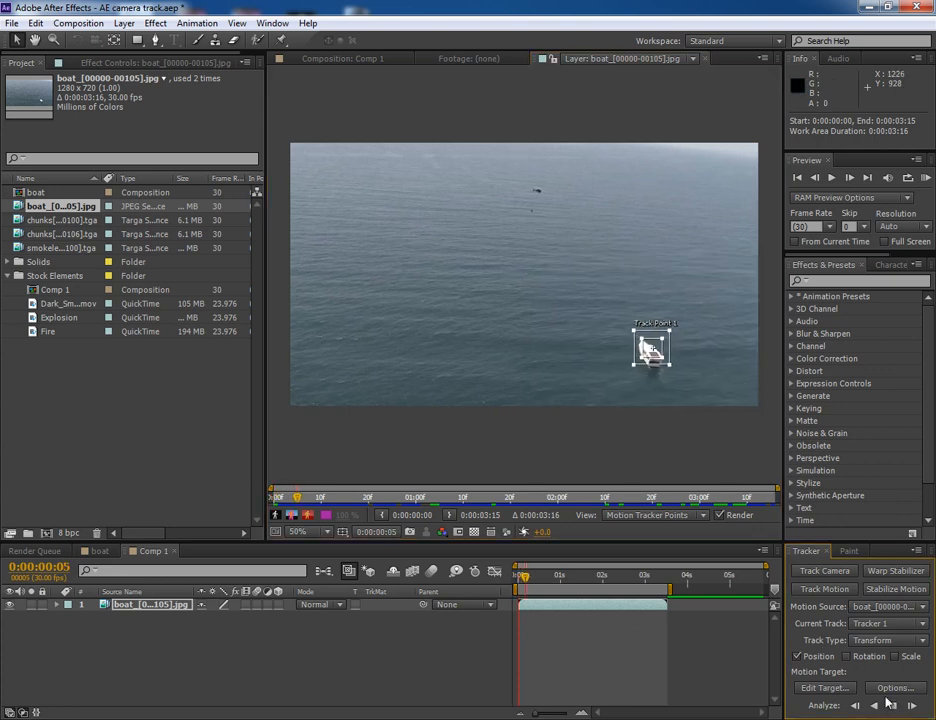
- Analyze the track point forward so it follows the boat across the whole shot
left_click(890, 706)
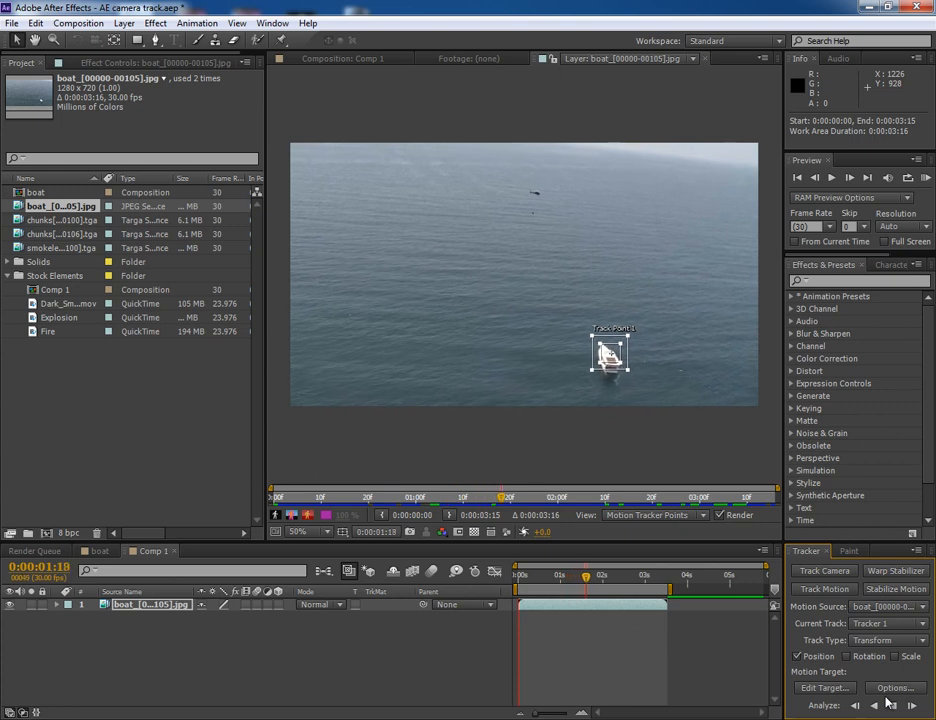
left_click(890, 704)
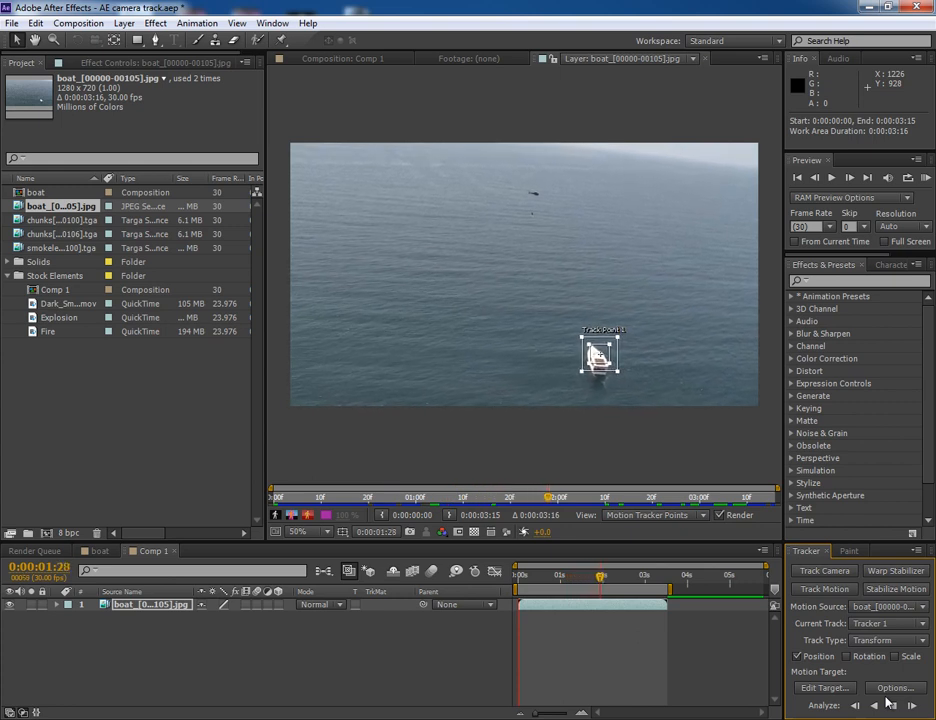
left_click(888, 704)
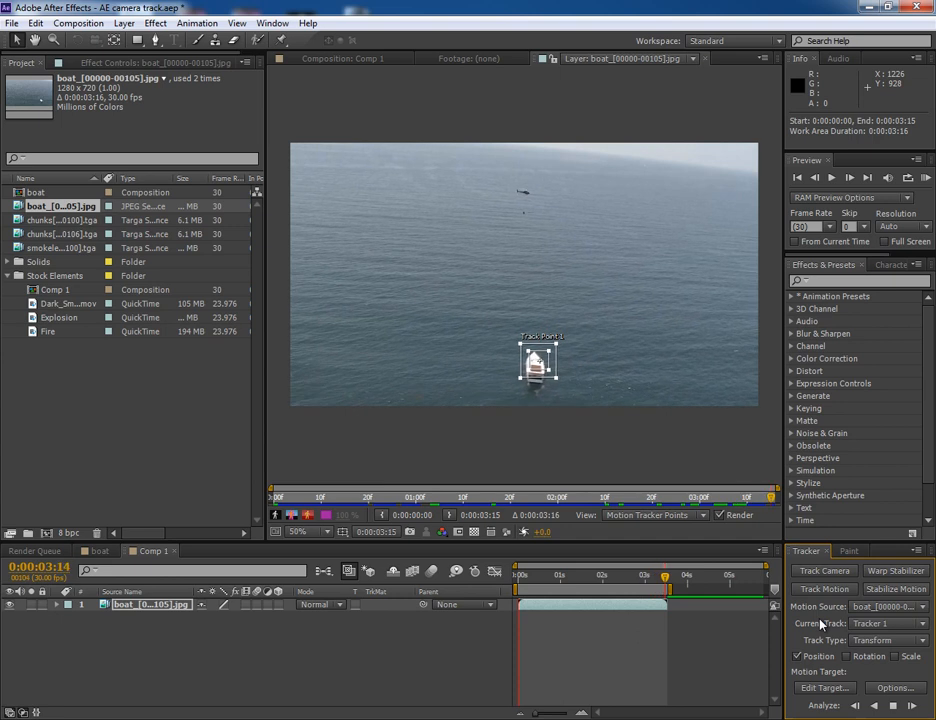
left_click(124, 24)
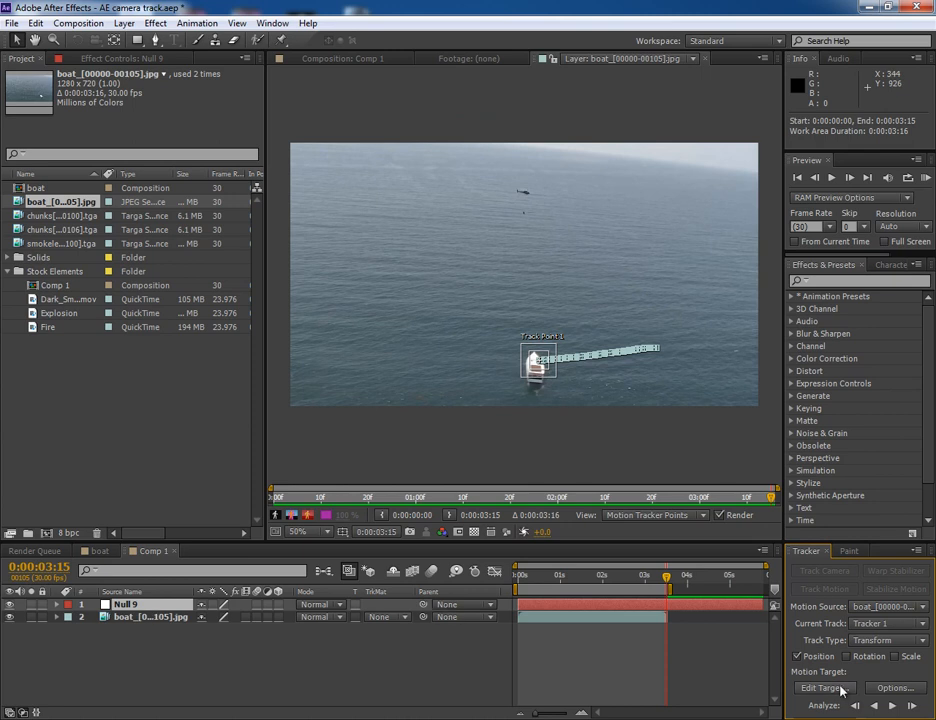
- Apply the track in X and Y to Null 1 and rename the null Tracking Data
left_click(824, 688)
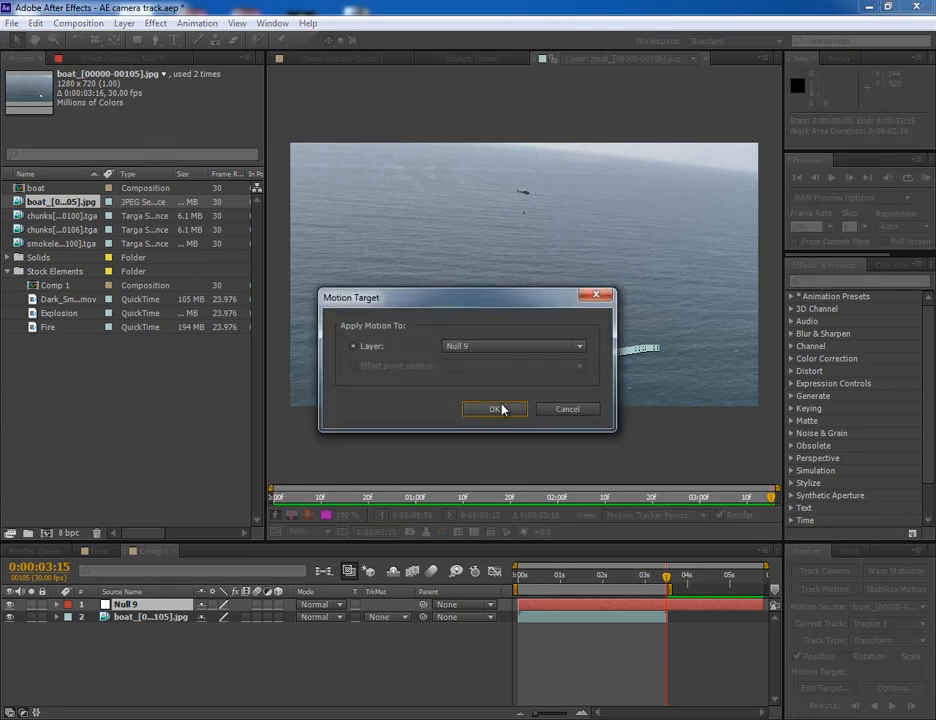
left_click(496, 408)
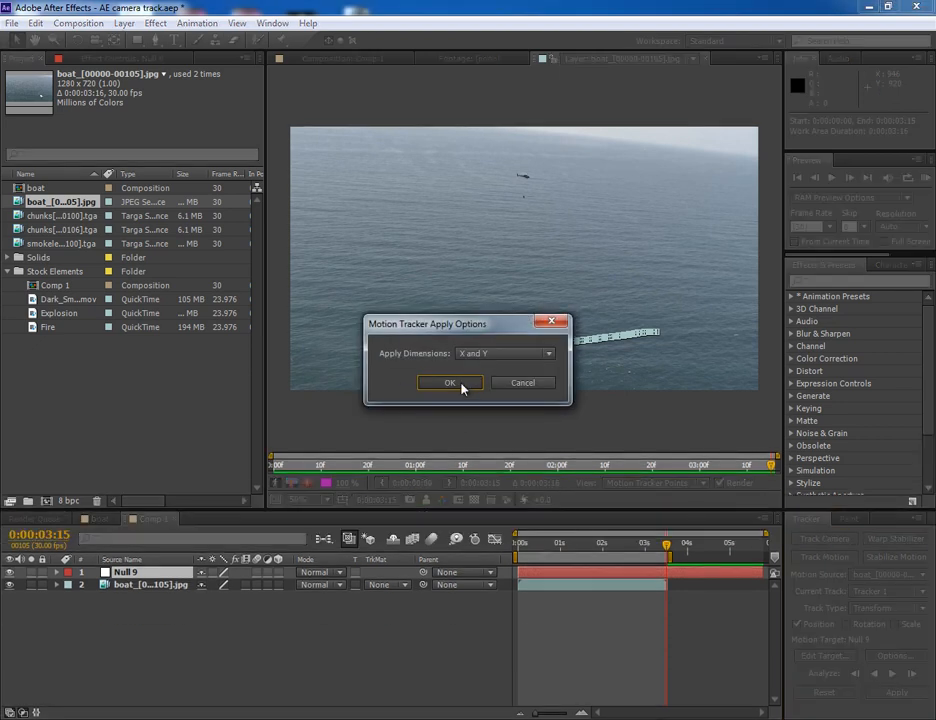
left_click(448, 382)
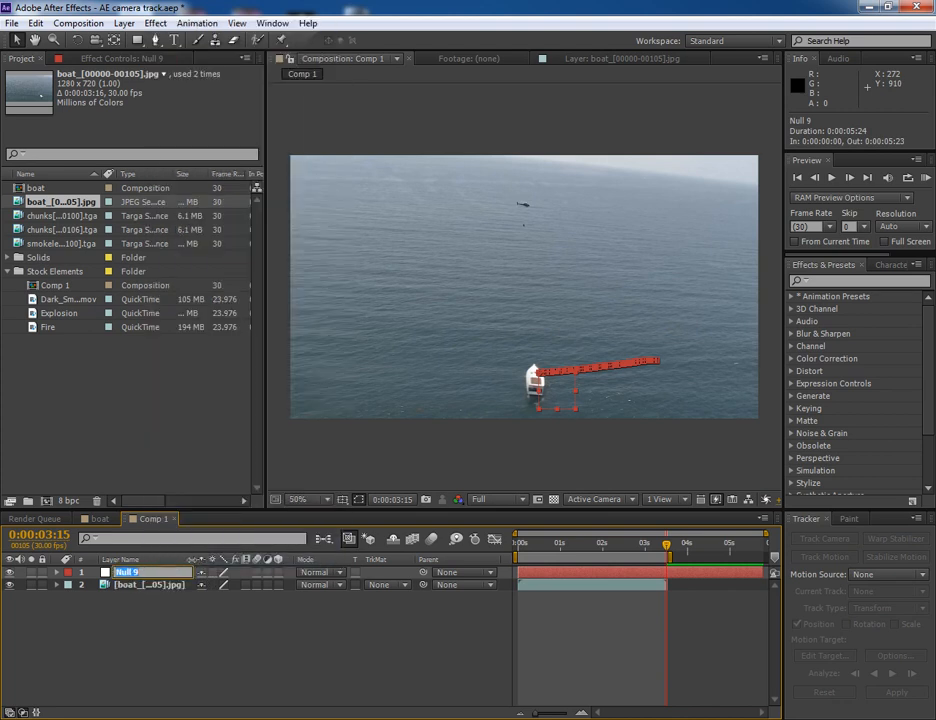
type("Tracking Data")
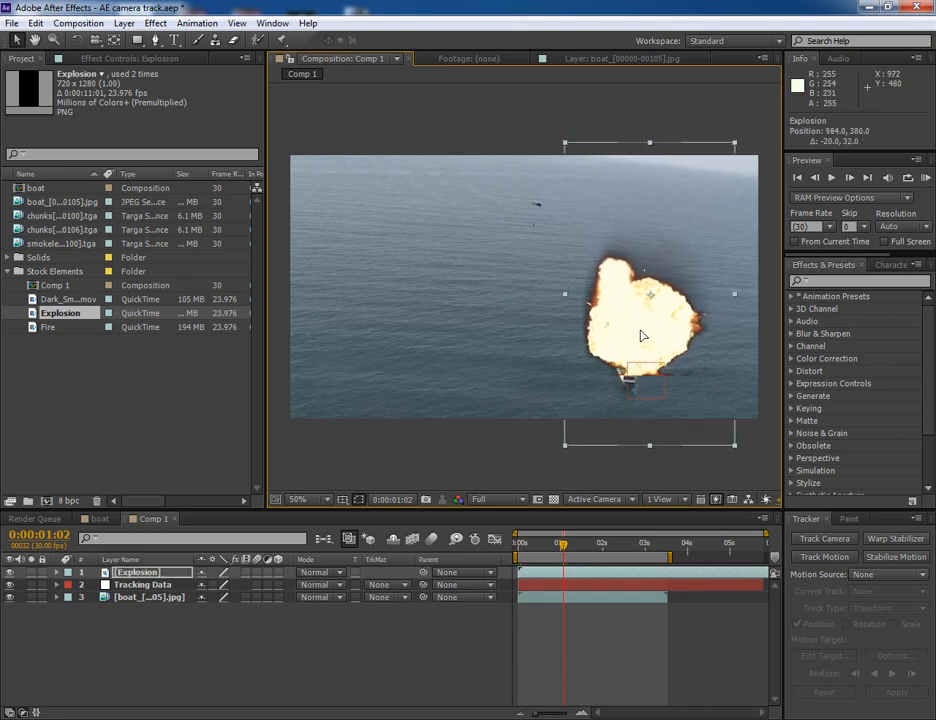
- Position the Explosion clip over the boat, parented to Tracking Data, and preview it through the shot
left_click_drag(650, 324, 634, 324)
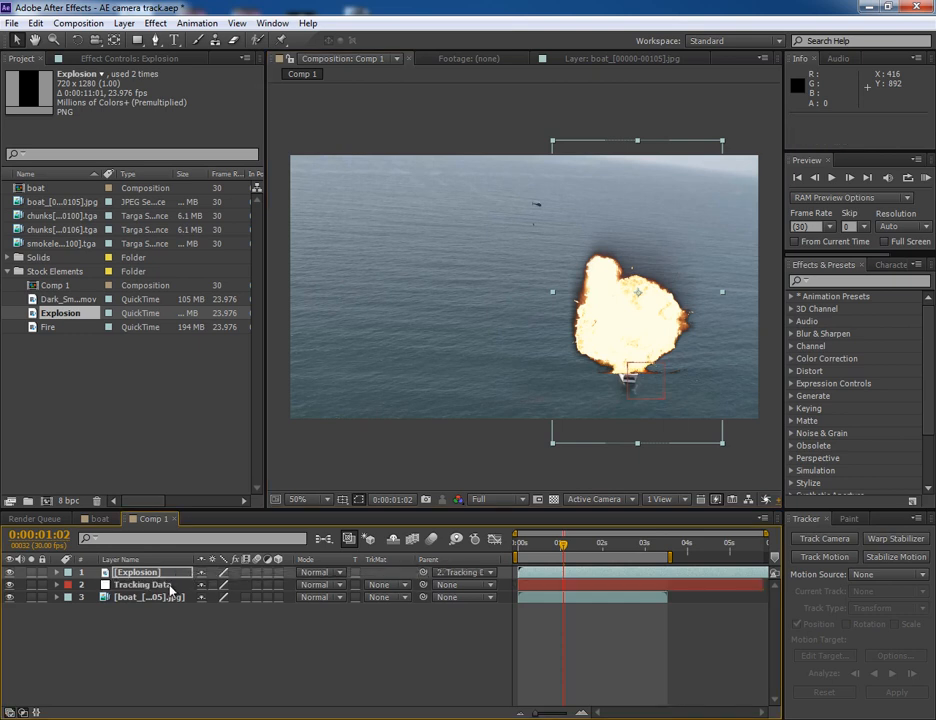
left_click_drag(564, 544, 604, 544)
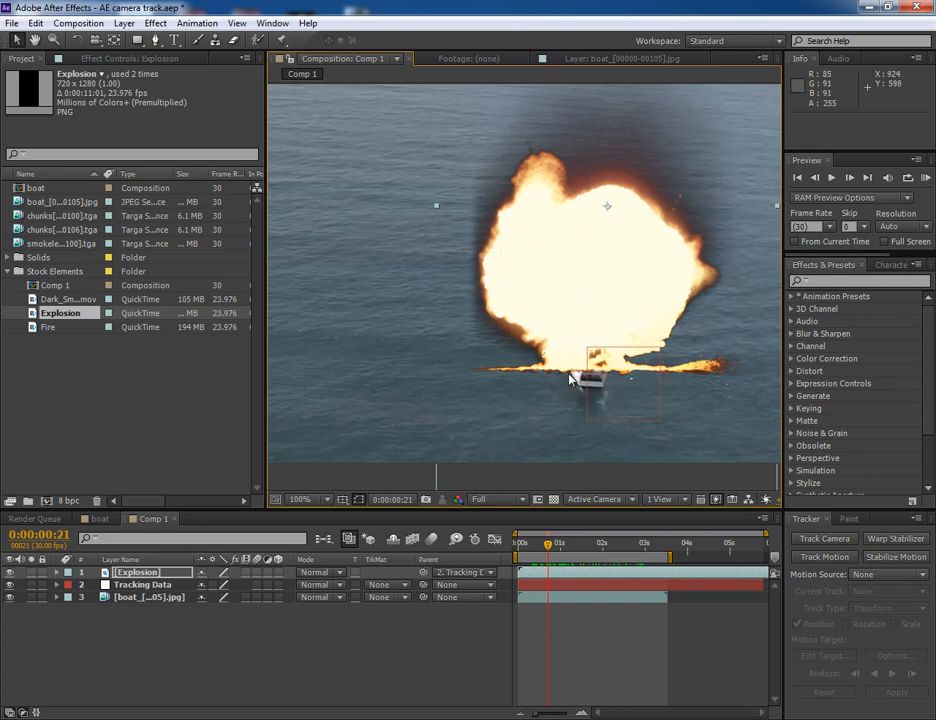
left_click_drag(548, 544, 520, 544)
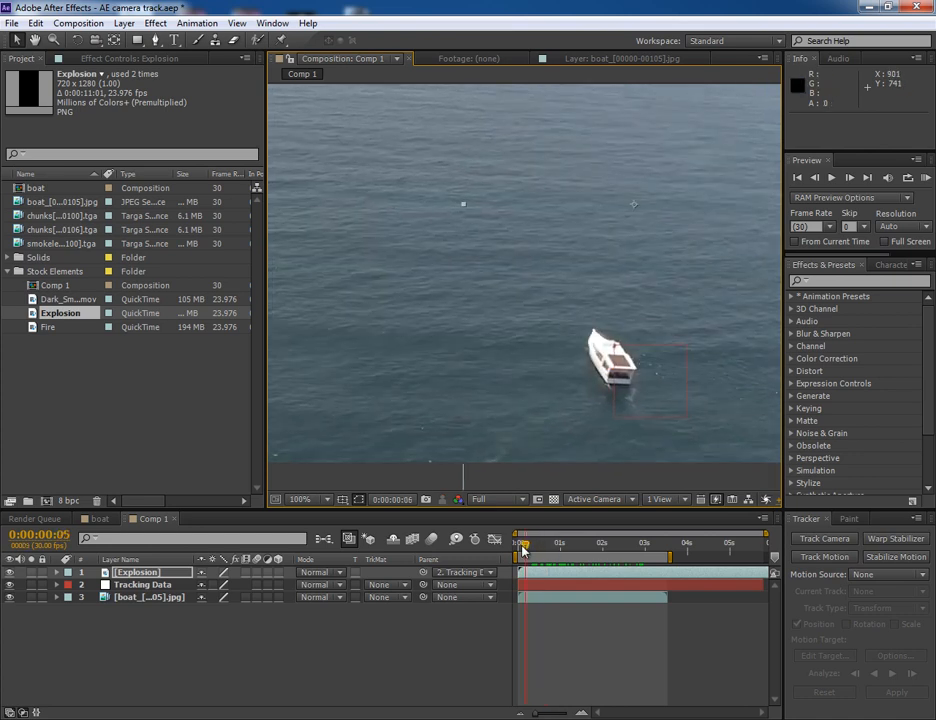
left_click_drag(520, 544, 558, 544)
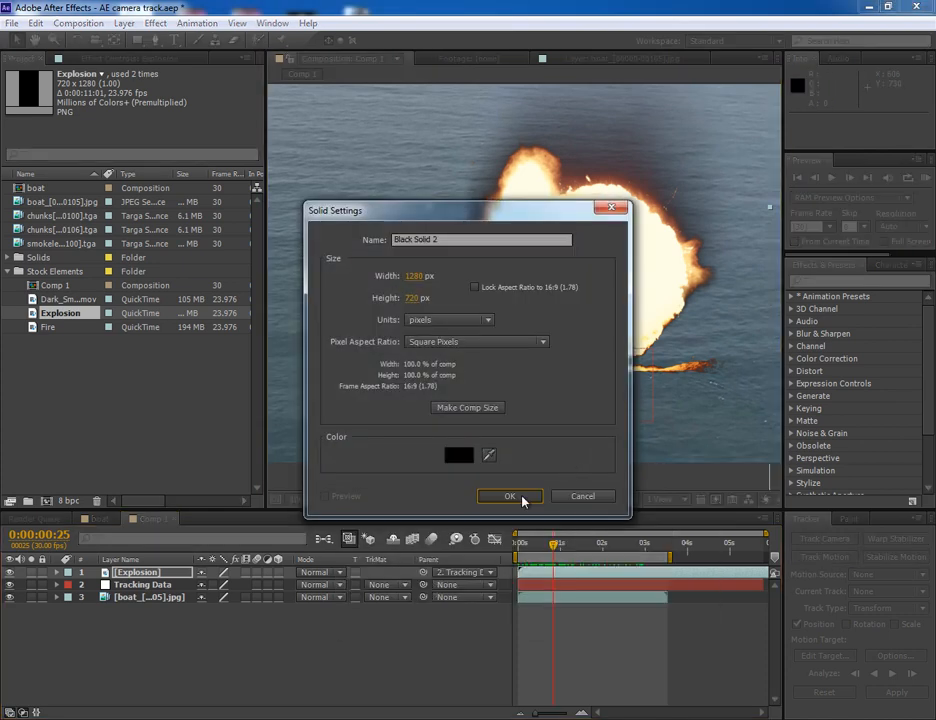
- Add a black solid and draw a Pen mask across the water beneath the explosion
left_click(508, 496)
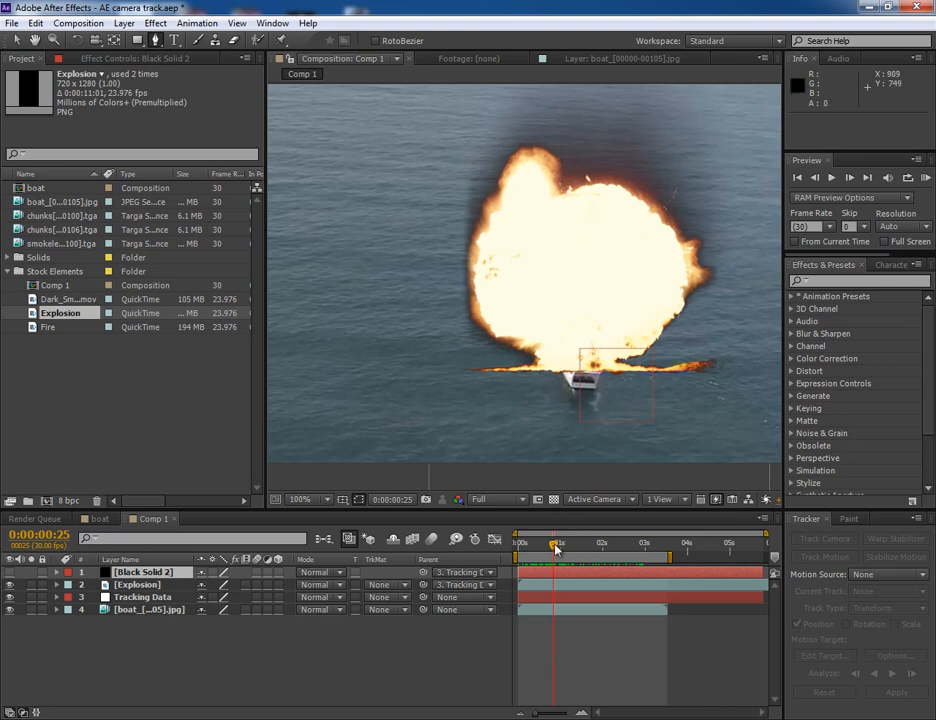
left_click(550, 544)
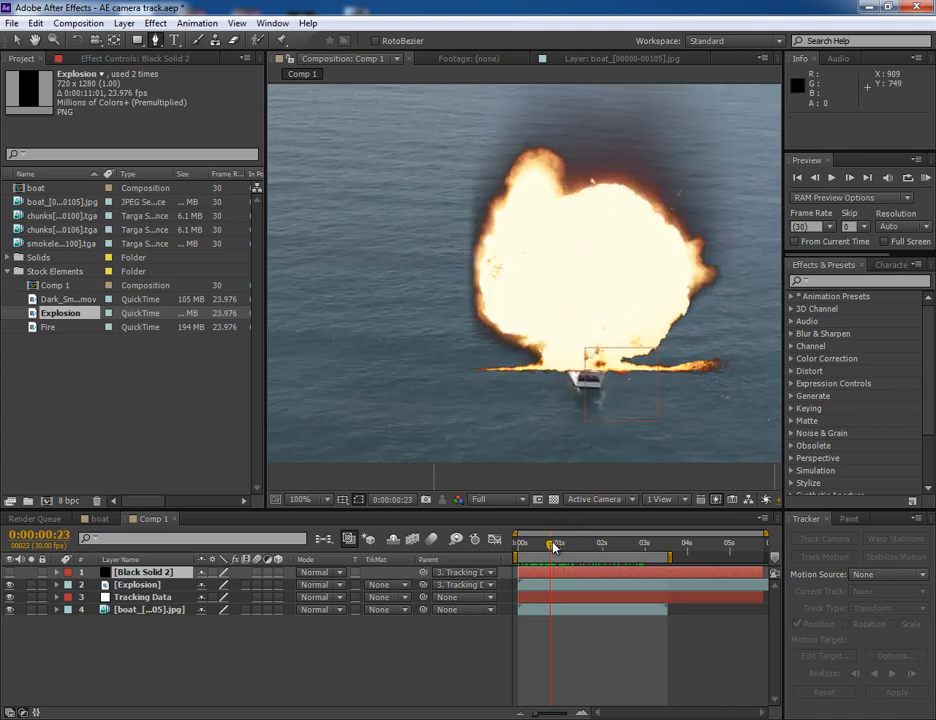
left_click(396, 340)
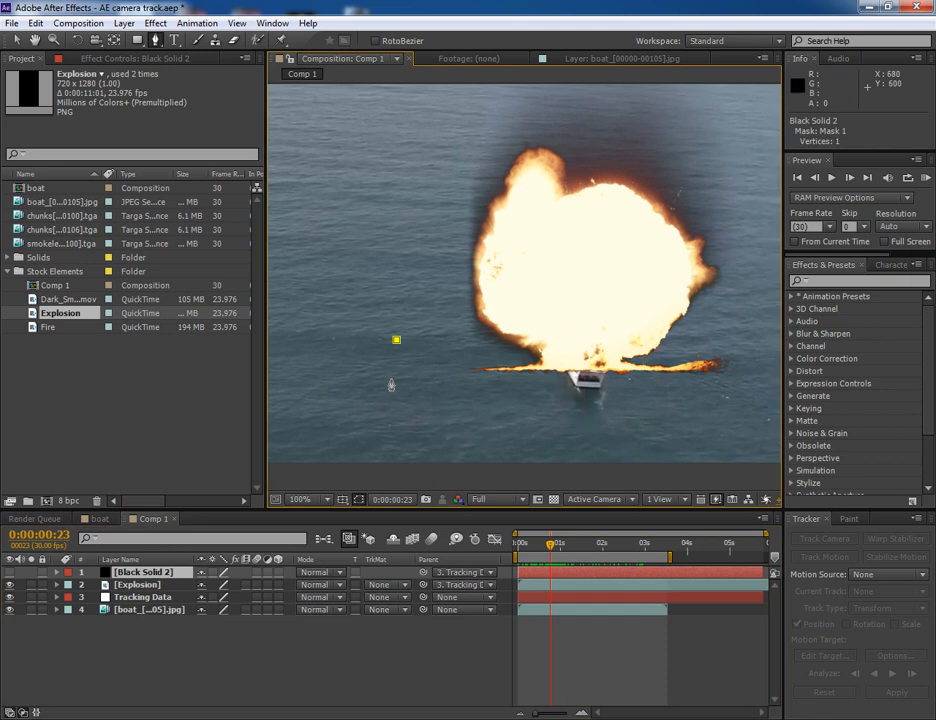
left_click(740, 404)
type("rough")
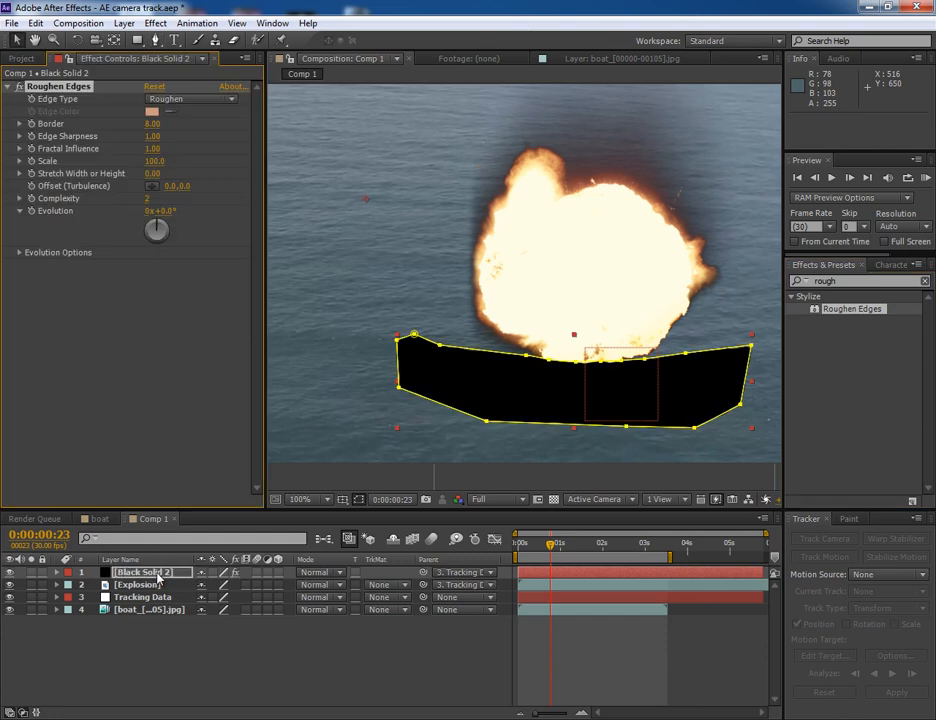
- Raise the Roughen Edges Border so the black hull mask gets ragged, burnt-looking edges
left_click(360, 500)
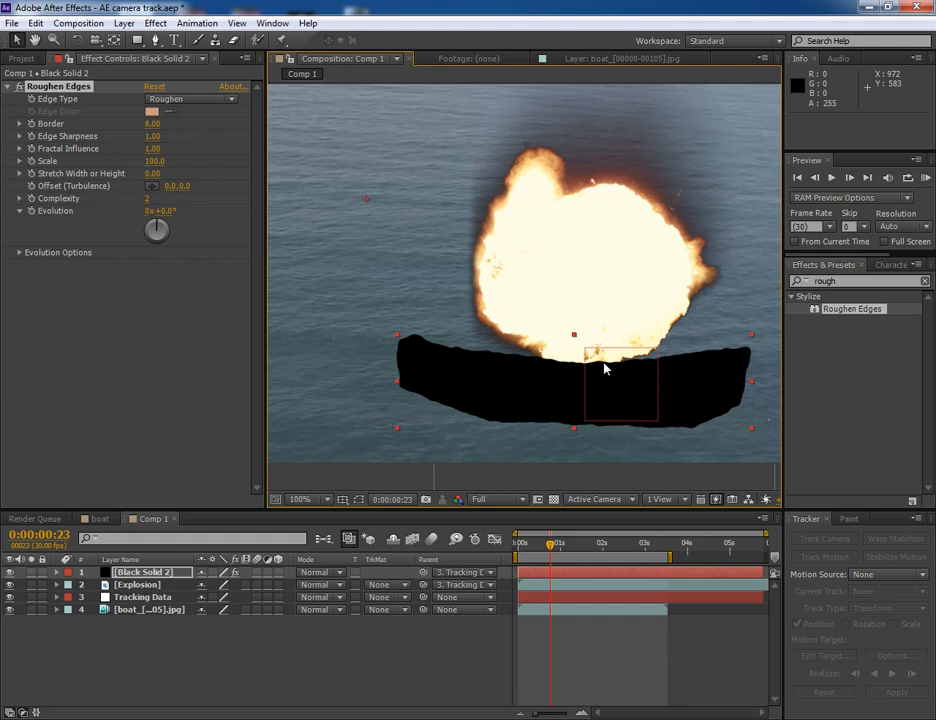
left_click_drag(152, 124, 180, 124)
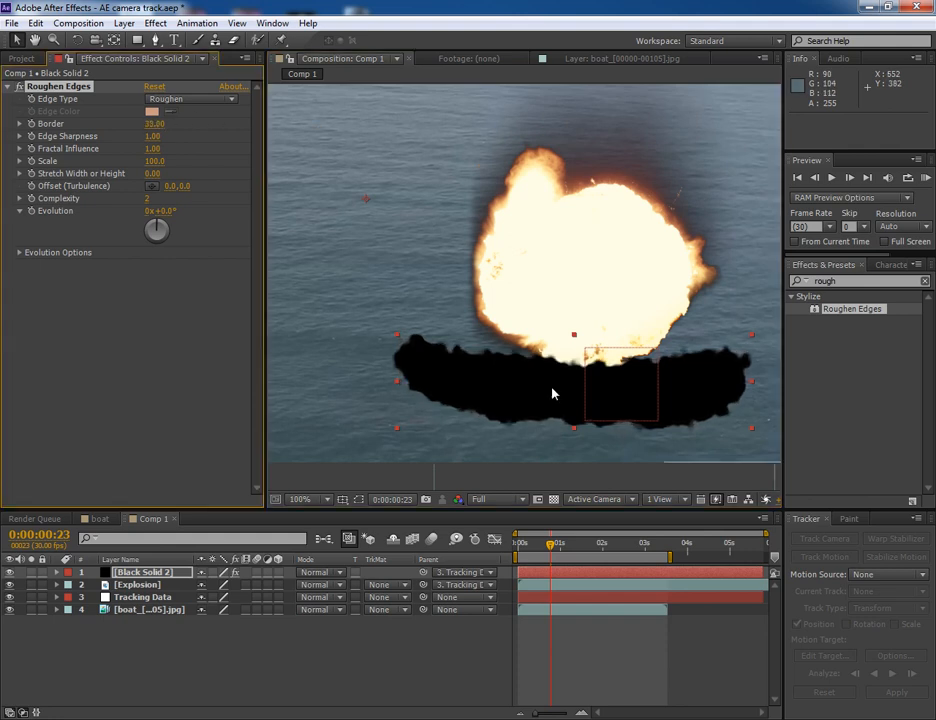
left_click(552, 544)
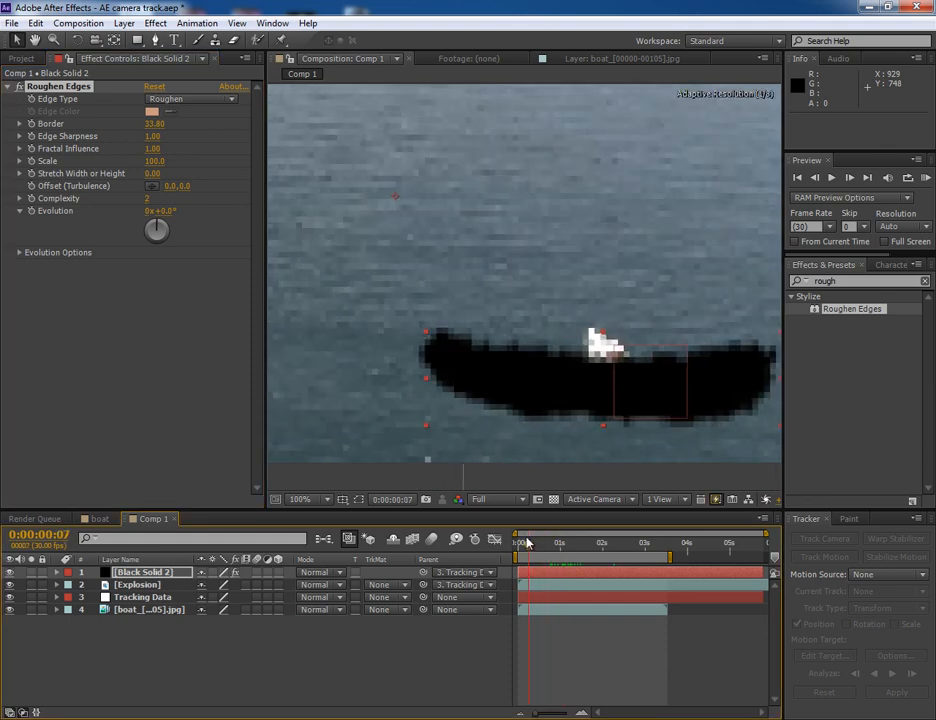
- Preview the explosion over the tracked boat at several frames of the shot
left_click_drag(520, 540, 548, 540)
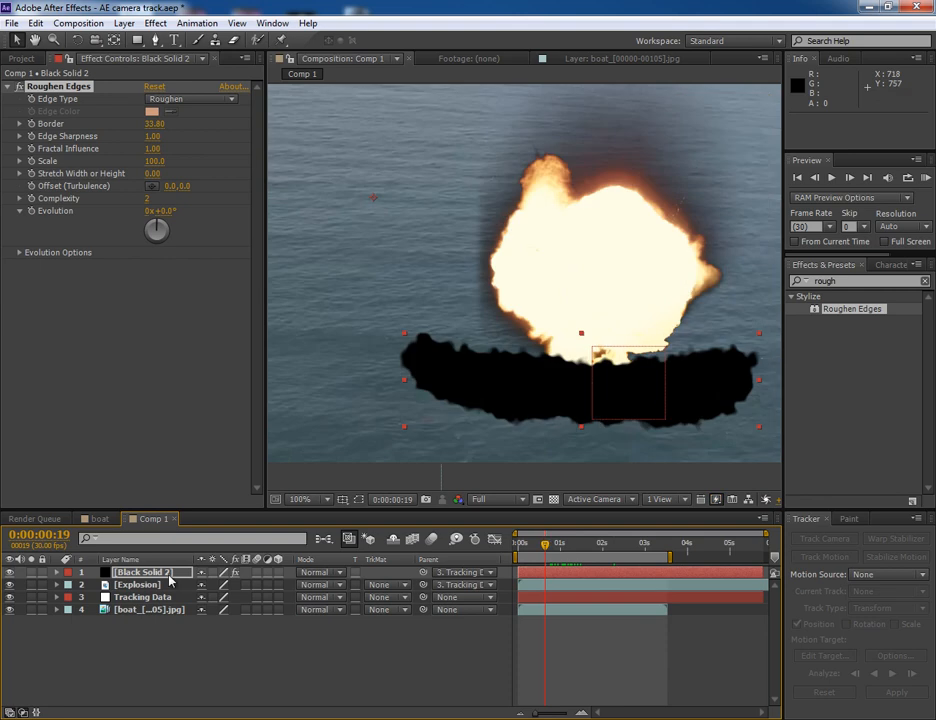
left_click(136, 584)
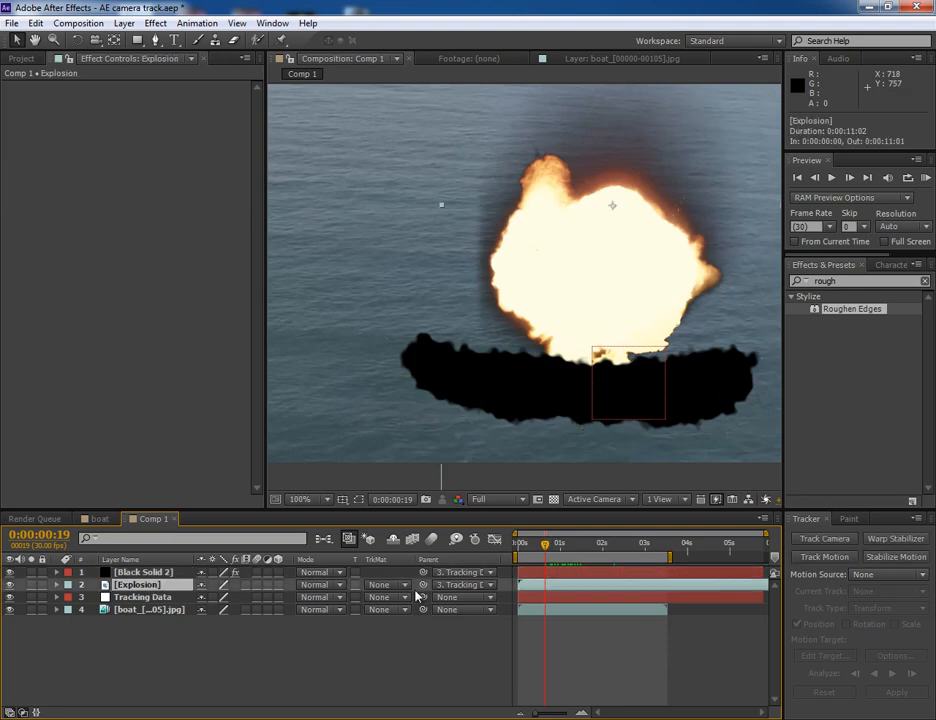
left_click(388, 584)
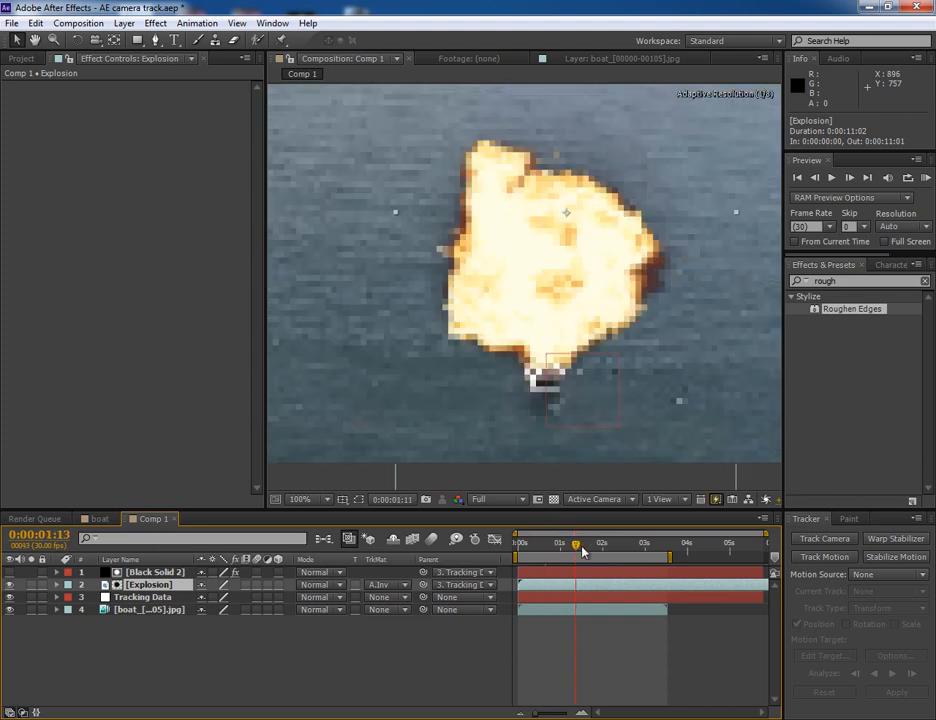
left_click(616, 544)
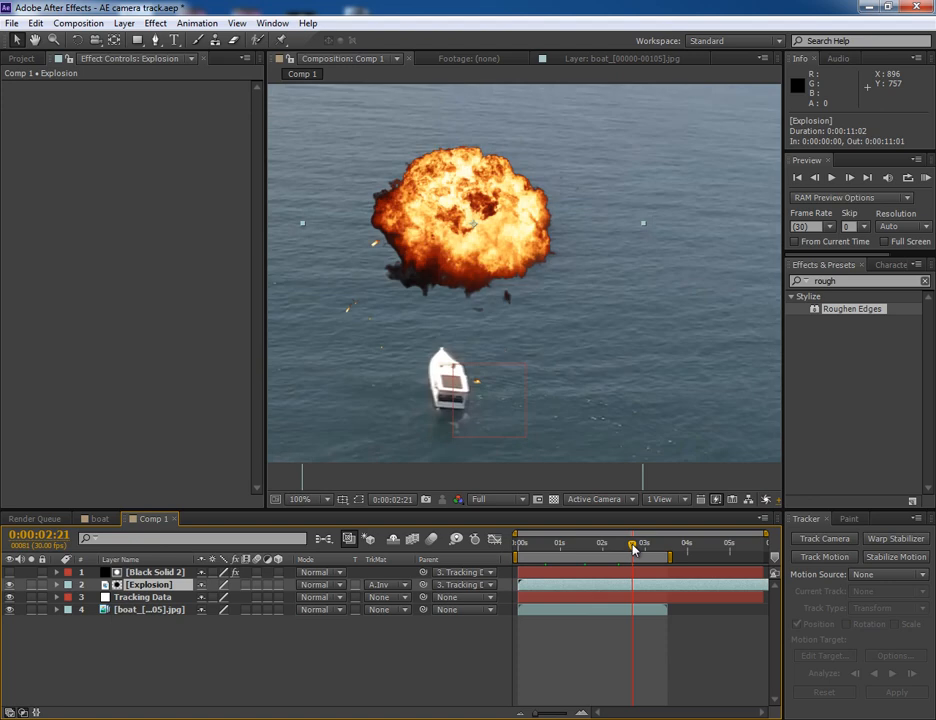
left_click(550, 542)
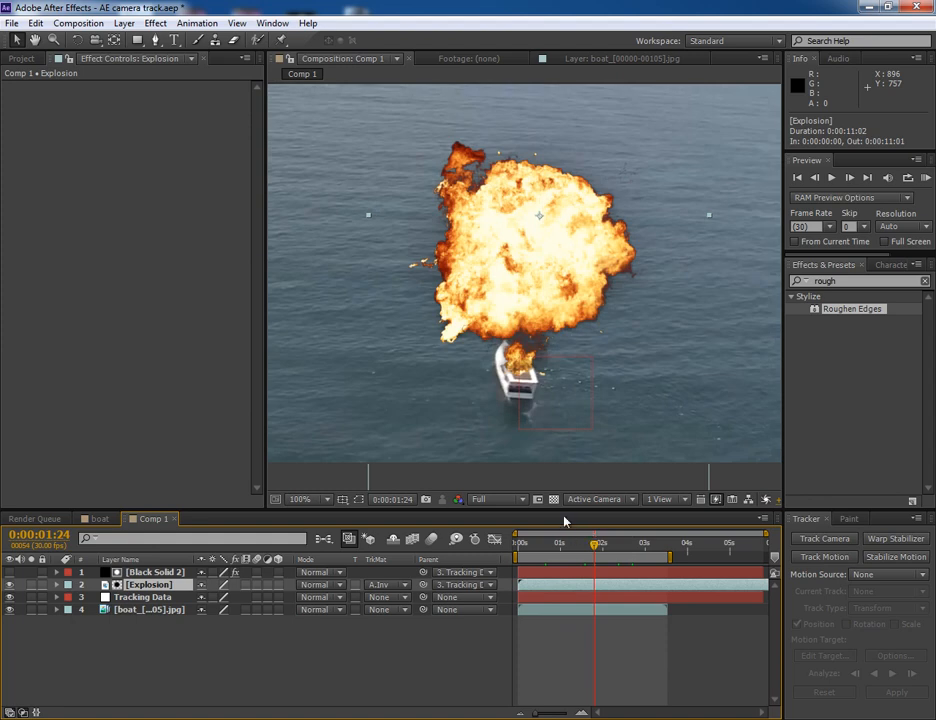
- Select the Black Solid 2 layer to work on its opacity
left_click(148, 584)
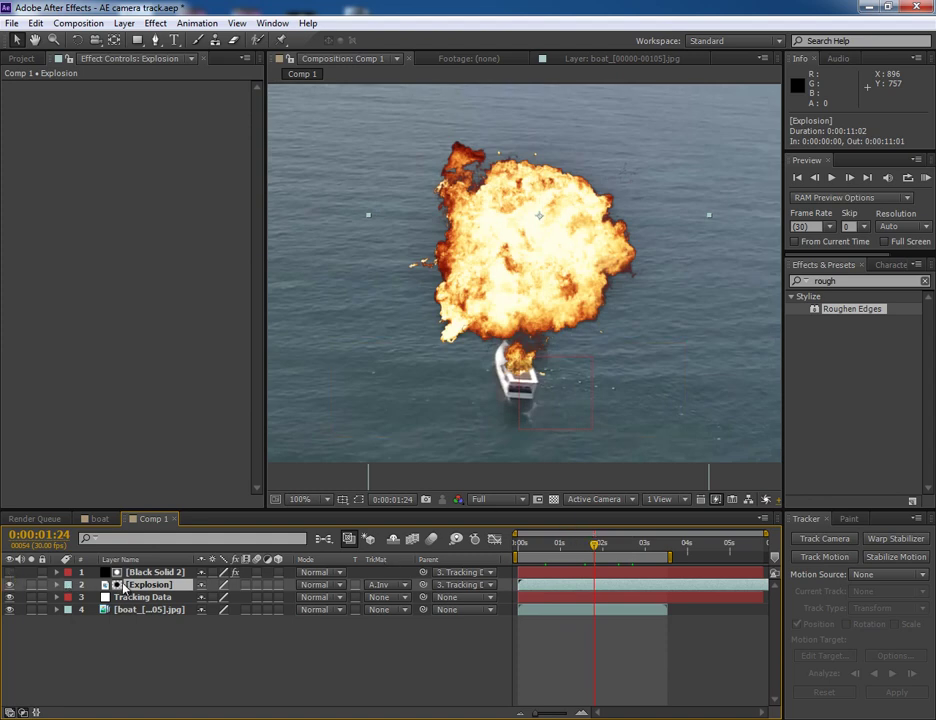
left_click(156, 572)
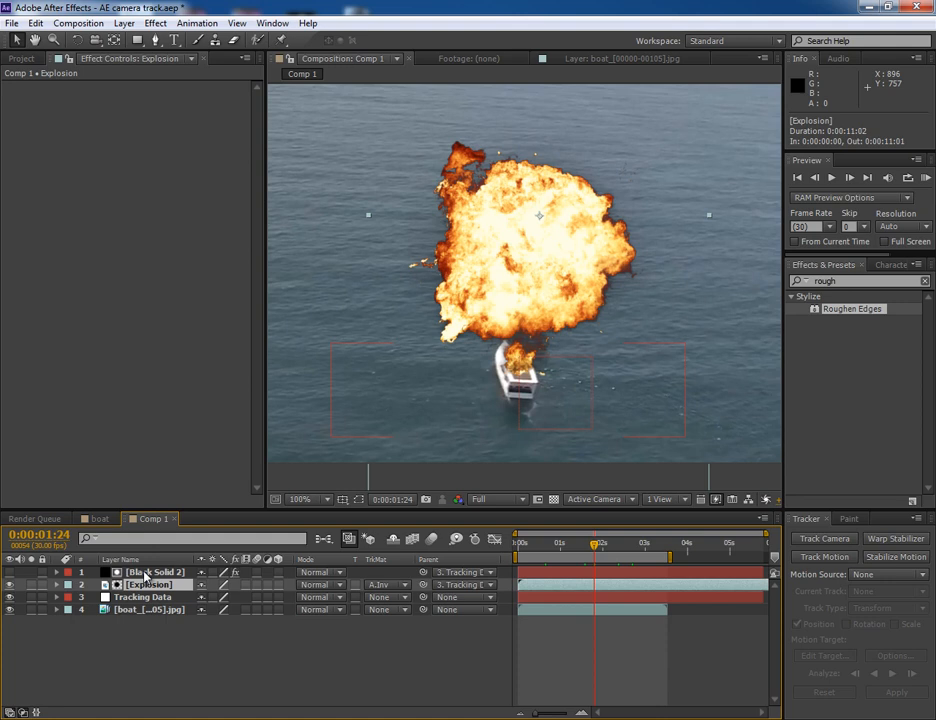
left_click(154, 572)
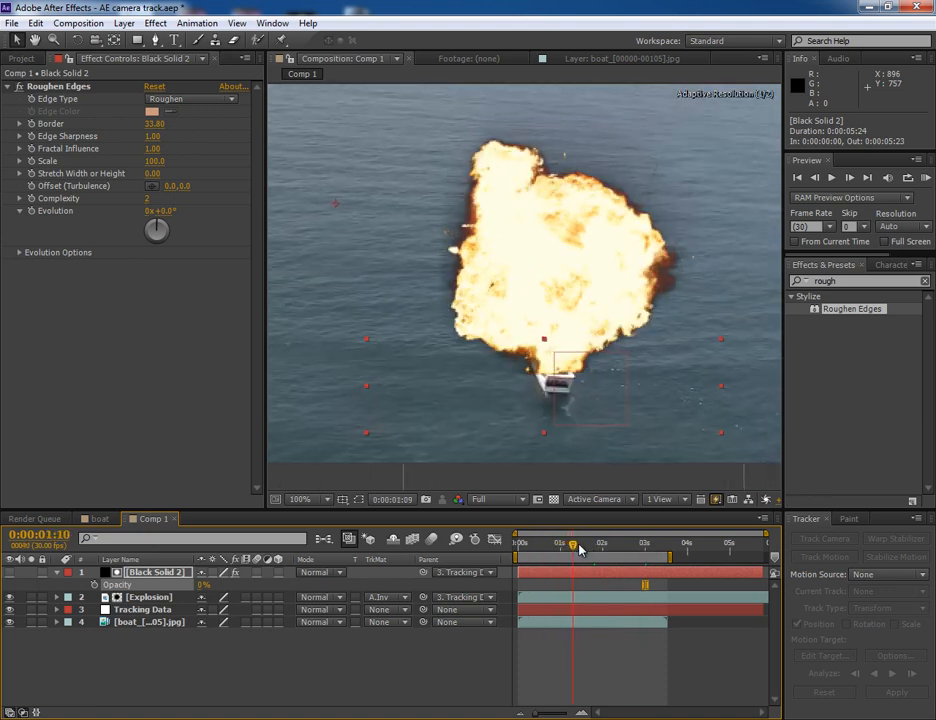
- Keyframe the black solid's Opacity so it fades in as the explosion plays
left_click(582, 544)
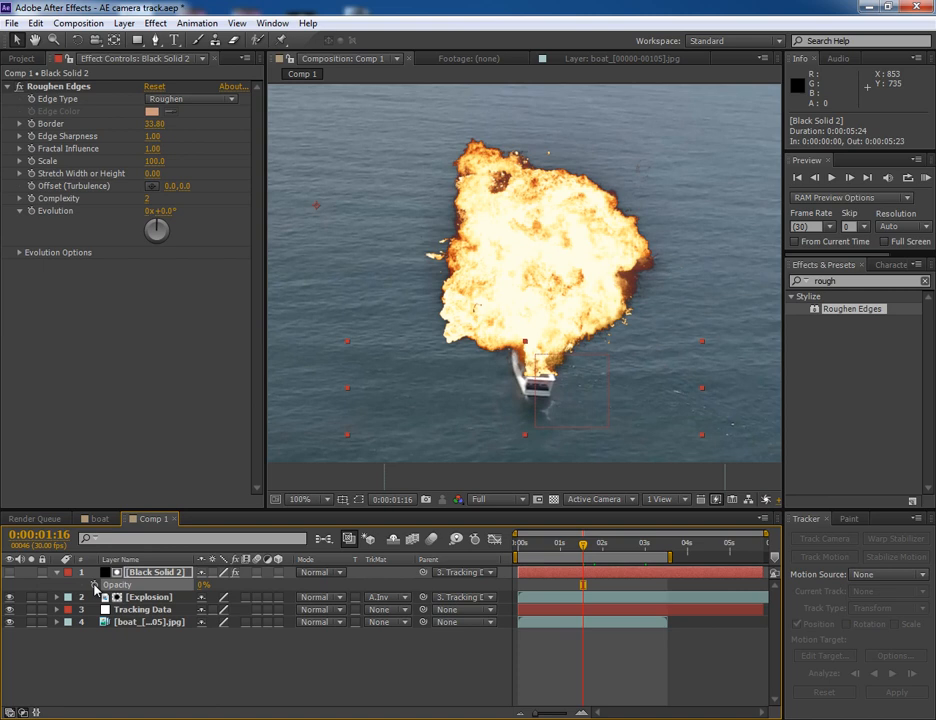
left_click(56, 572)
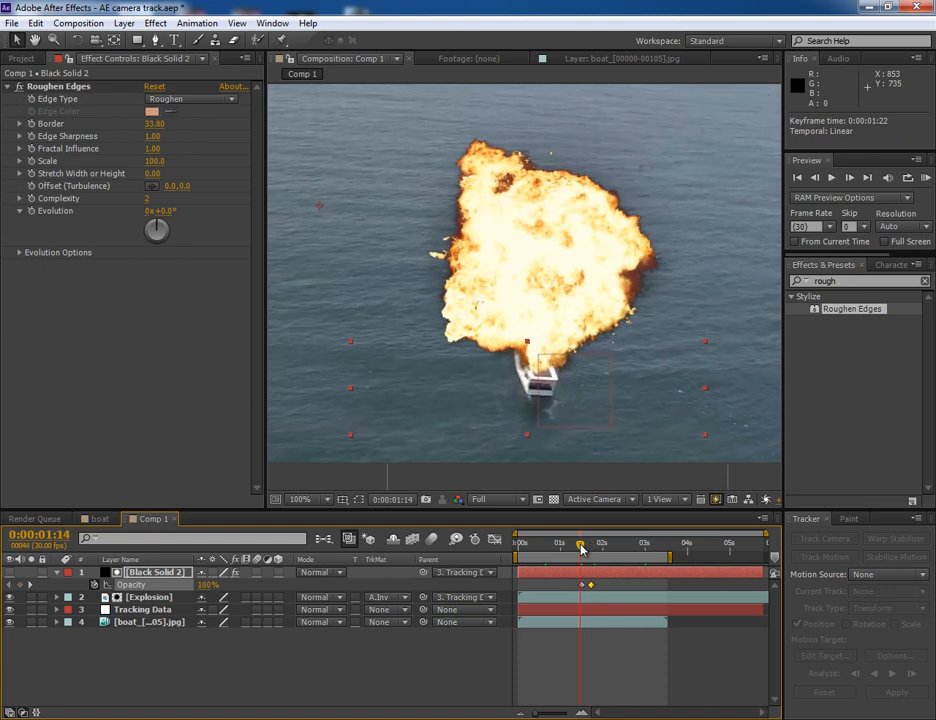
left_click_drag(580, 540, 540, 540)
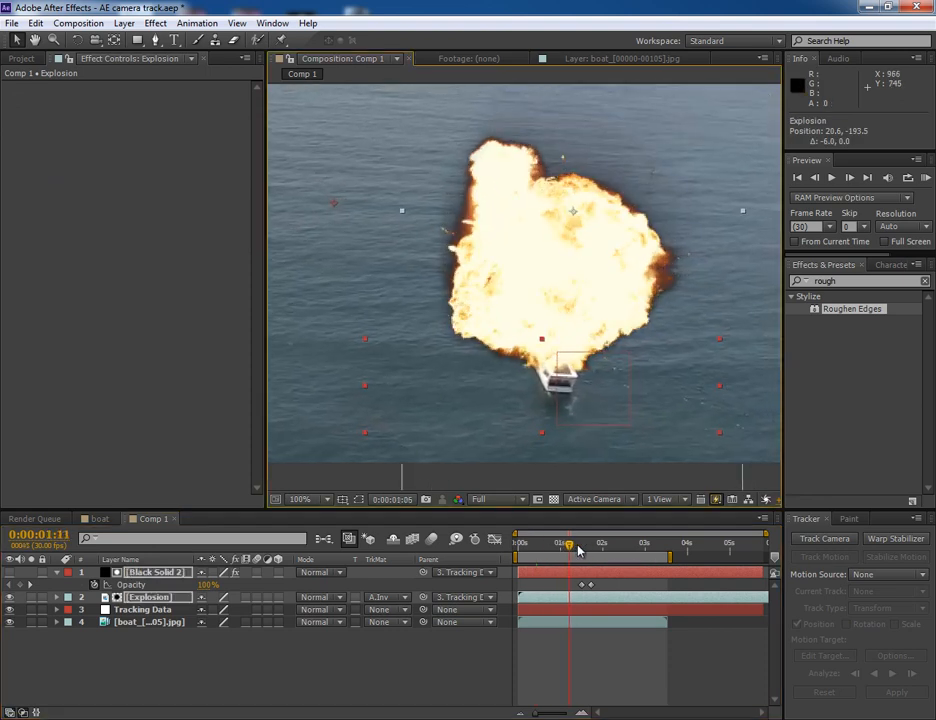
left_click_drag(570, 542, 600, 542)
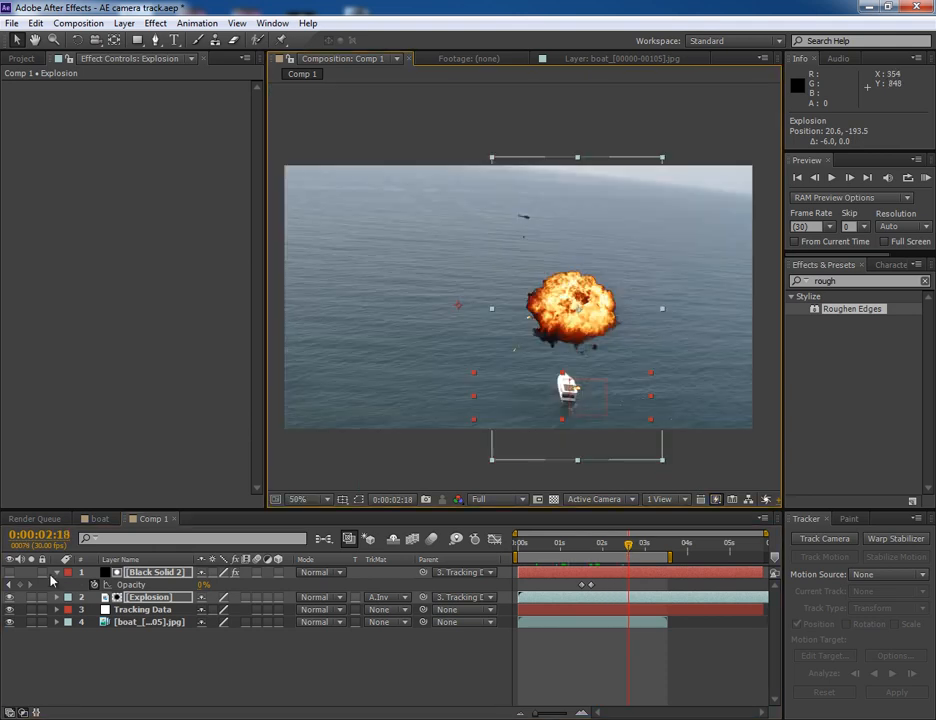
- Set the Explosion layer to Screen blending and preview the lighter fireball over the water
left_click(56, 572)
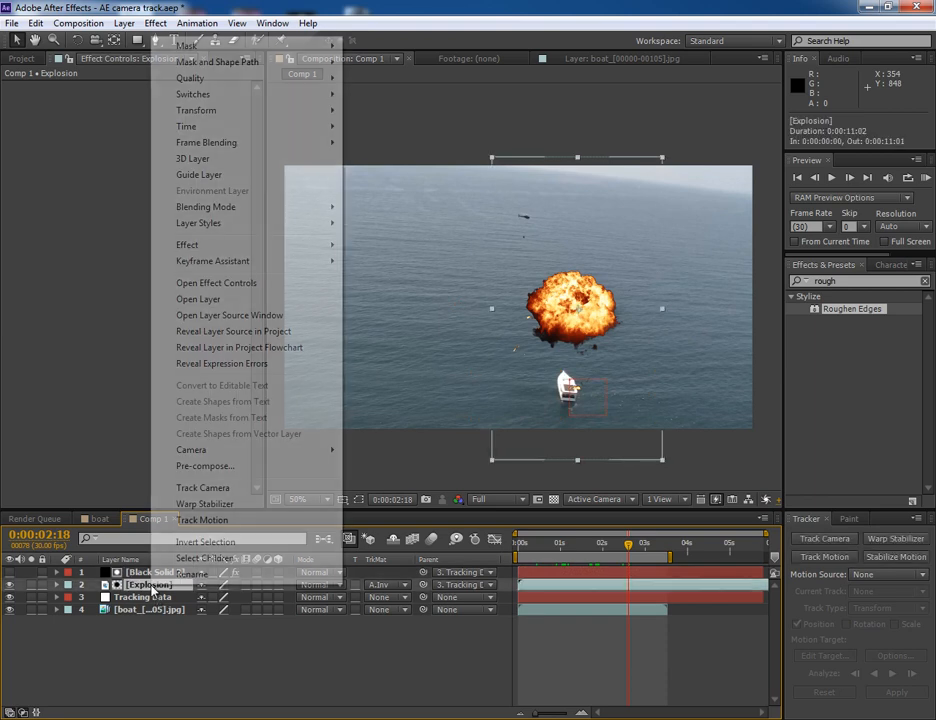
left_click(206, 206)
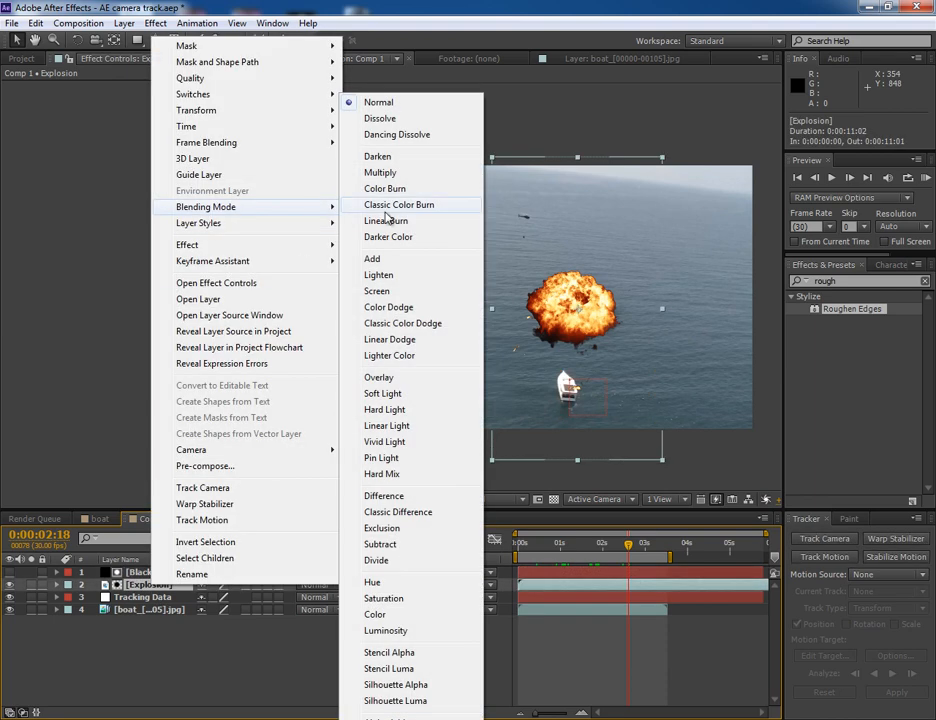
left_click(376, 290)
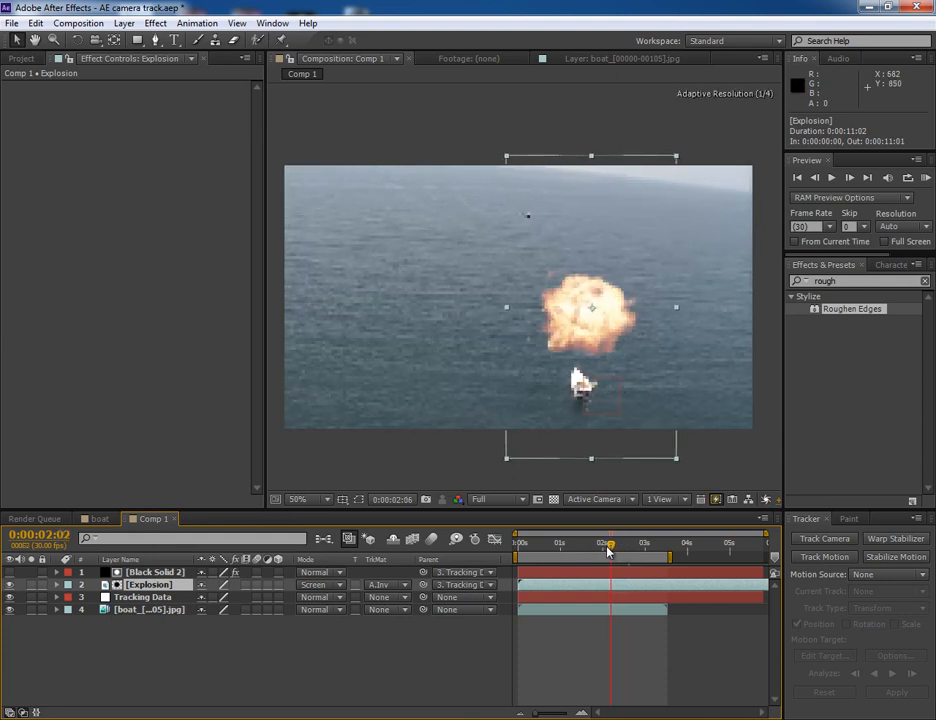
left_click_drag(610, 544, 562, 544)
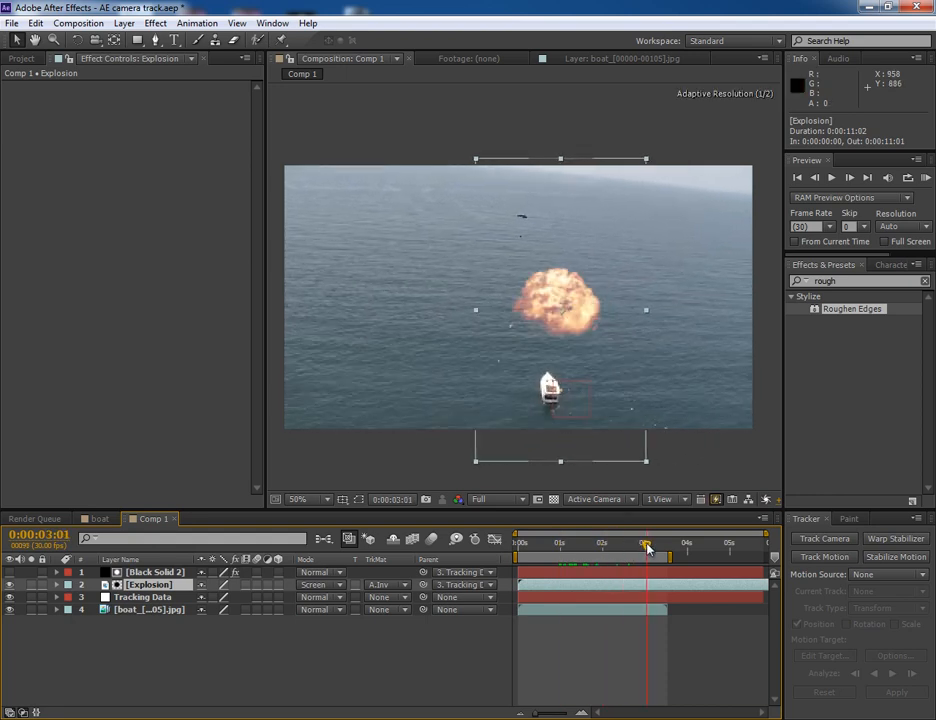
left_click_drag(648, 548, 662, 548)
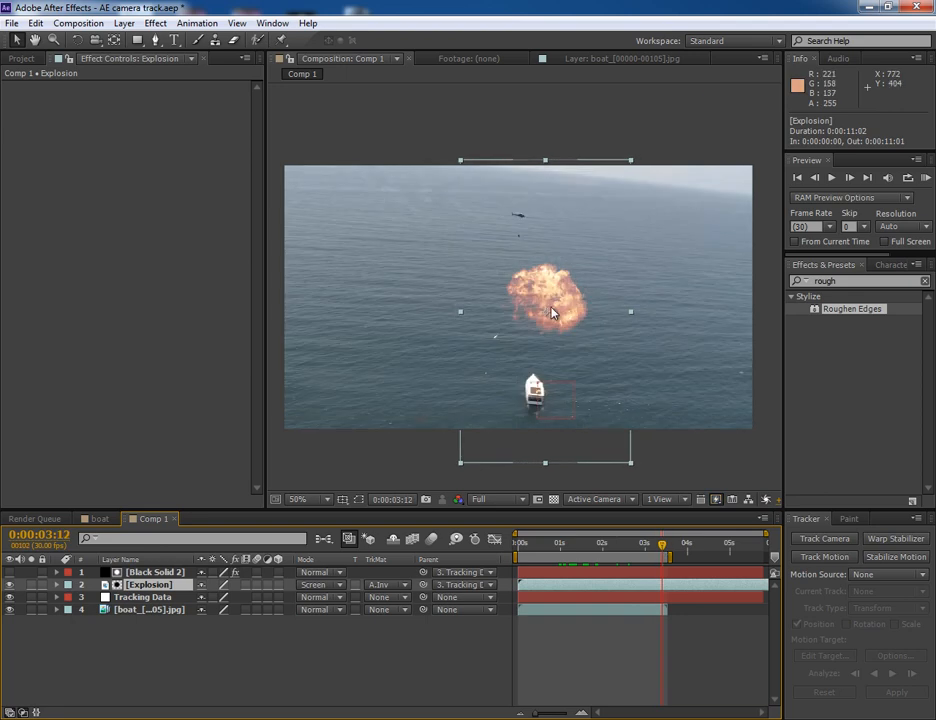
left_click(624, 542)
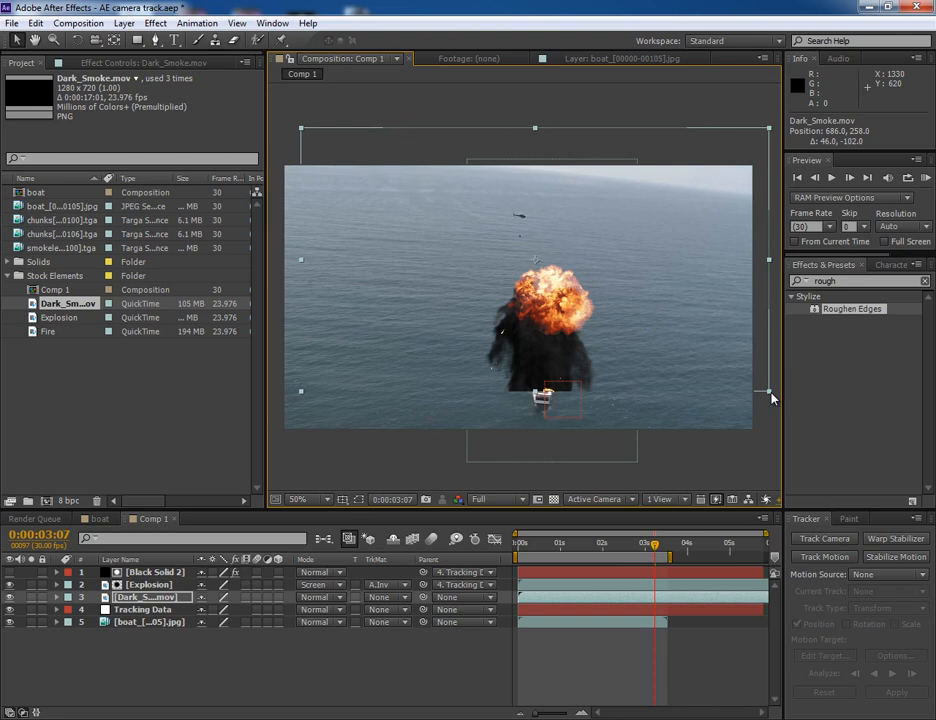
- Scale Dark_Smoke over the boat and layer it beneath the Explosion, previewing the rising smoke
left_click_drag(768, 390, 660, 344)
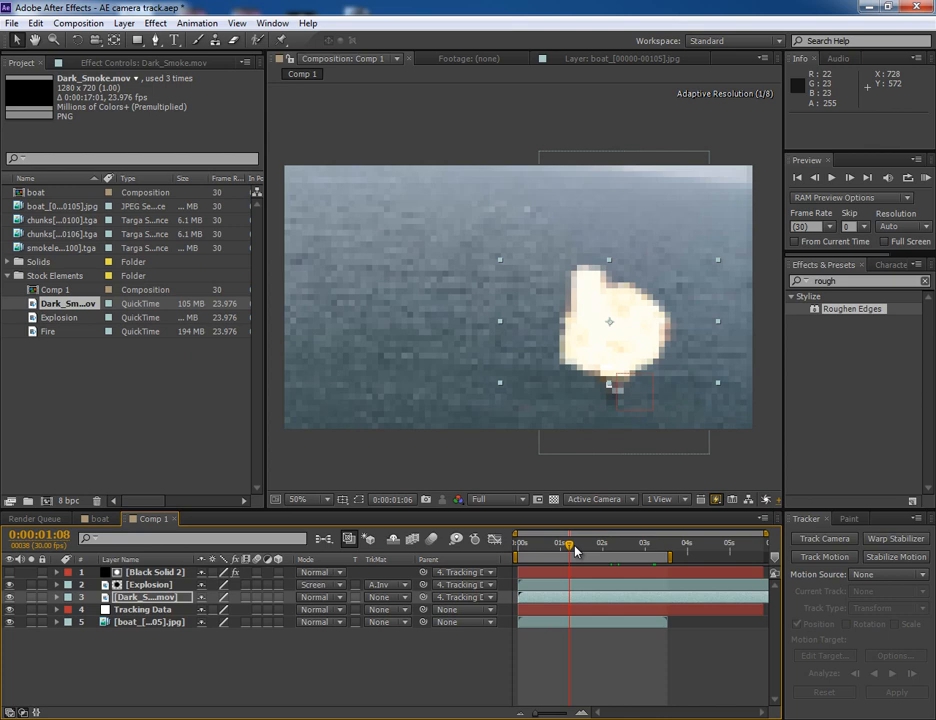
left_click_drag(568, 544, 552, 544)
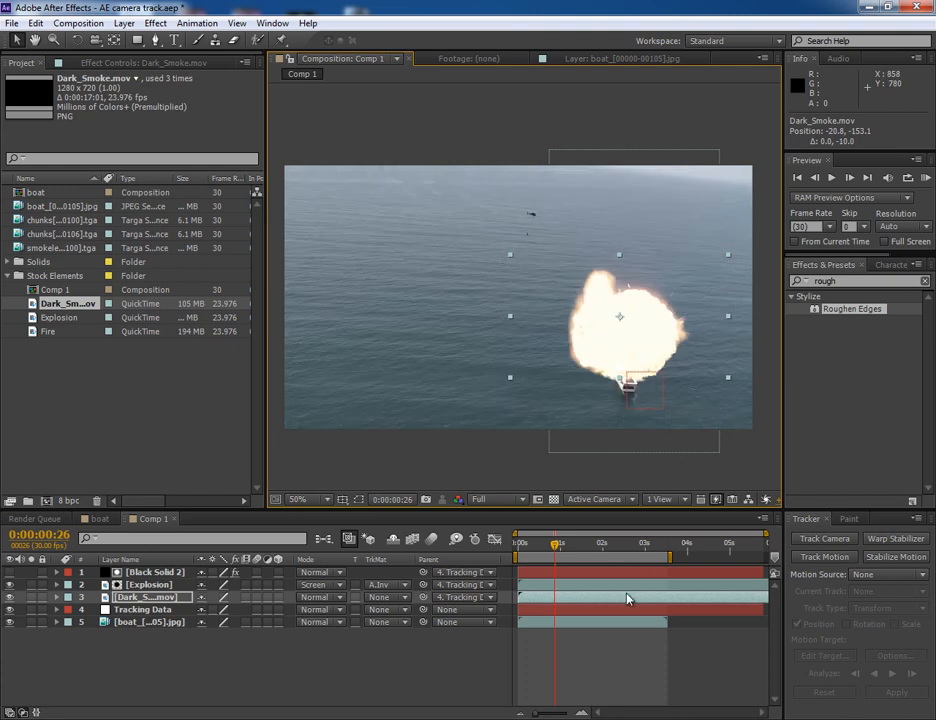
left_click(556, 542)
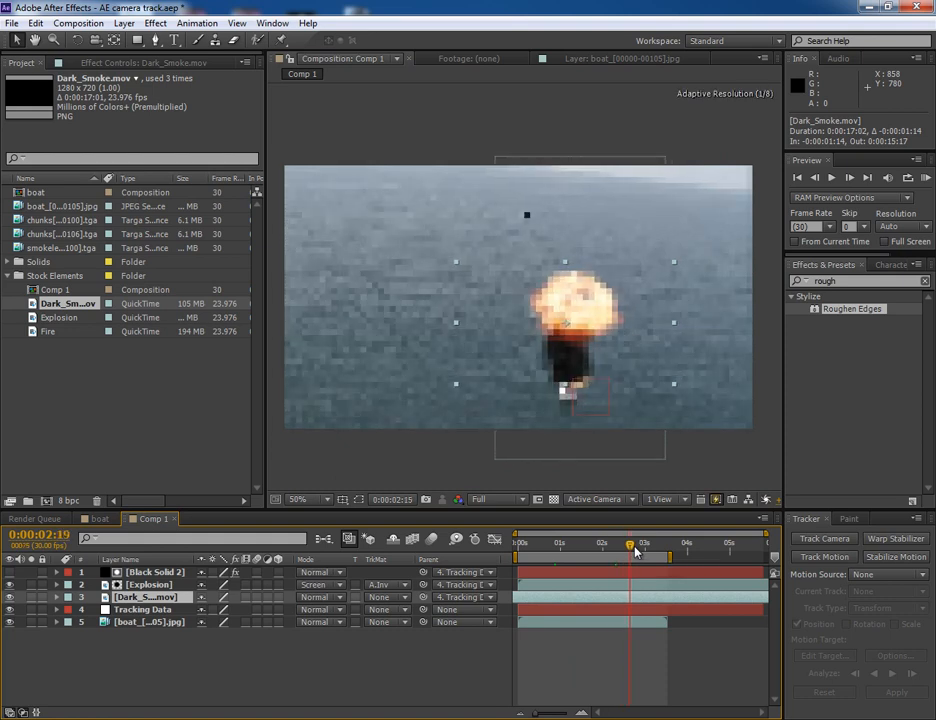
left_click_drag(630, 544, 644, 544)
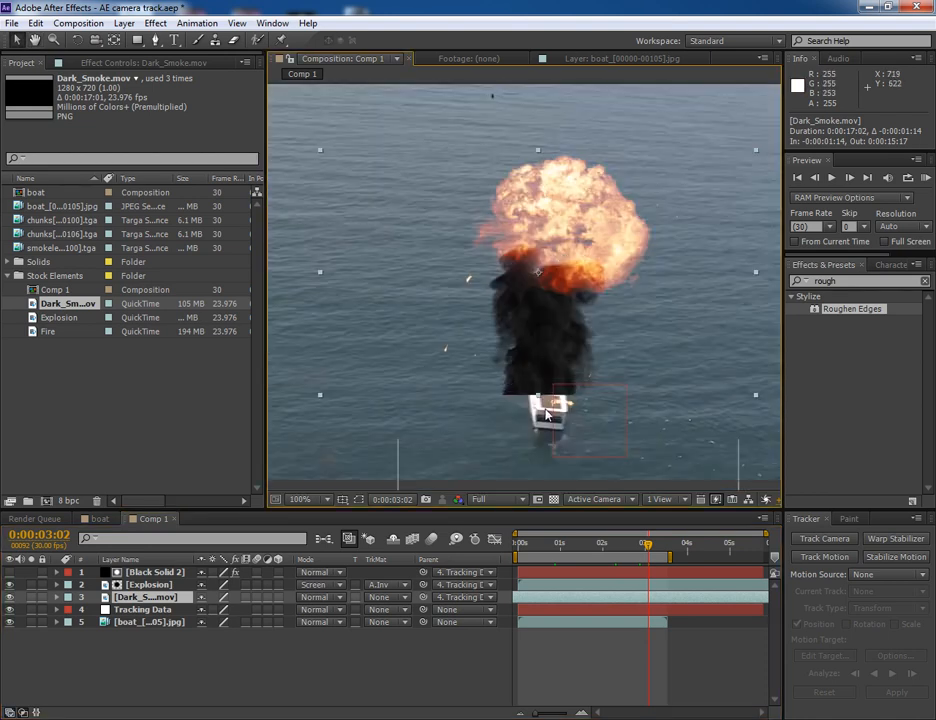
mouse_move(564, 356)
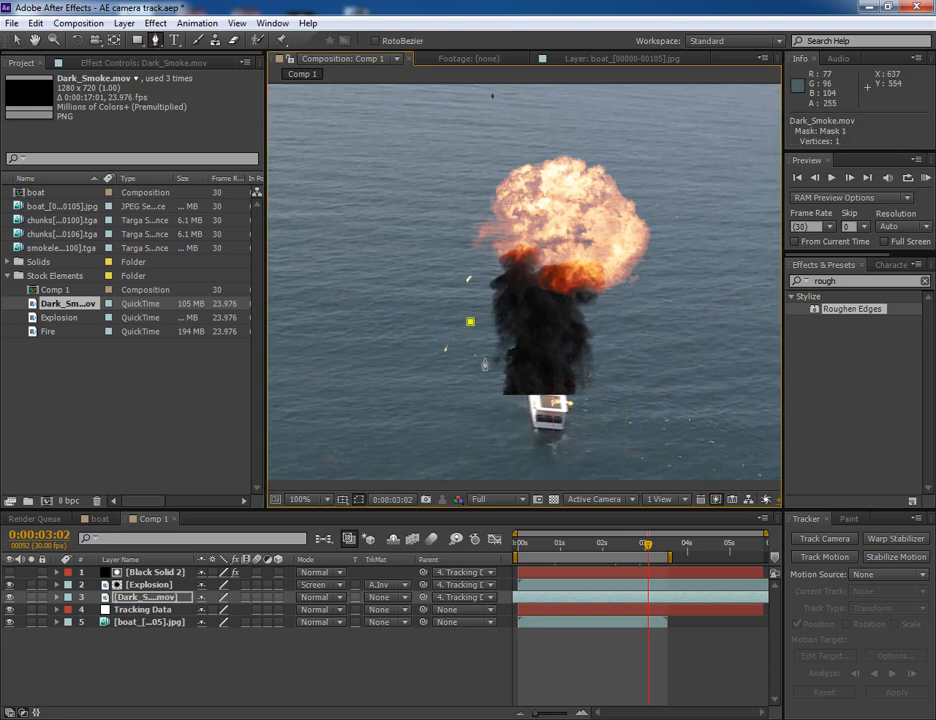
- Draw a closed mask outline around the boat on the Dark_Smoke layer
left_click(570, 384)
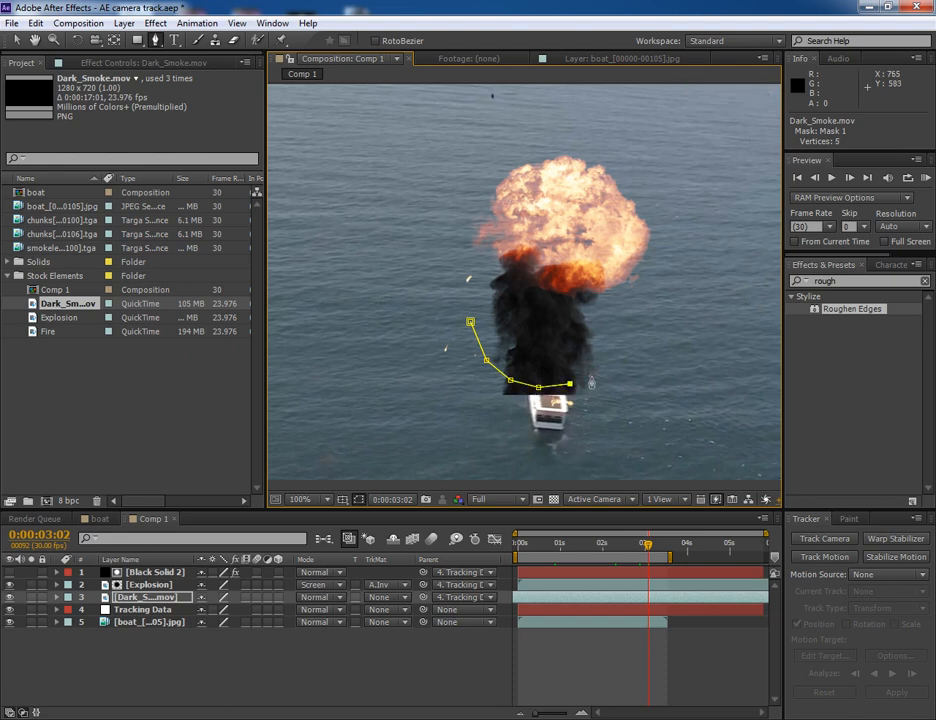
left_click(672, 450)
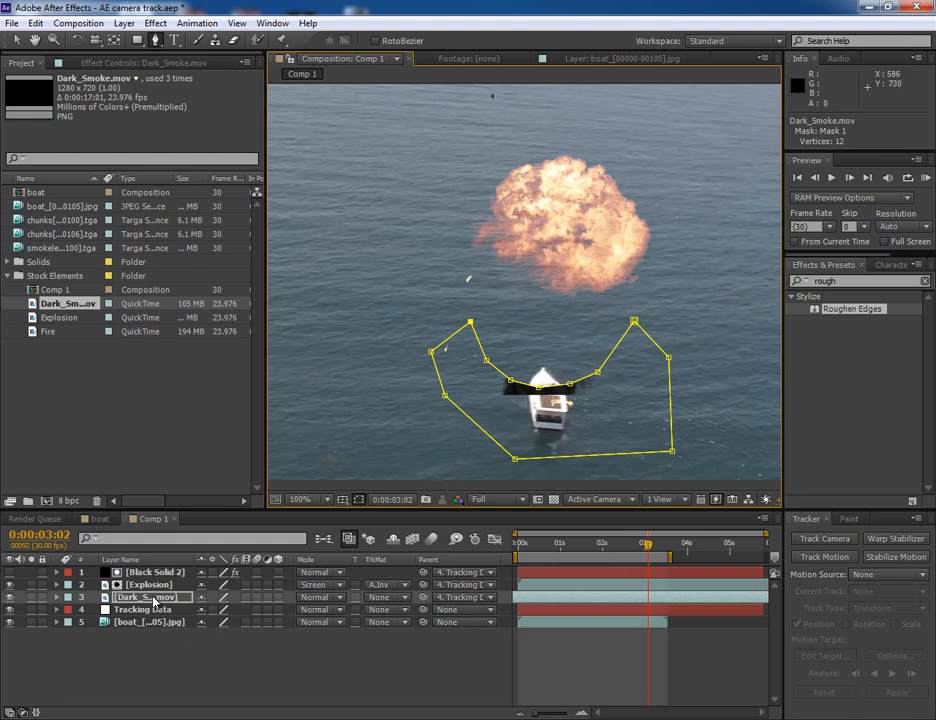
left_click(152, 572)
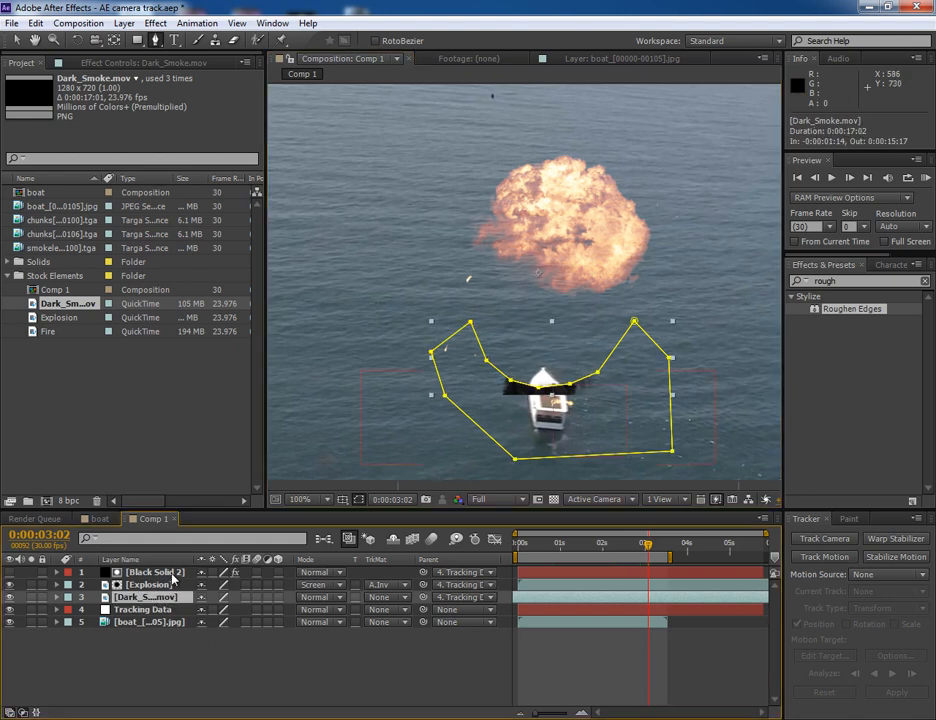
left_click(56, 596)
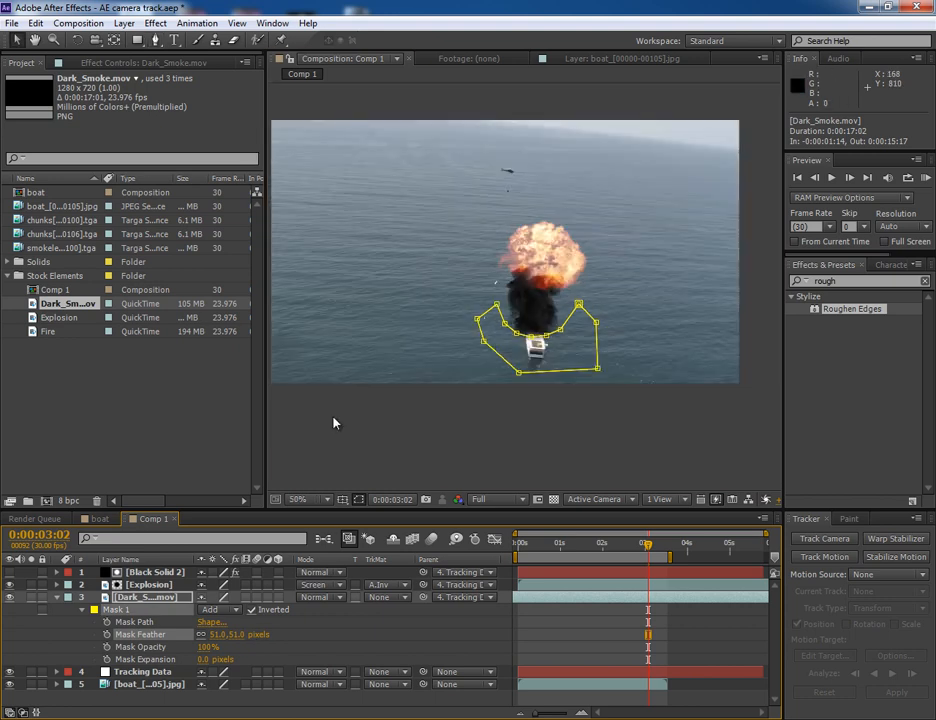
- Invert the mask and raise Mask Feather so the boat shows softly through the smoke
left_click(300, 500)
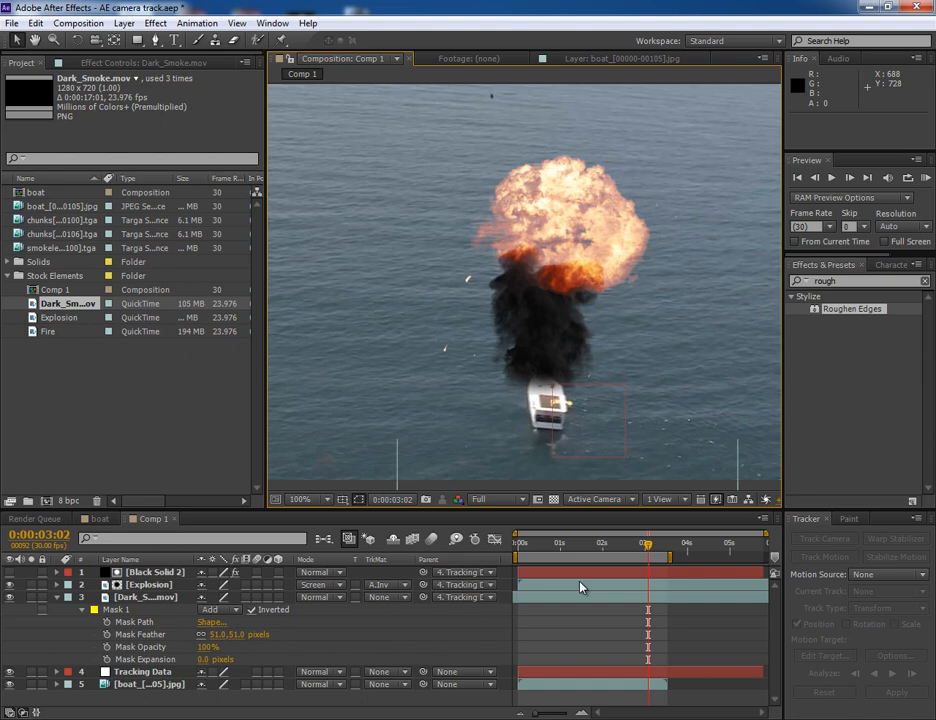
left_click_drag(648, 540, 604, 540)
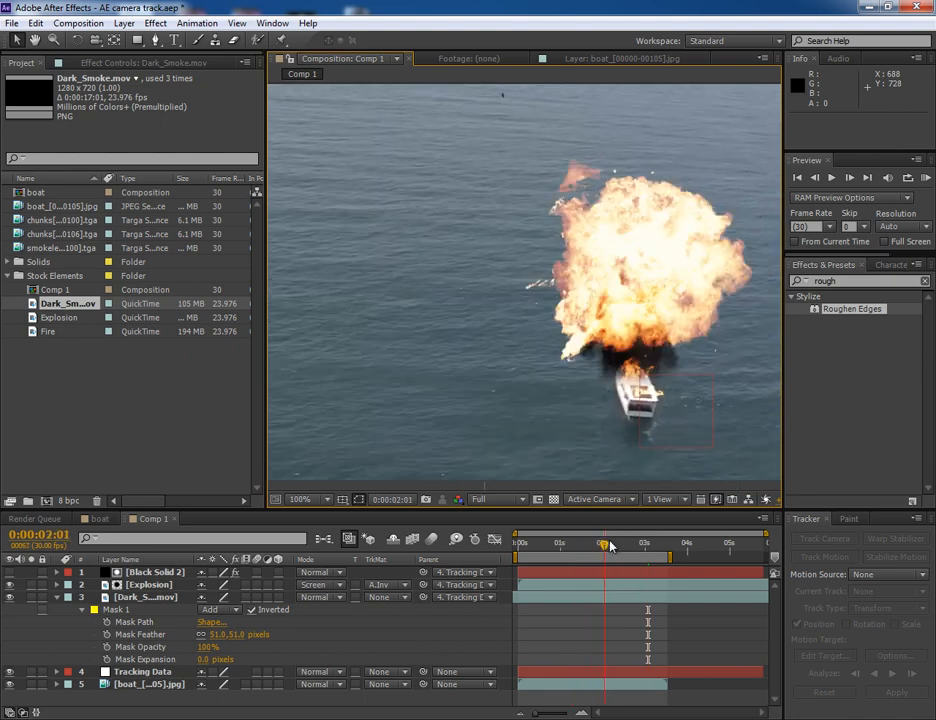
left_click_drag(608, 540, 636, 540)
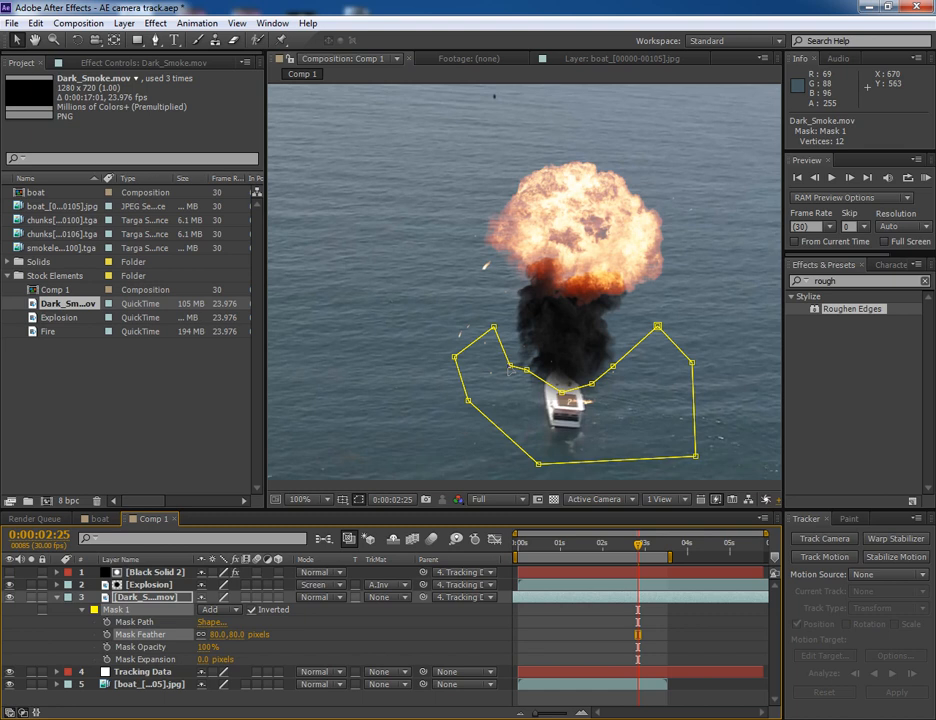
left_click(300, 500)
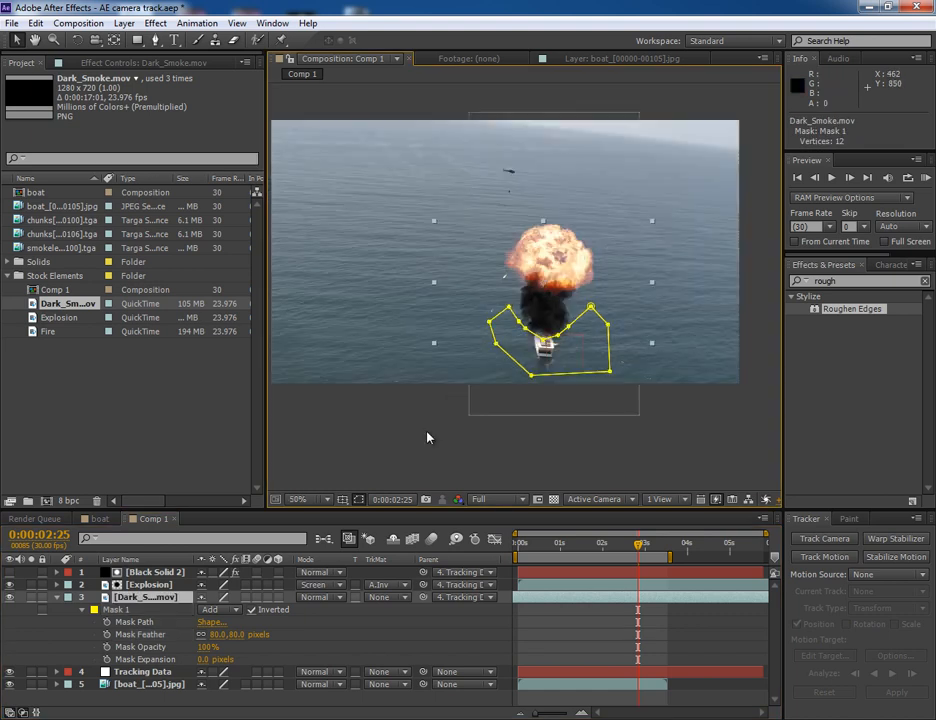
left_click(648, 544)
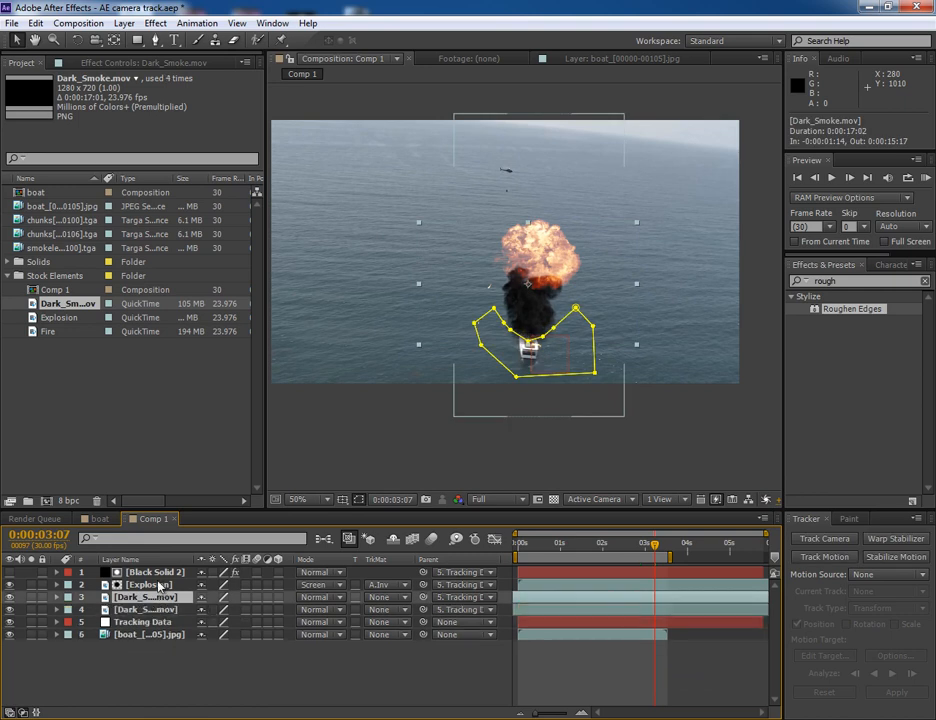
- Reshape the Dark_Smoke polygon mask at several frames so it keeps hugging the exploding boat
left_click_drag(652, 544, 604, 544)
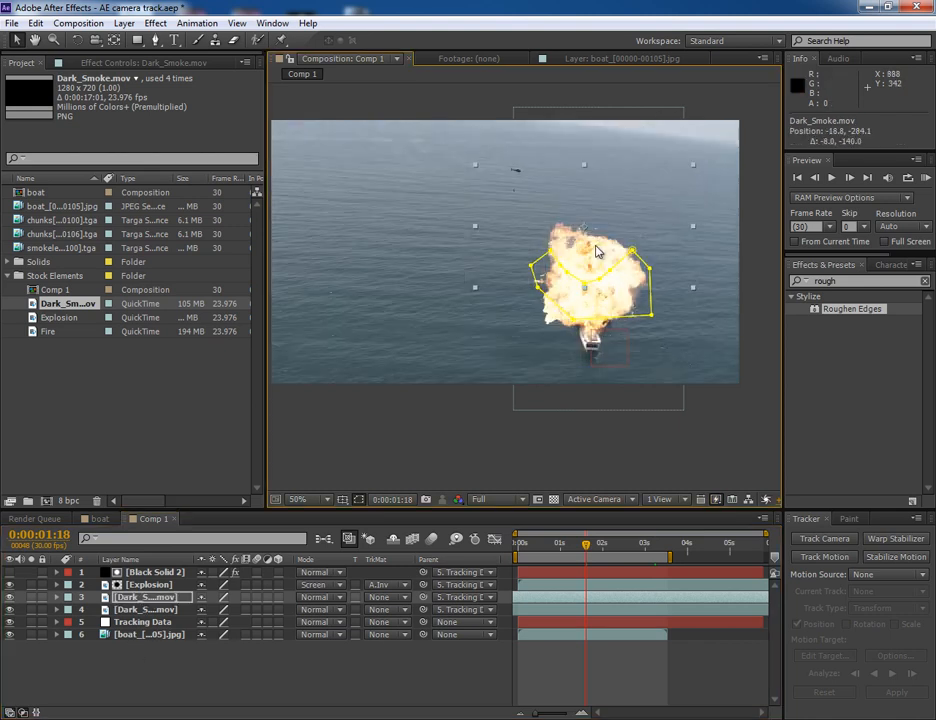
left_click_drag(584, 548, 628, 548)
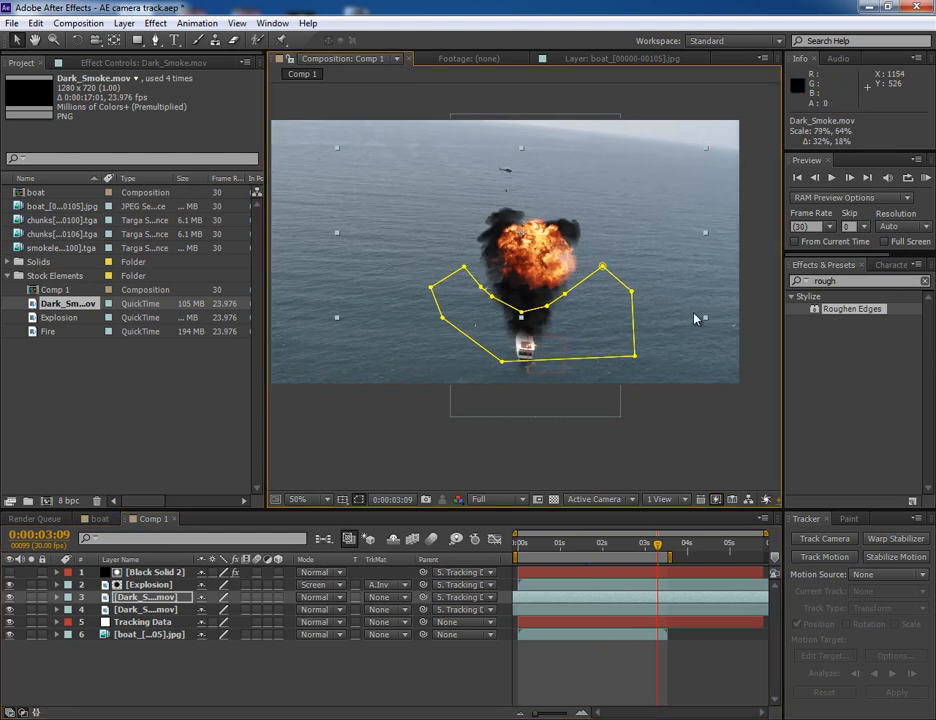
left_click(624, 542)
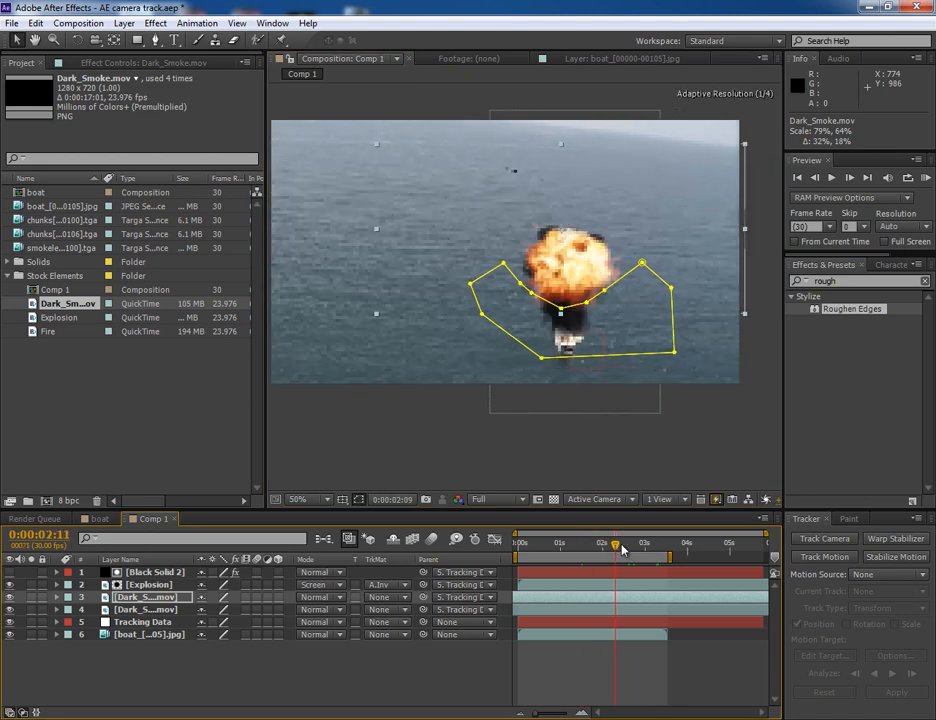
left_click_drag(616, 548, 664, 548)
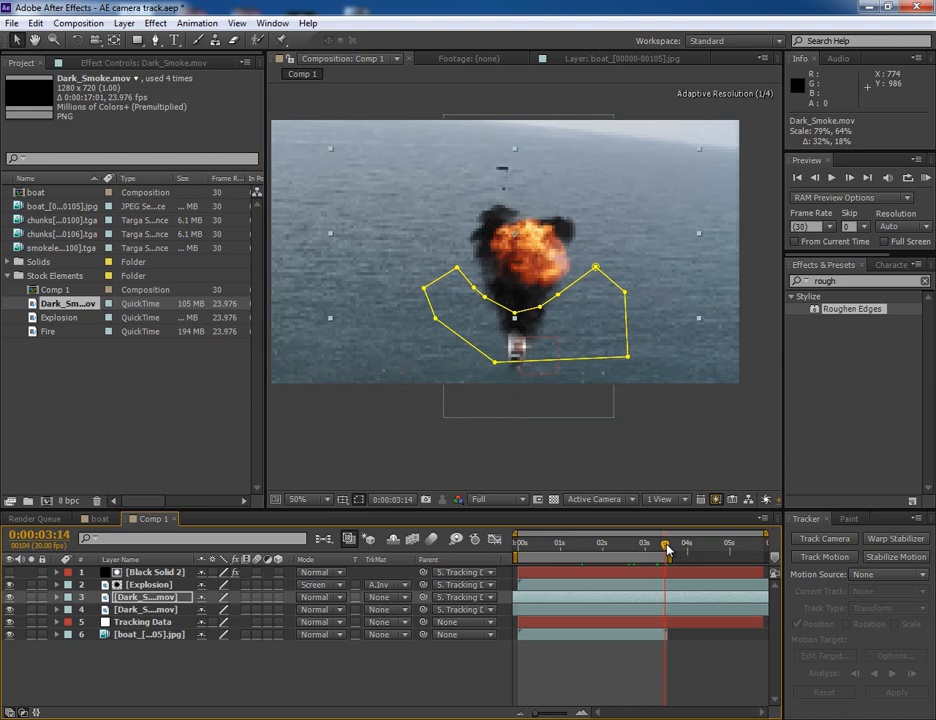
left_click_drag(664, 546, 612, 546)
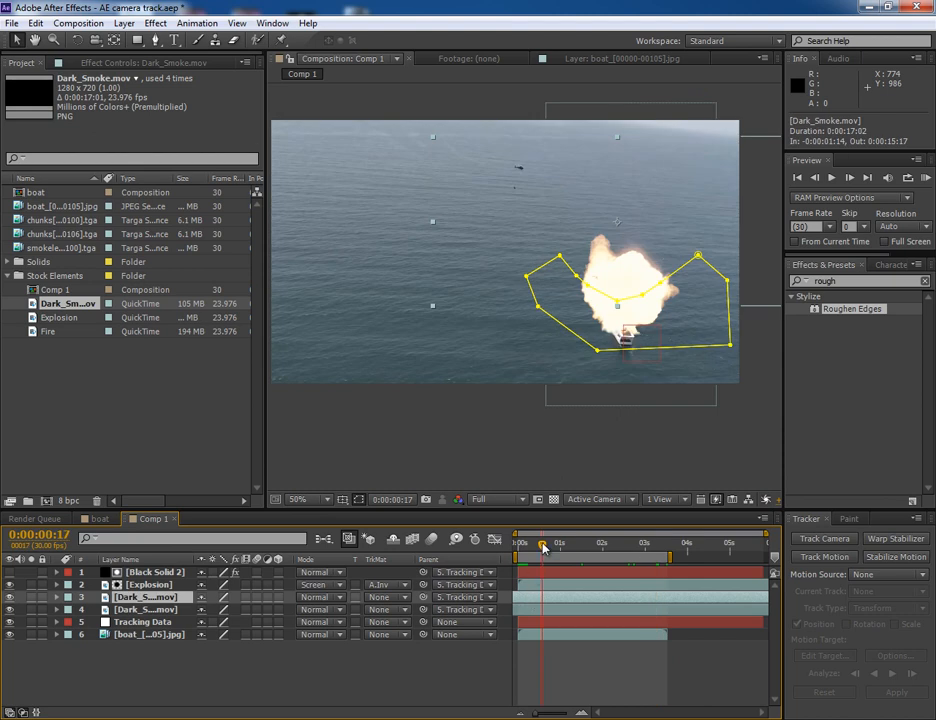
mouse_move(544, 544)
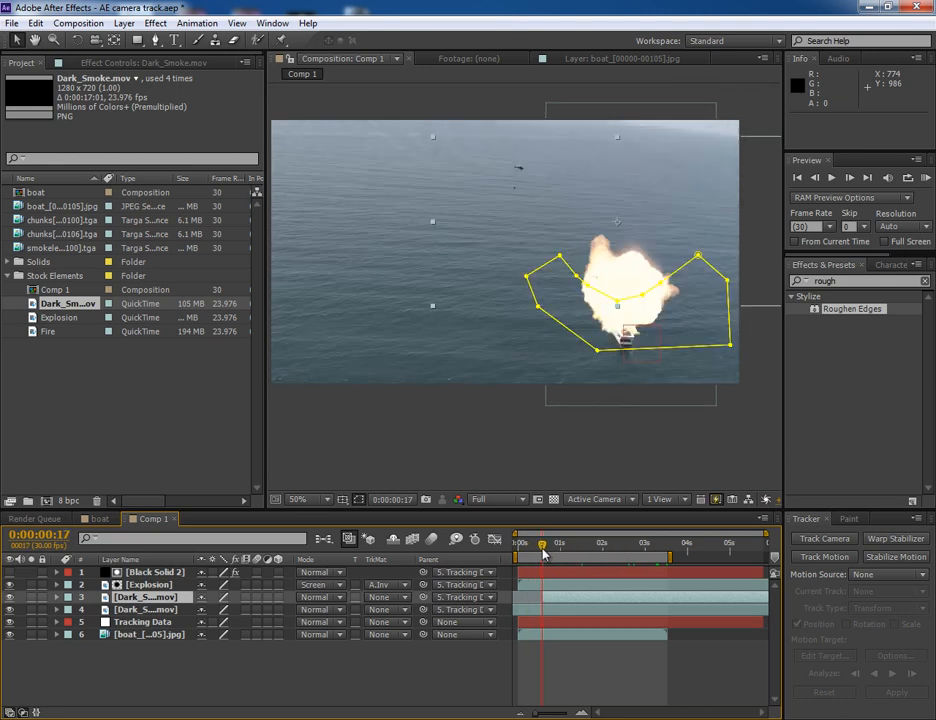
left_click_drag(544, 544, 536, 544)
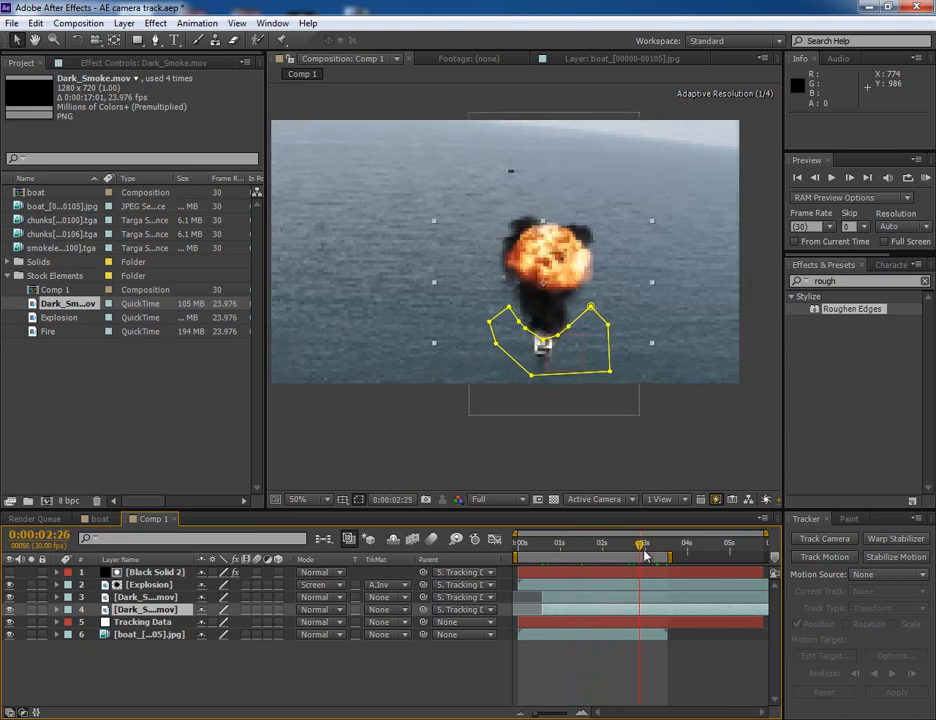
left_click_drag(644, 544, 668, 544)
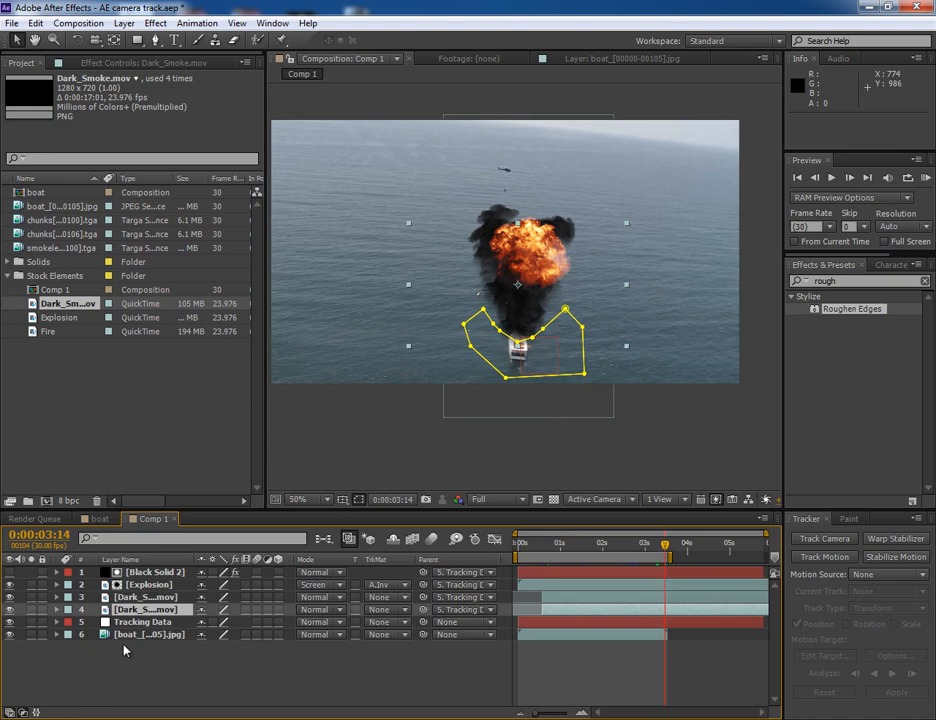
left_click(144, 596)
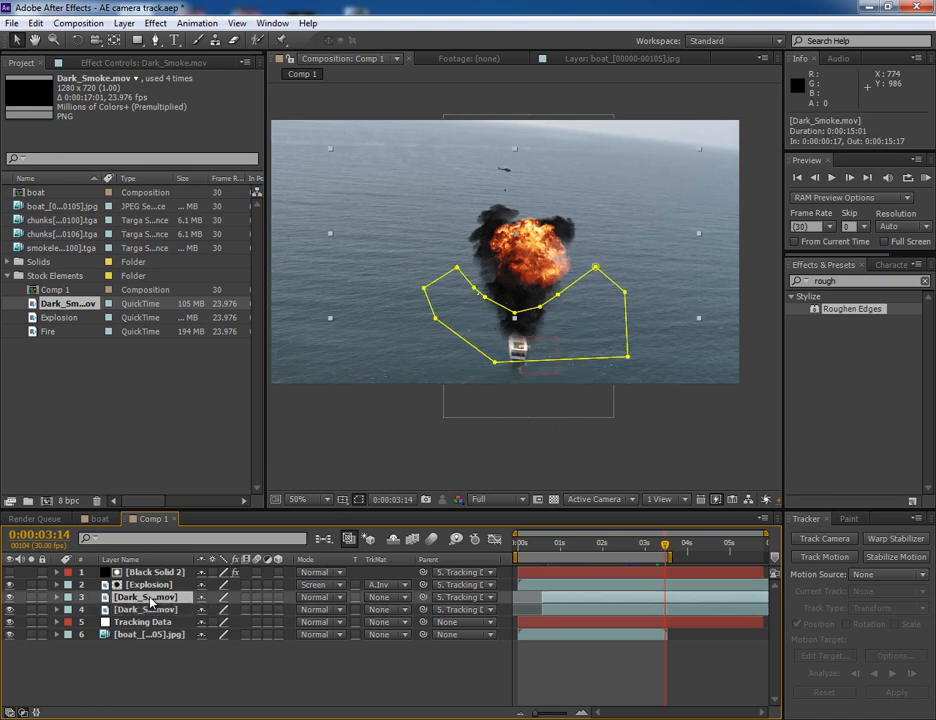
left_click(10, 596)
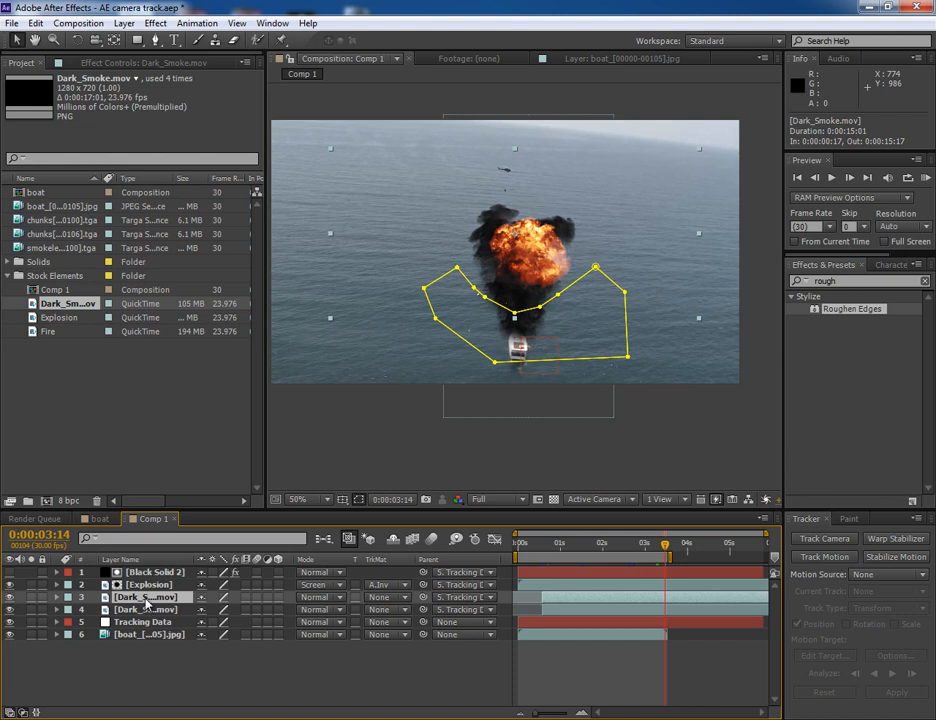
mouse_move(330, 240)
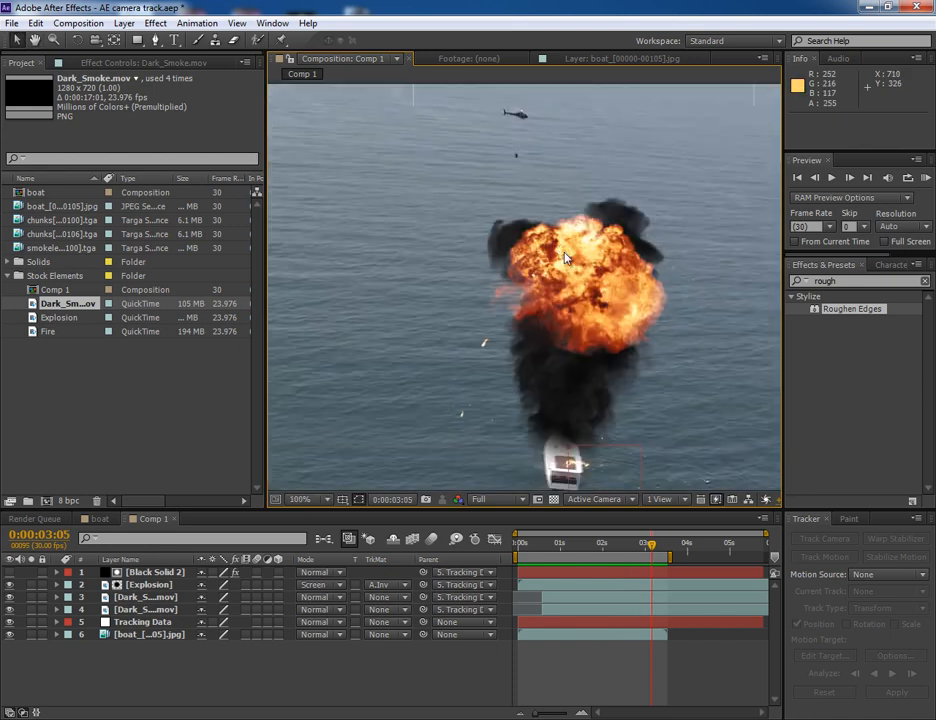
- Add the Fire clip as a new layer over the boat and set its blending mode to Add
left_click(300, 500)
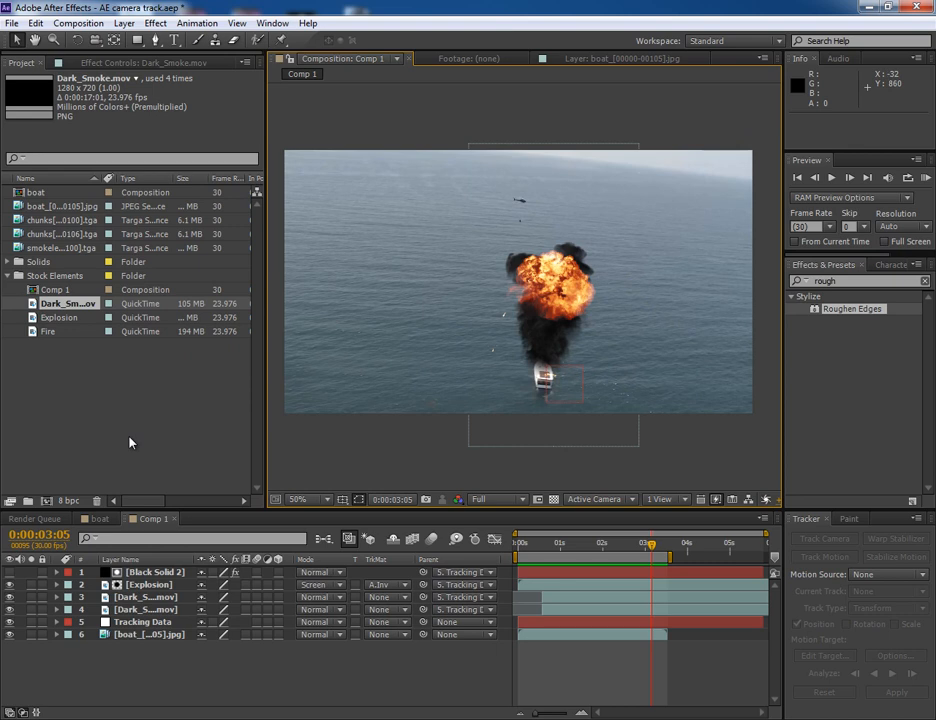
left_click(48, 332)
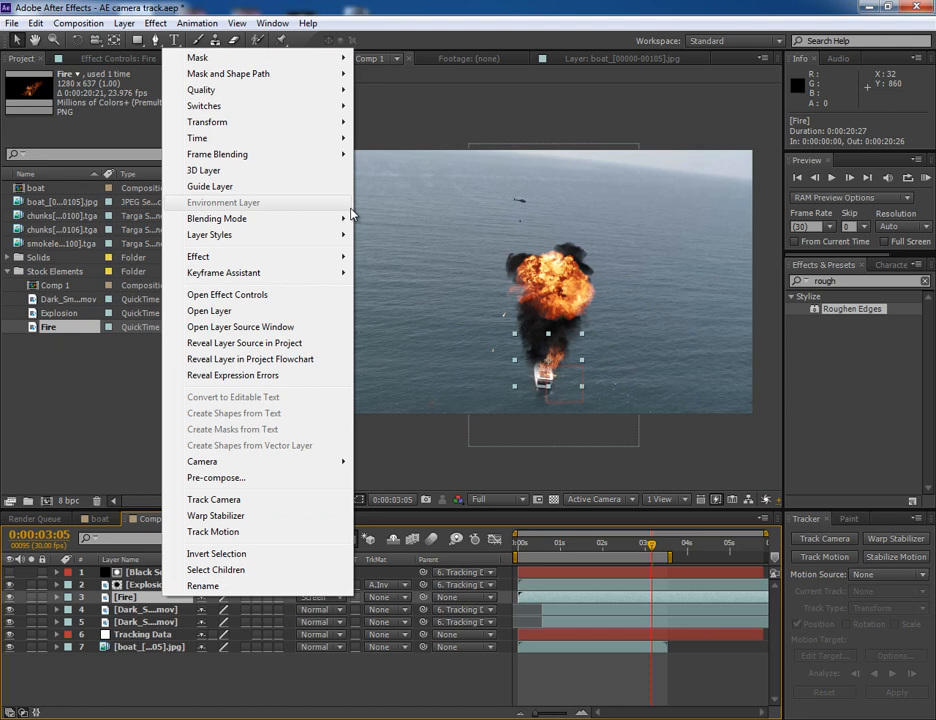
left_click(216, 218)
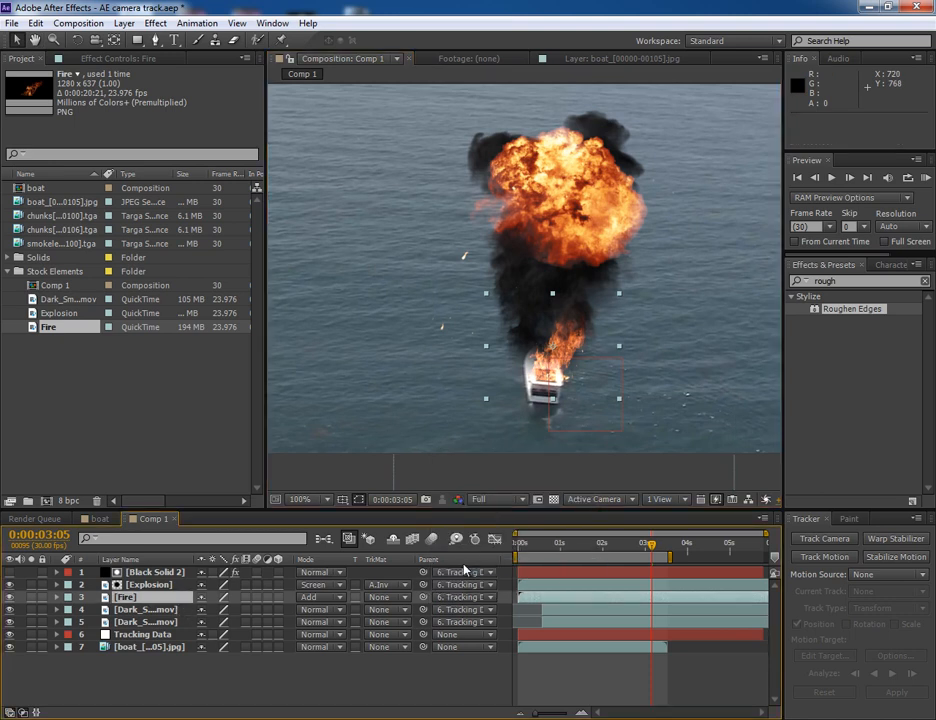
left_click(612, 542)
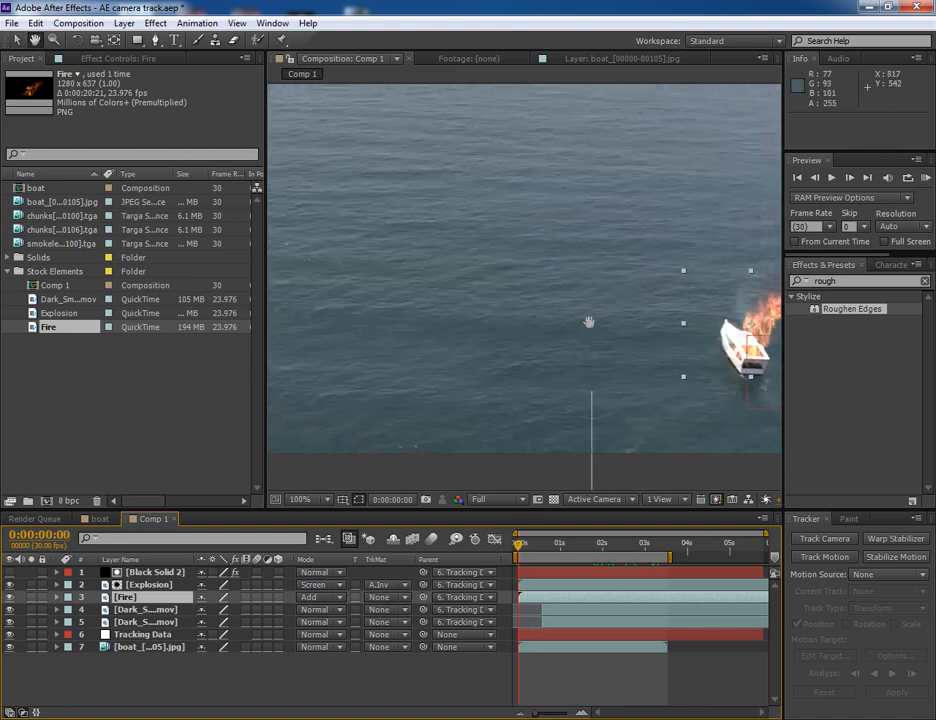
- Keyframe the Fire layer's Opacity around the explosion flash so the flames fade over time
left_click(528, 544)
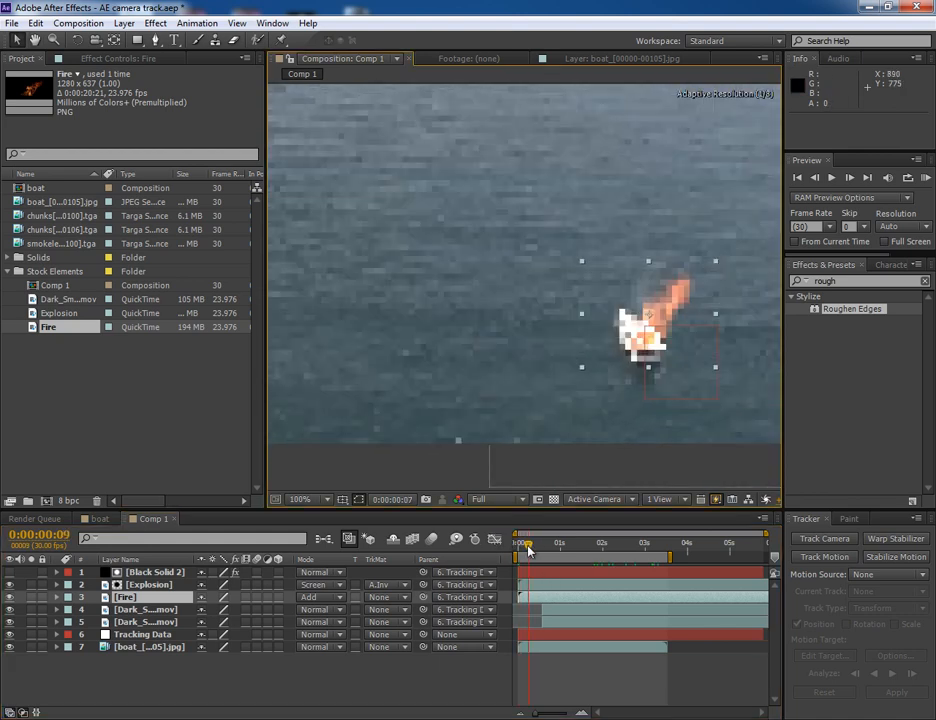
left_click_drag(528, 544, 544, 544)
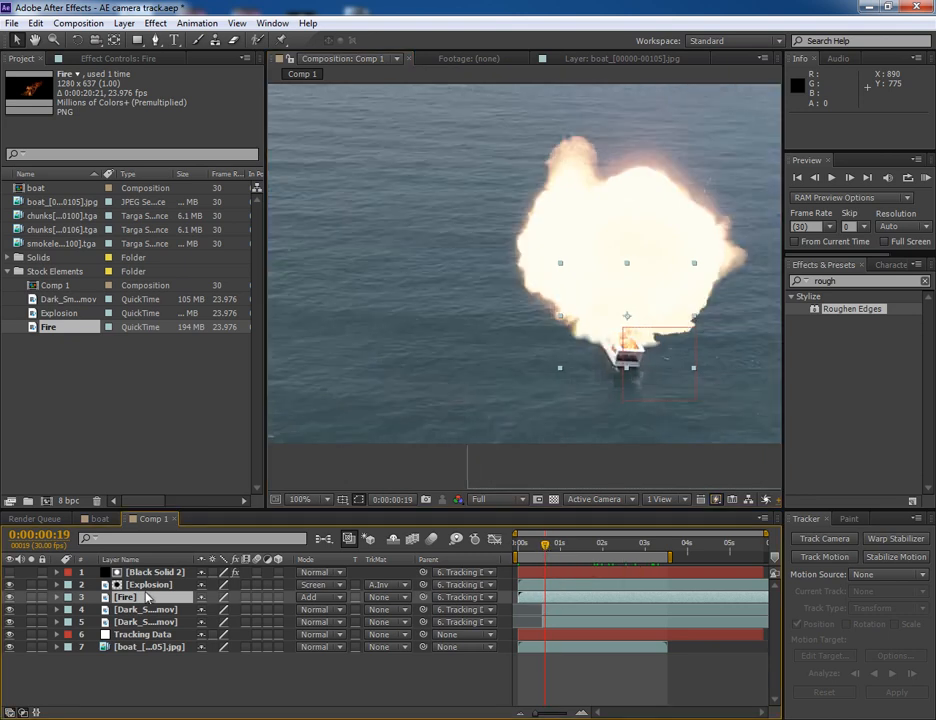
left_click(56, 596)
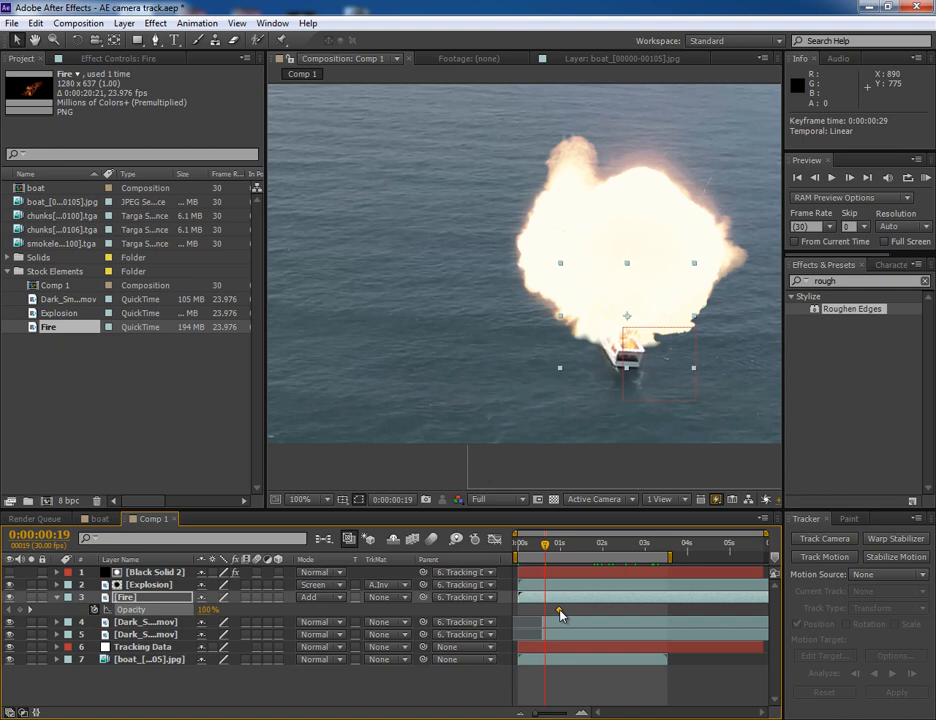
left_click_drag(560, 542, 544, 542)
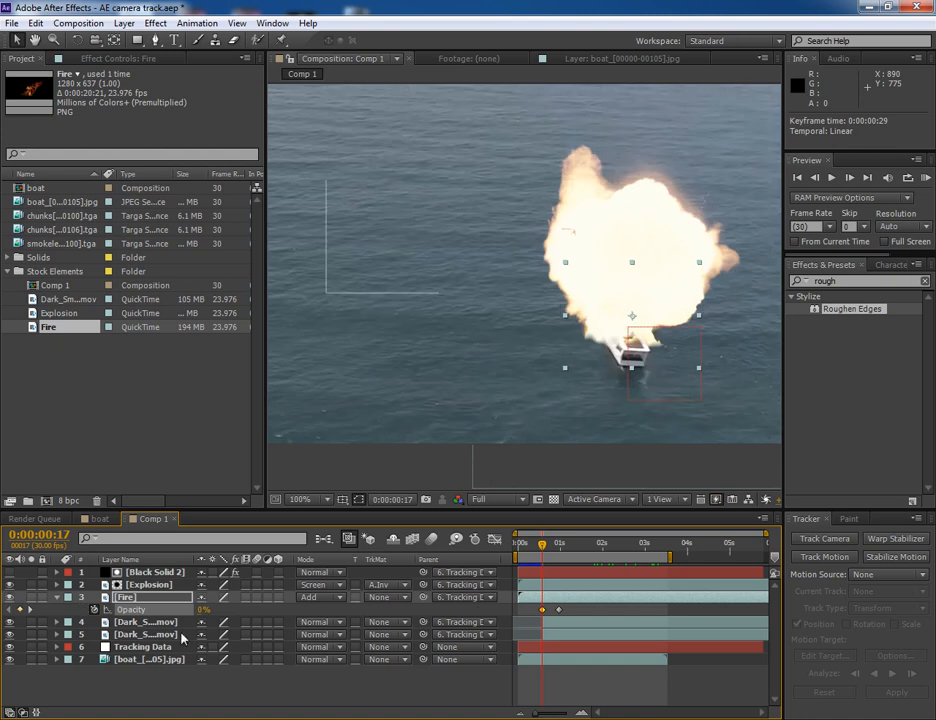
left_click(548, 544)
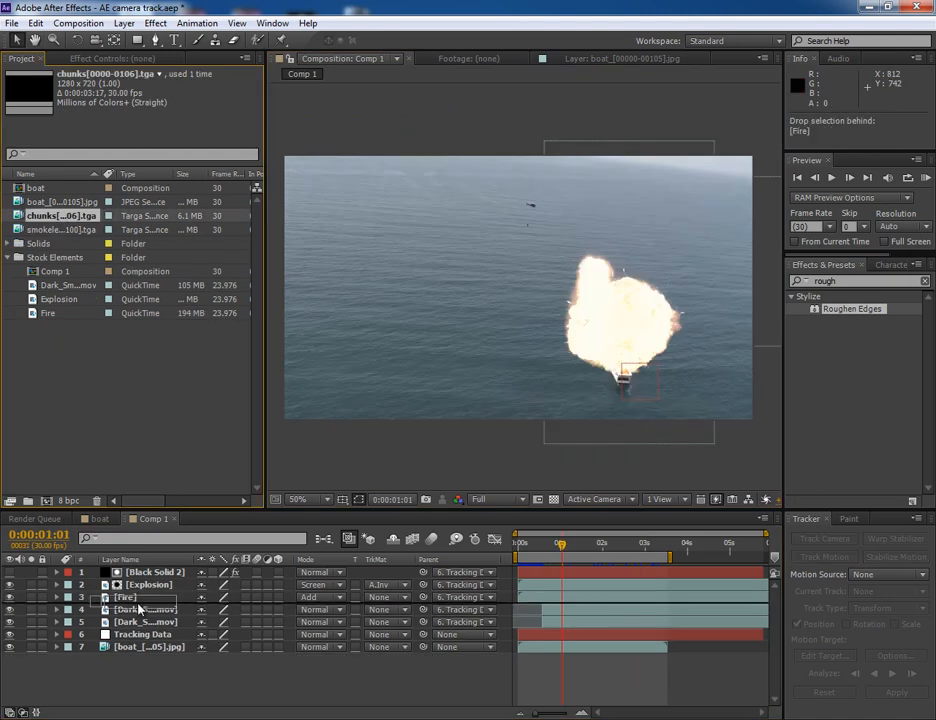
- Add the chunks TGA debris sequence as the top layer and preview fragments flying from the blast
left_click(150, 584)
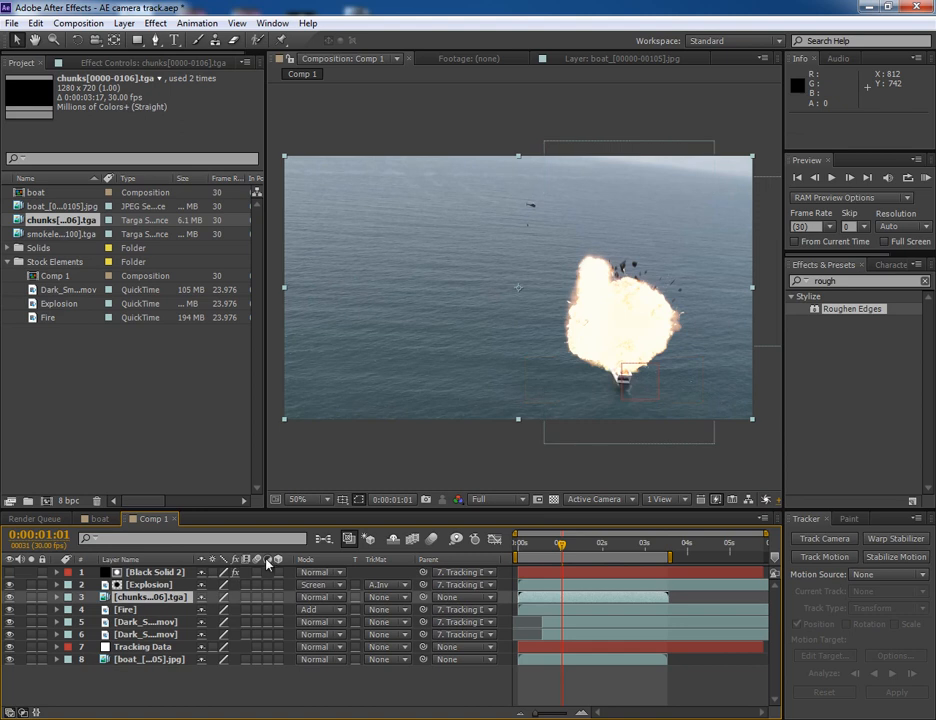
left_click(532, 544)
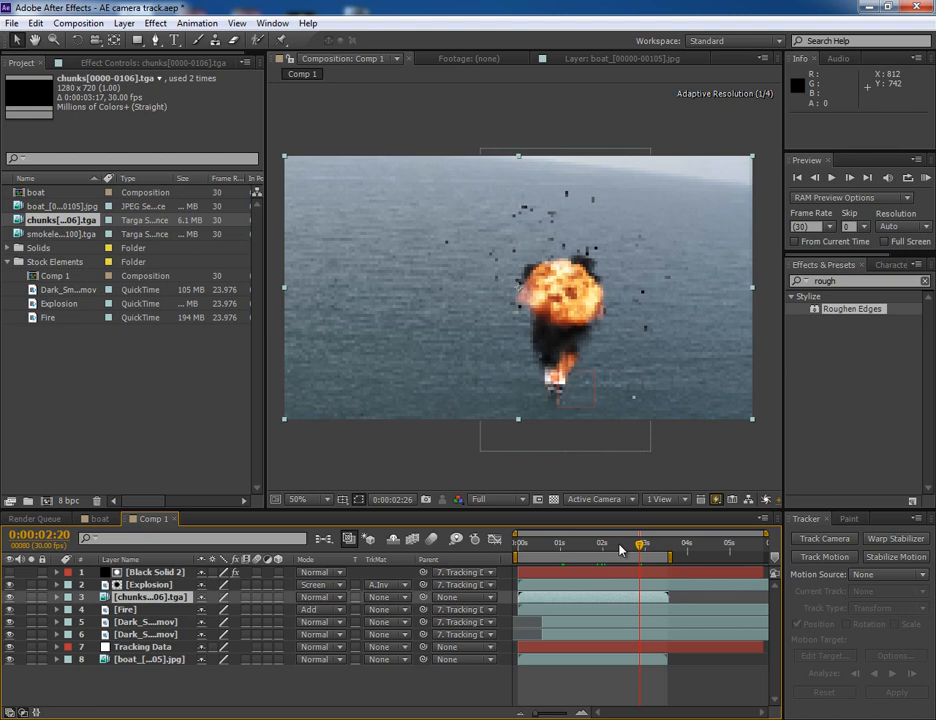
left_click_drag(642, 544, 564, 544)
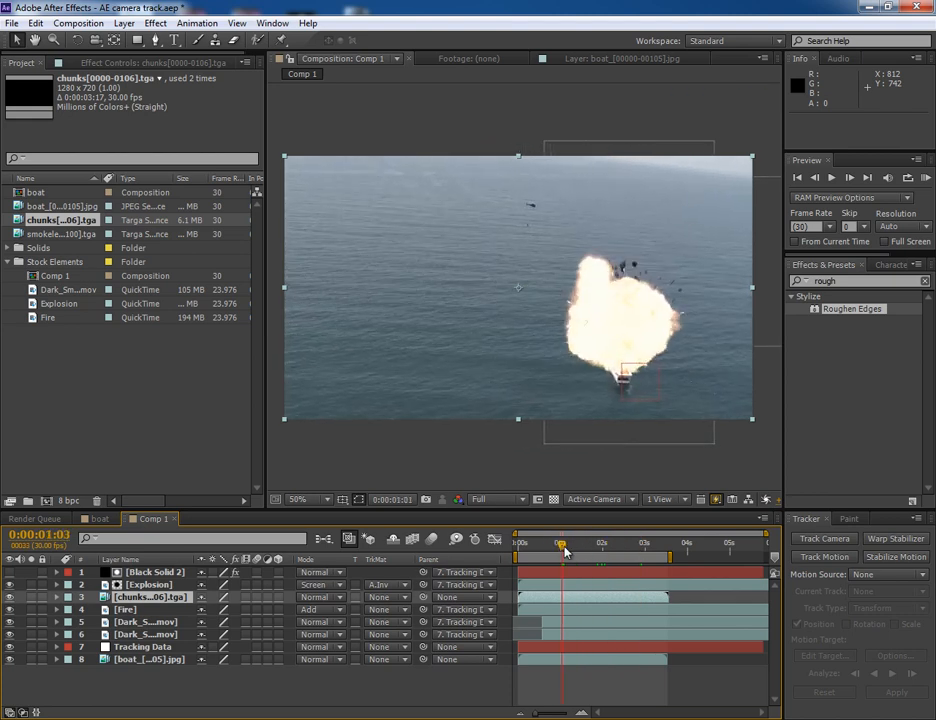
left_click_drag(564, 540, 604, 540)
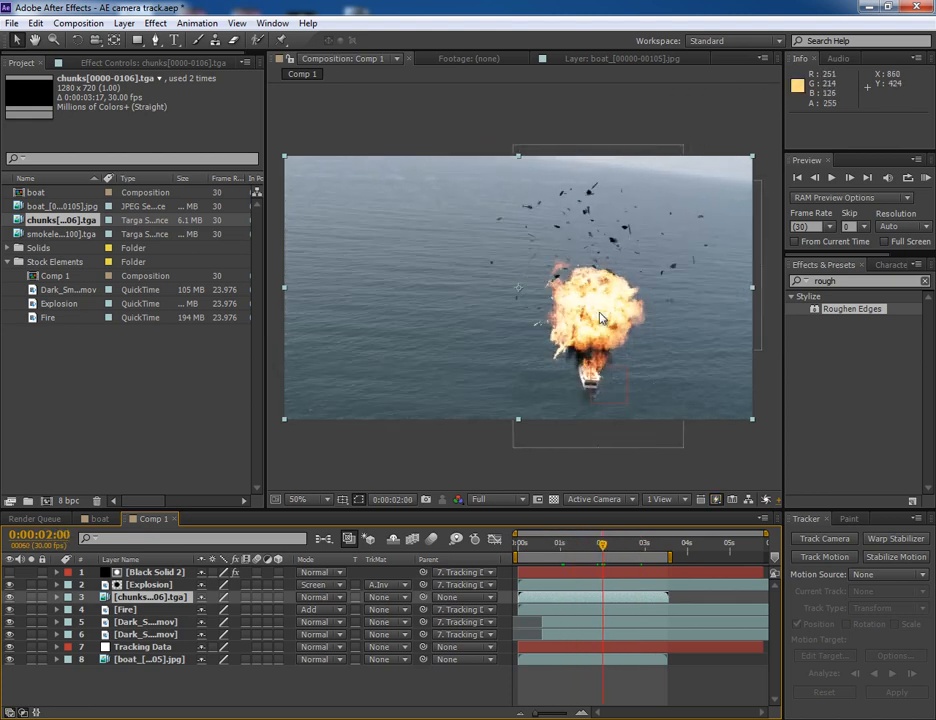
left_click_drag(600, 318, 596, 336)
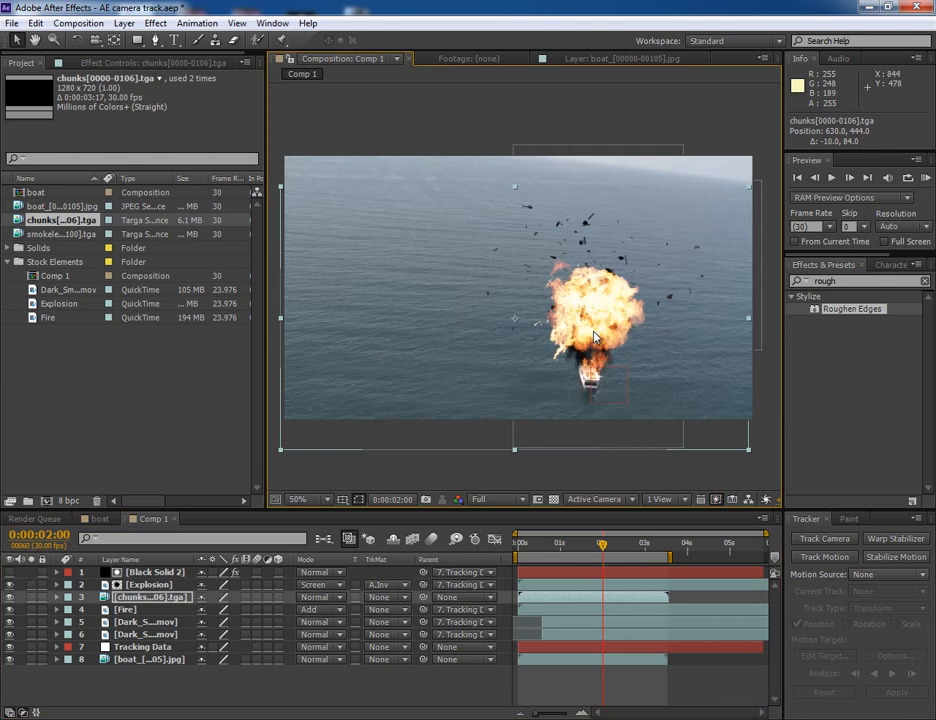
- Scrub through the debris burst around the flash frame to check its timing
left_click(548, 544)
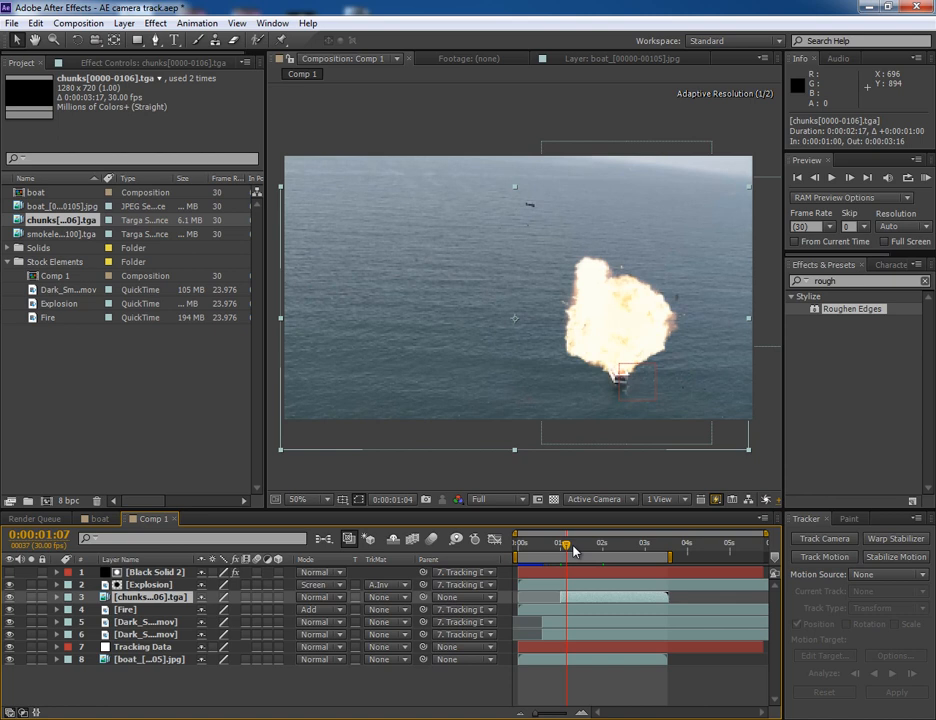
left_click_drag(576, 542, 608, 542)
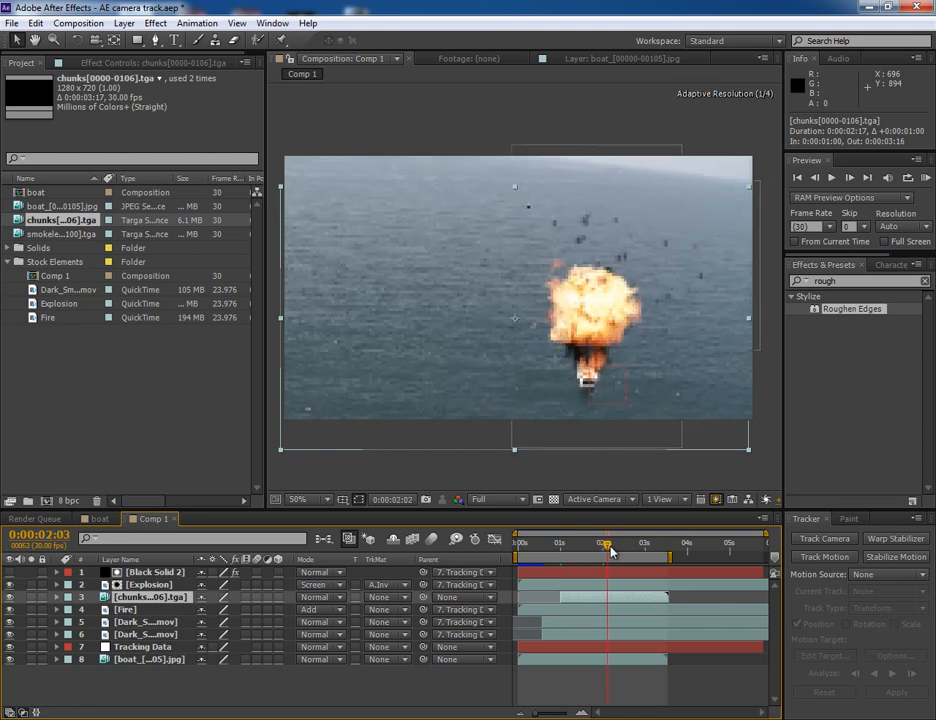
left_click(832, 176)
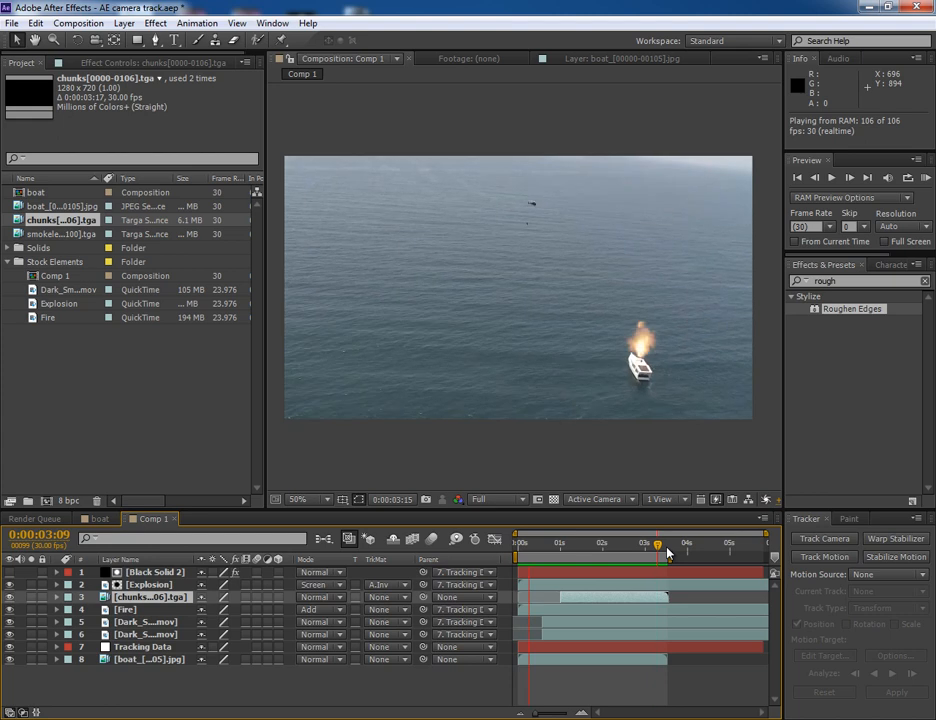
left_click(568, 542)
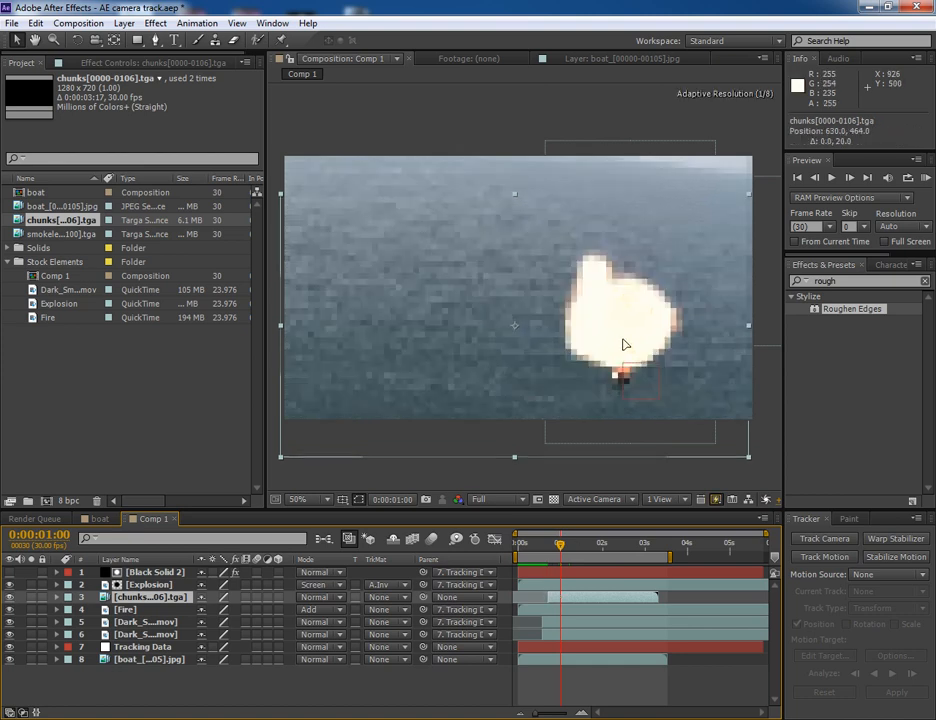
left_click_drag(562, 544, 552, 544)
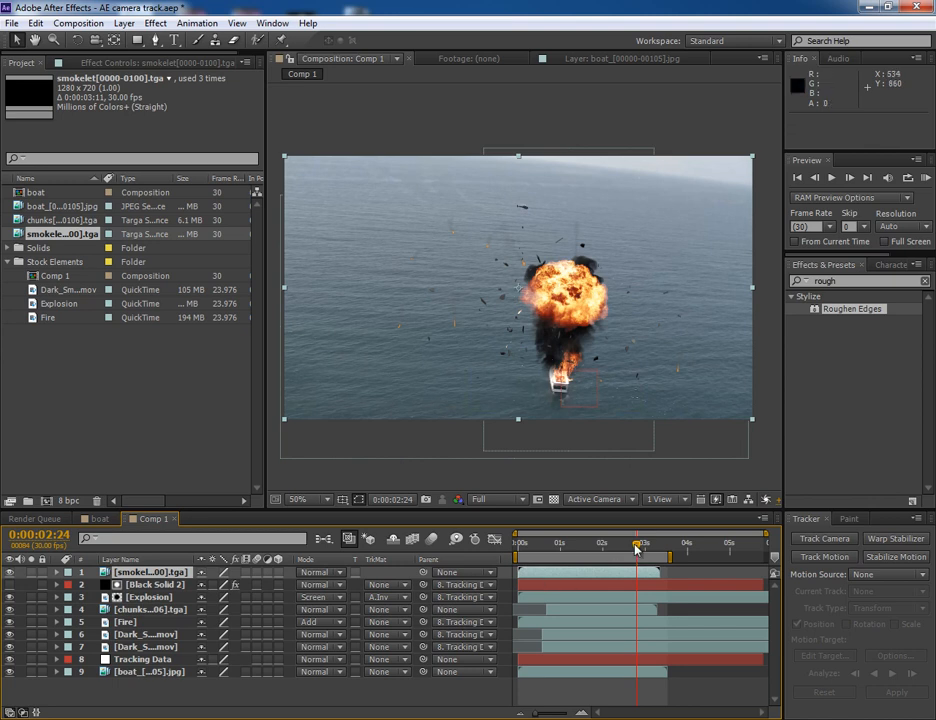
- Retime the smoke layers so a dark plume and trails spray out beneath the Explosion layer
left_click_drag(644, 544, 550, 544)
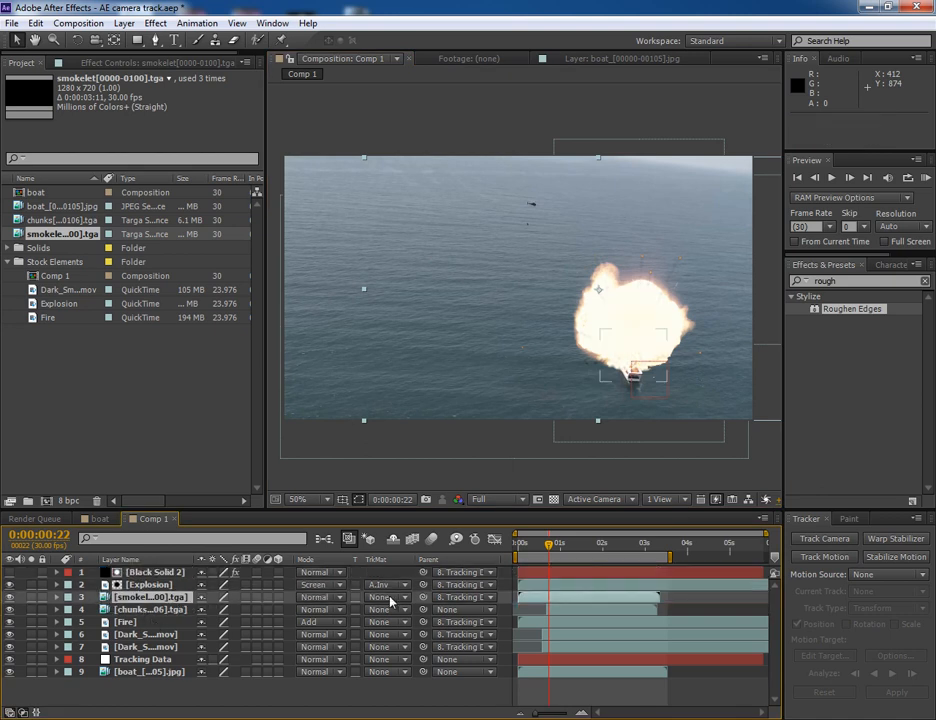
left_click_drag(548, 544, 568, 544)
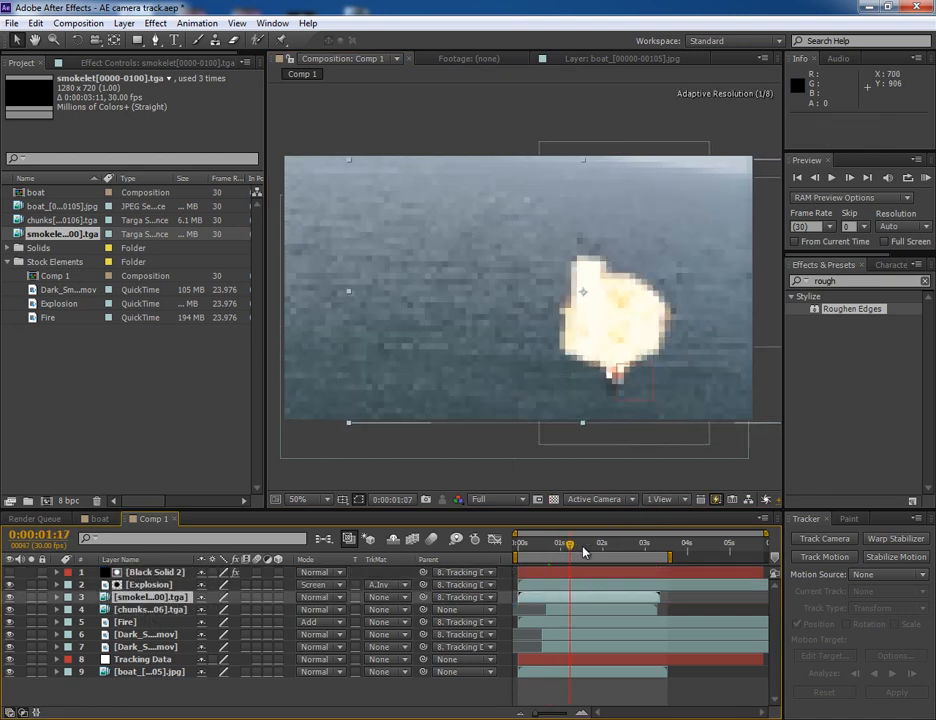
left_click_drag(568, 540, 600, 540)
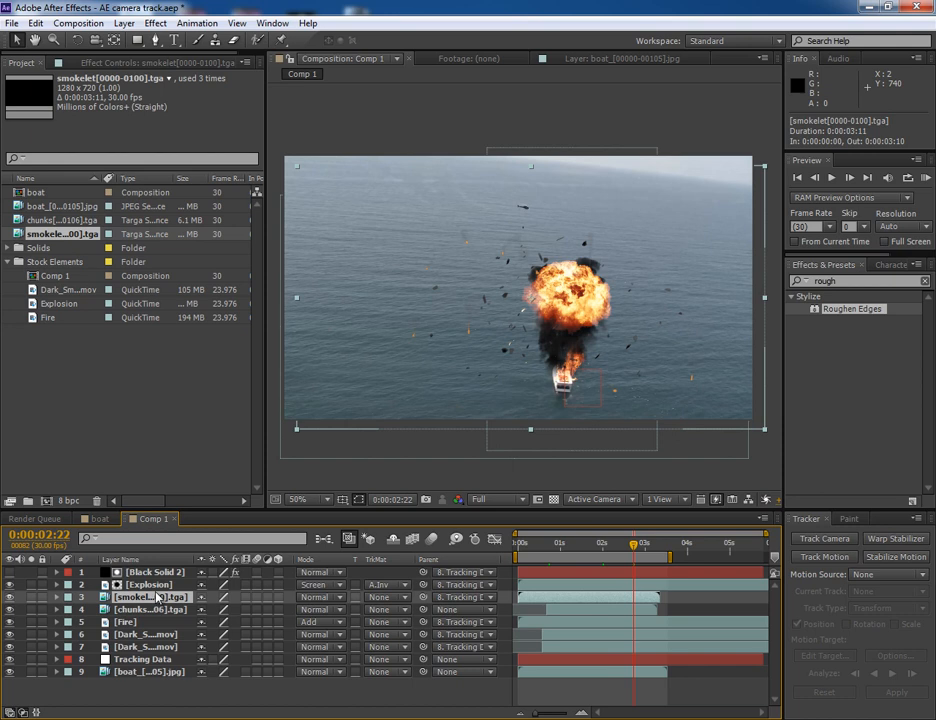
right_click(156, 596)
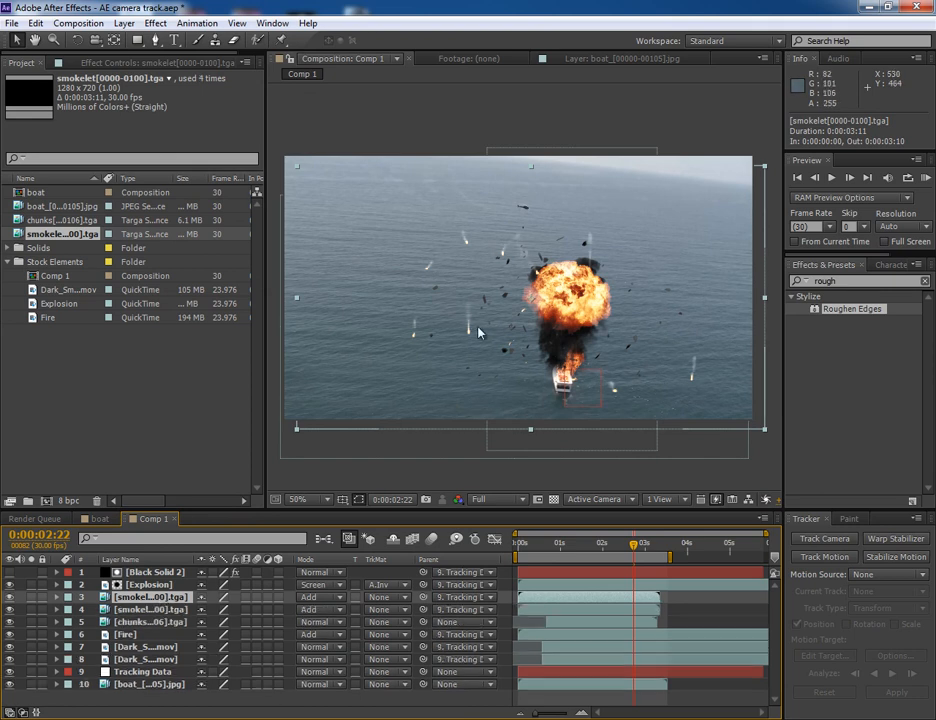
left_click(56, 596)
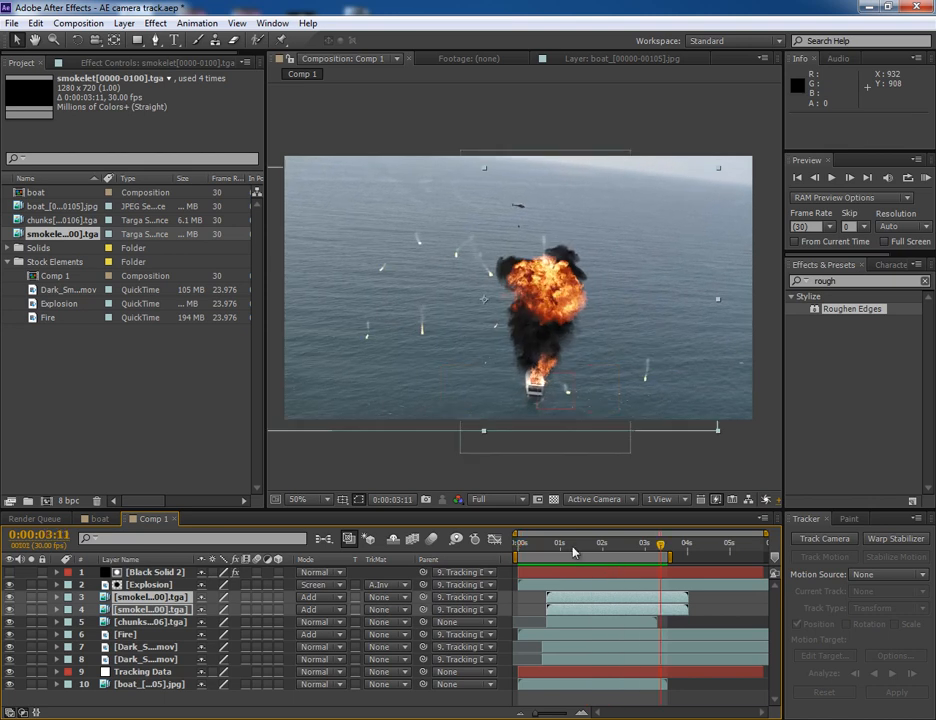
mouse_move(280, 460)
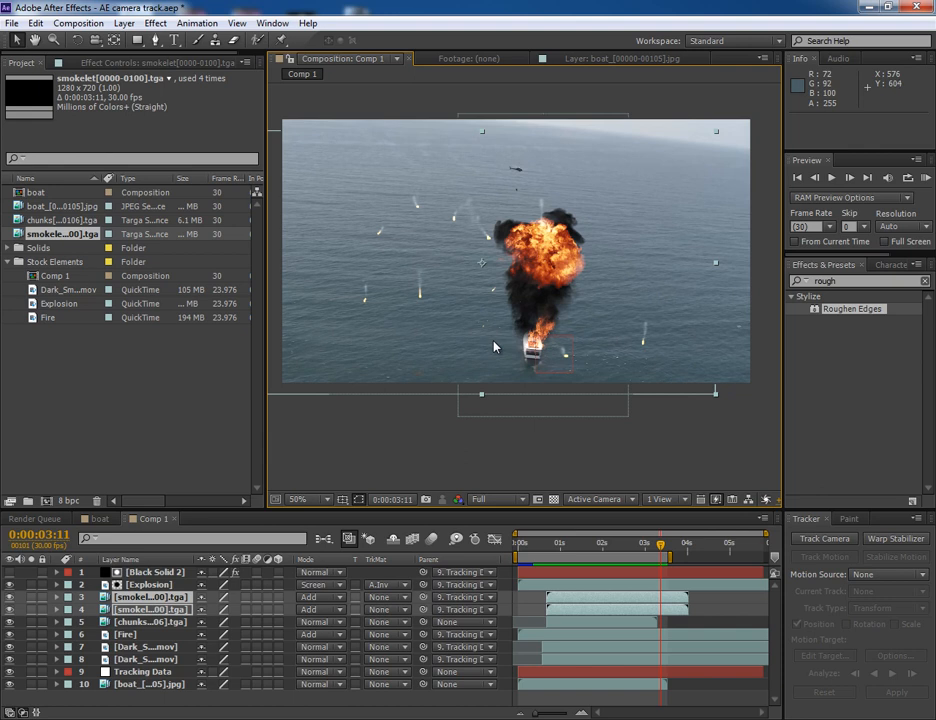
mouse_move(530, 384)
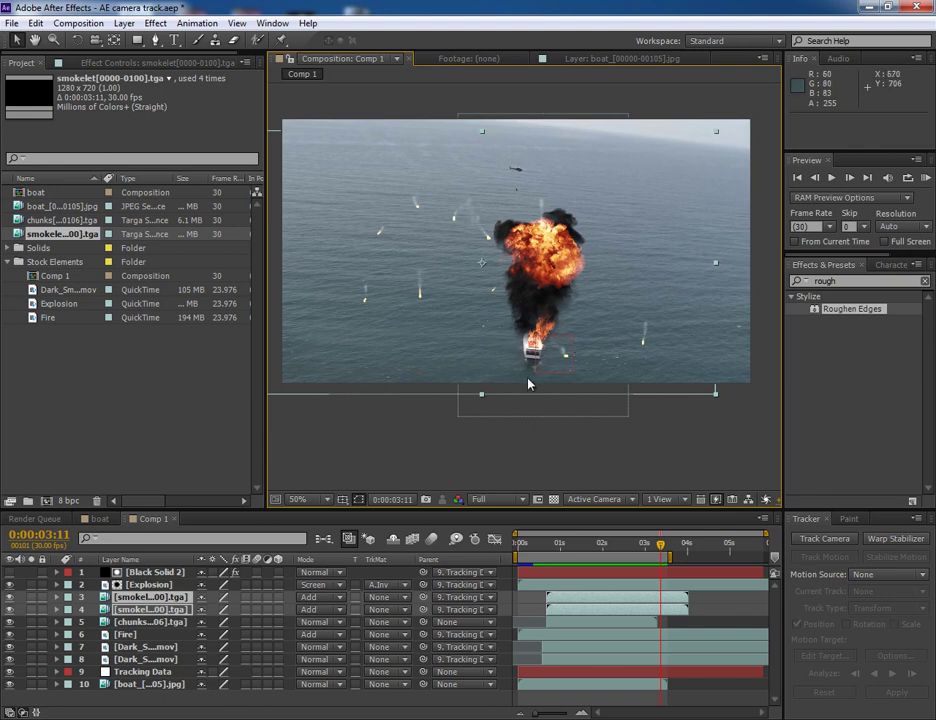
mouse_move(304, 424)
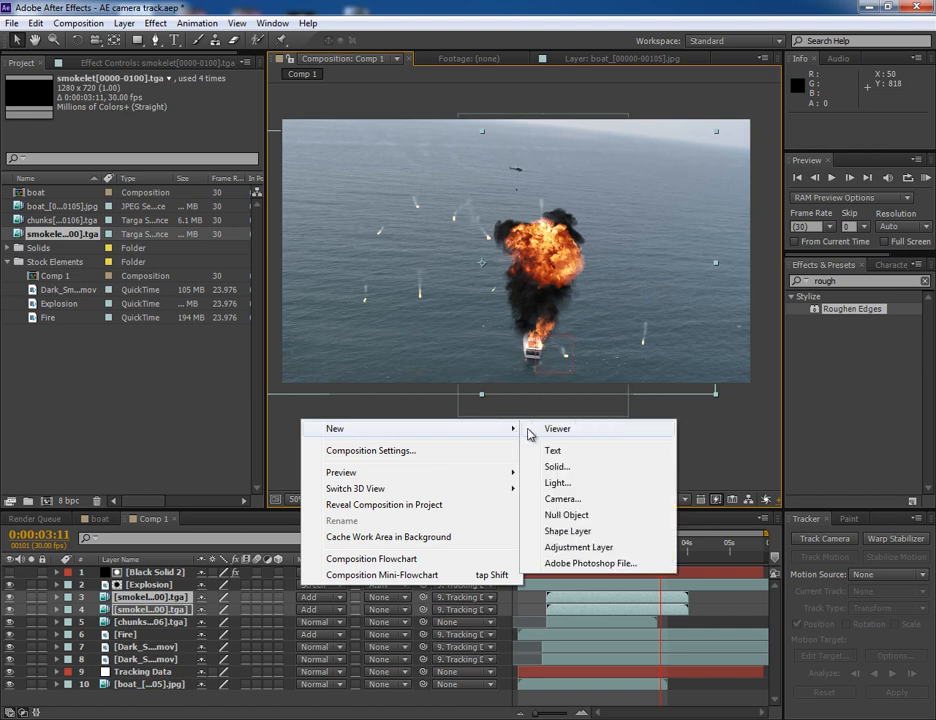
mouse_move(556, 466)
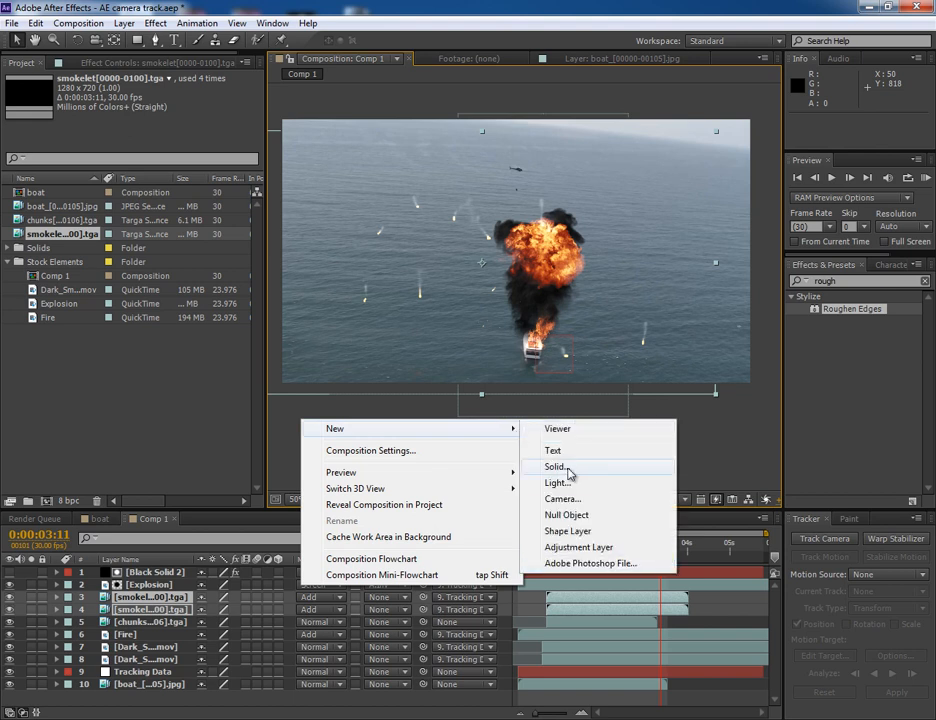
- Create a full-frame orange solid, Orange Solid 1, as the top layer
left_click(554, 468)
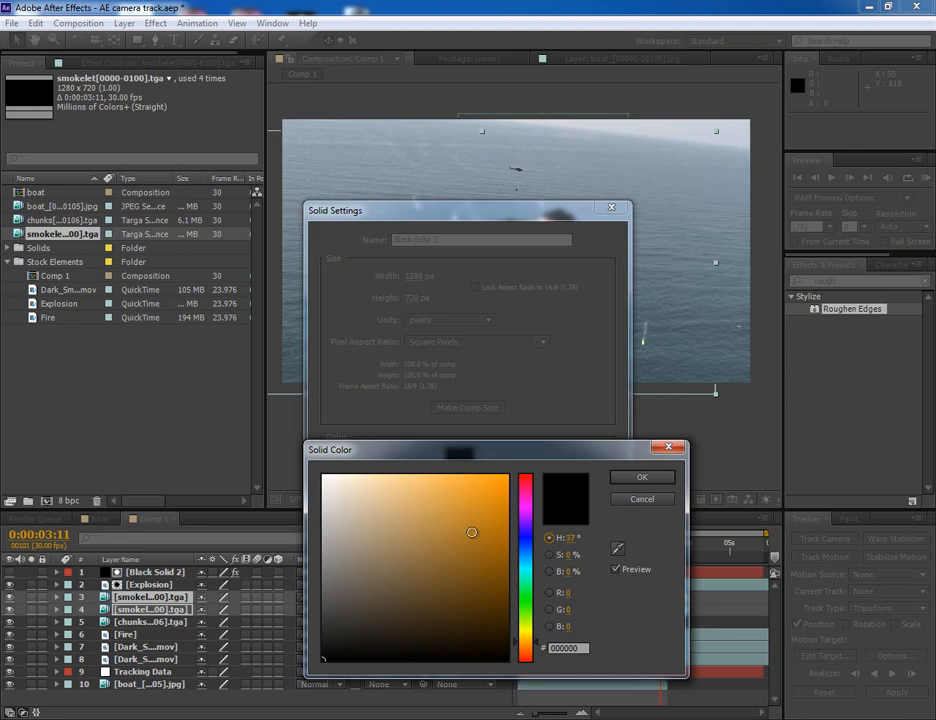
left_click(642, 476)
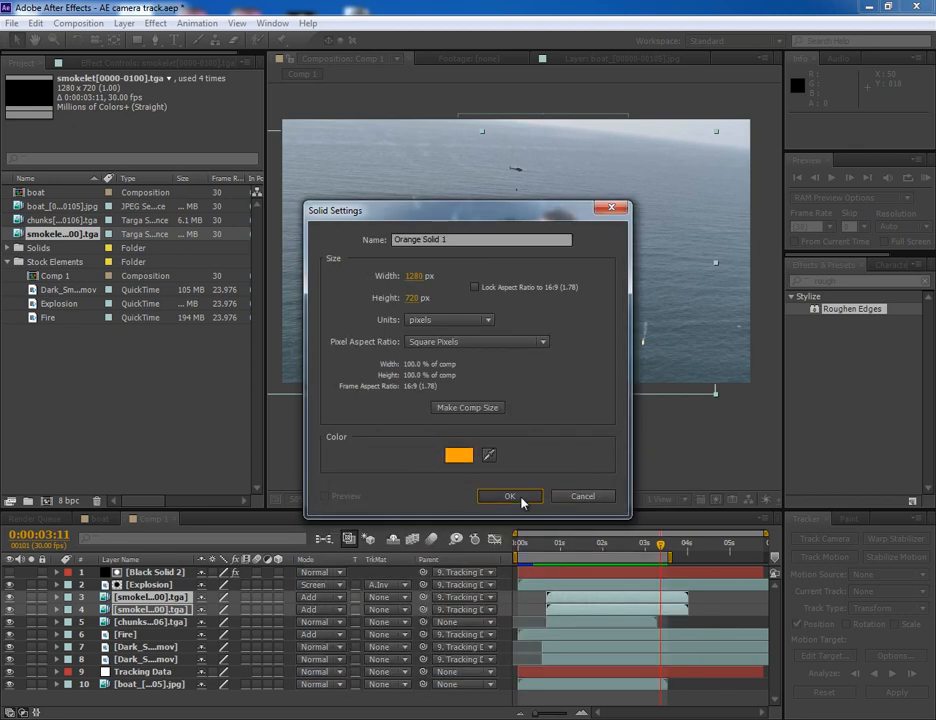
left_click(508, 496)
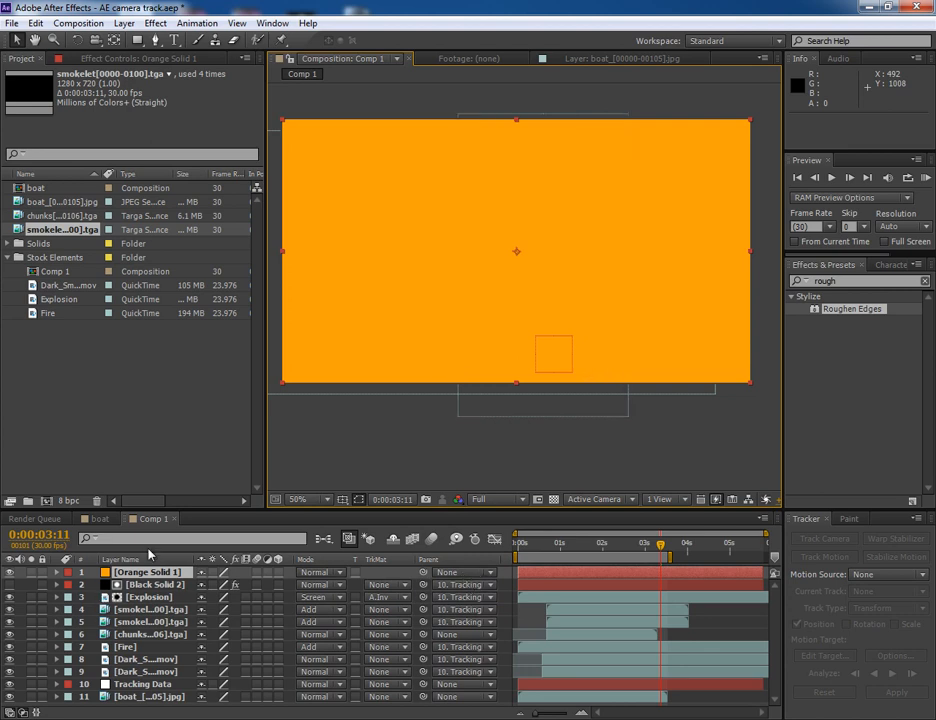
mouse_move(208, 512)
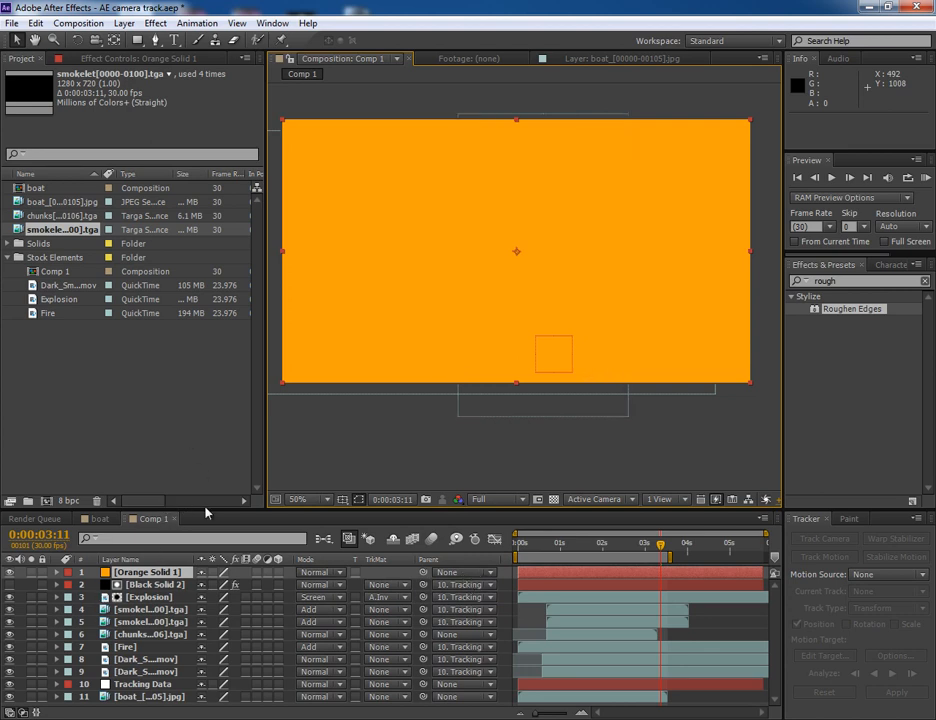
- Move Orange Solid 1 just above the boat footage and parent it to Tracking Data
left_click_drag(208, 516, 208, 424)
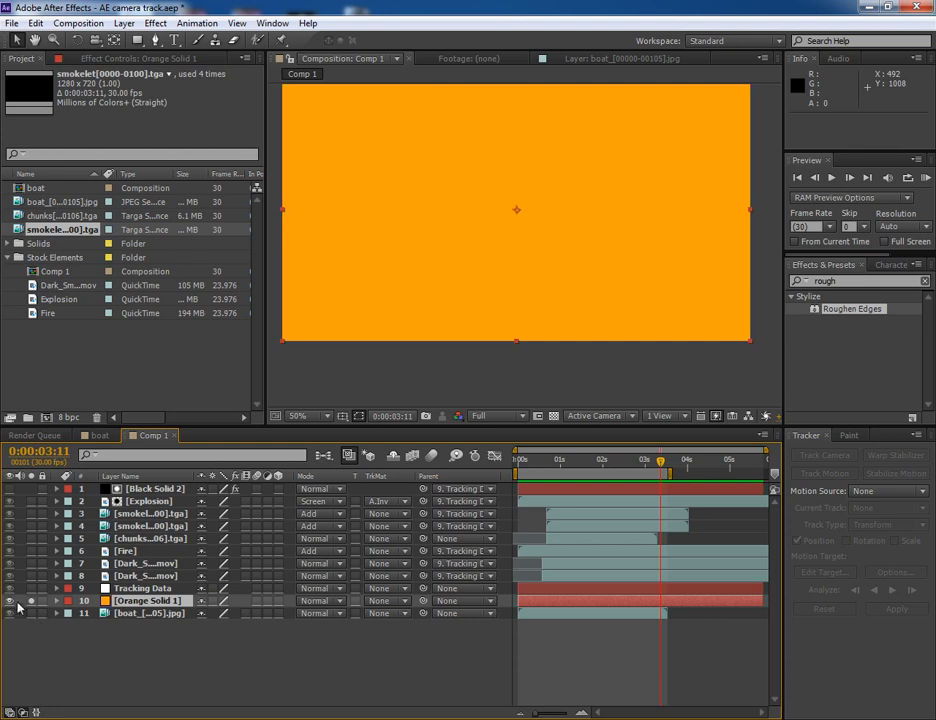
left_click(10, 600)
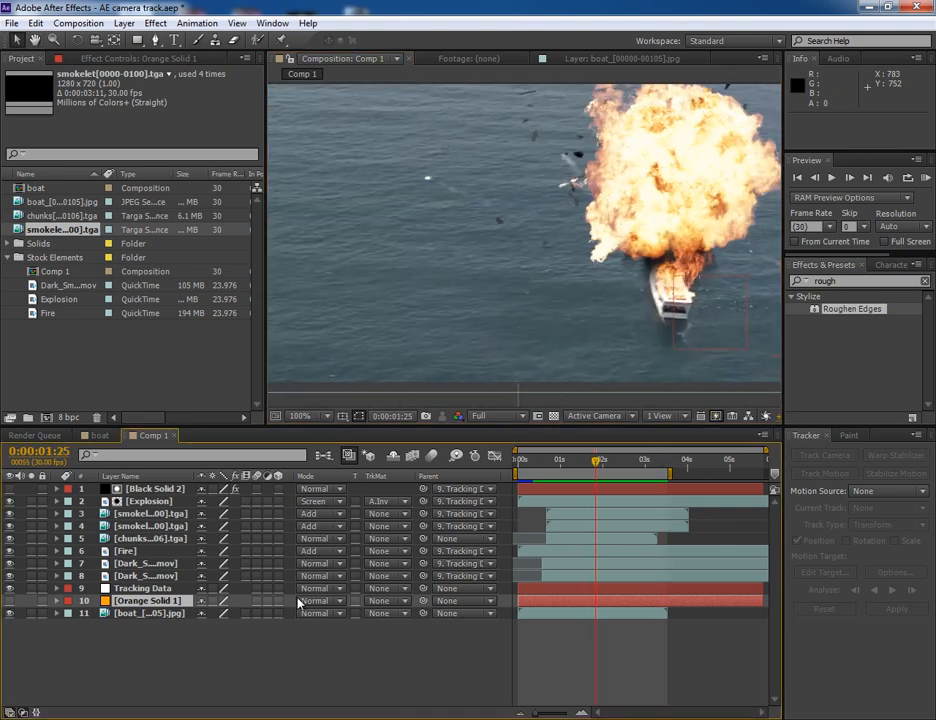
left_click(464, 600)
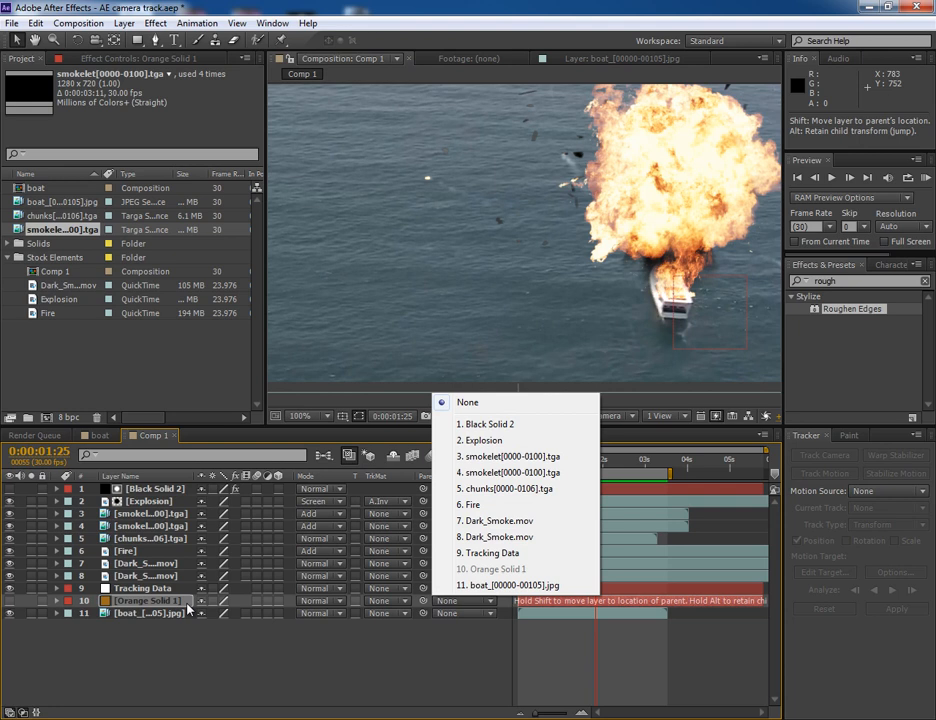
left_click(490, 552)
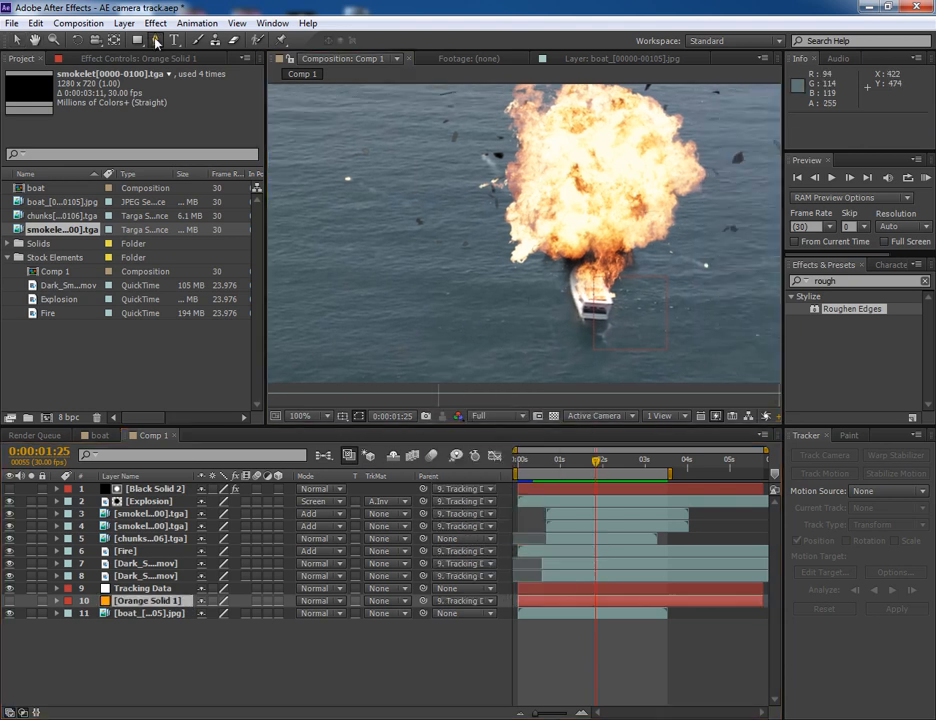
- Draw a rounded mask on the orange solid around the water beside the boat
left_click(154, 40)
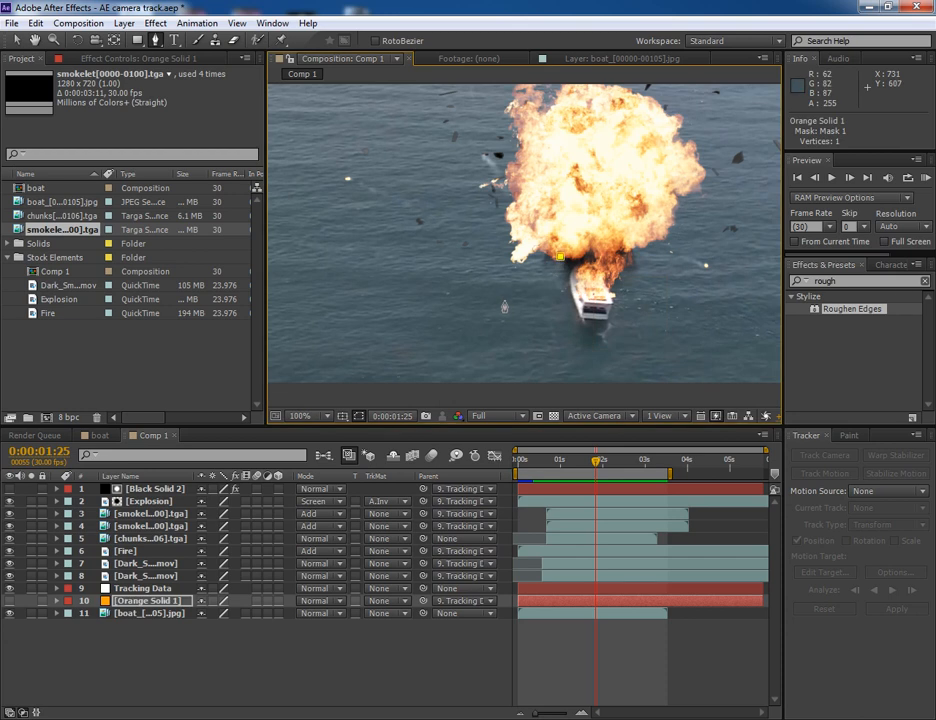
left_click(536, 368)
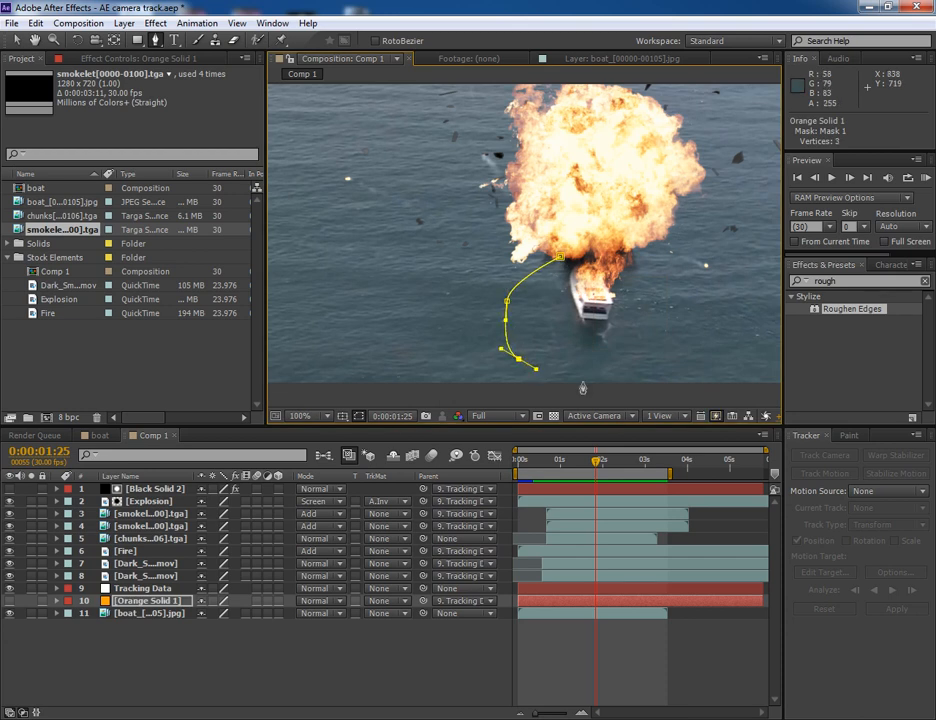
left_click(670, 380)
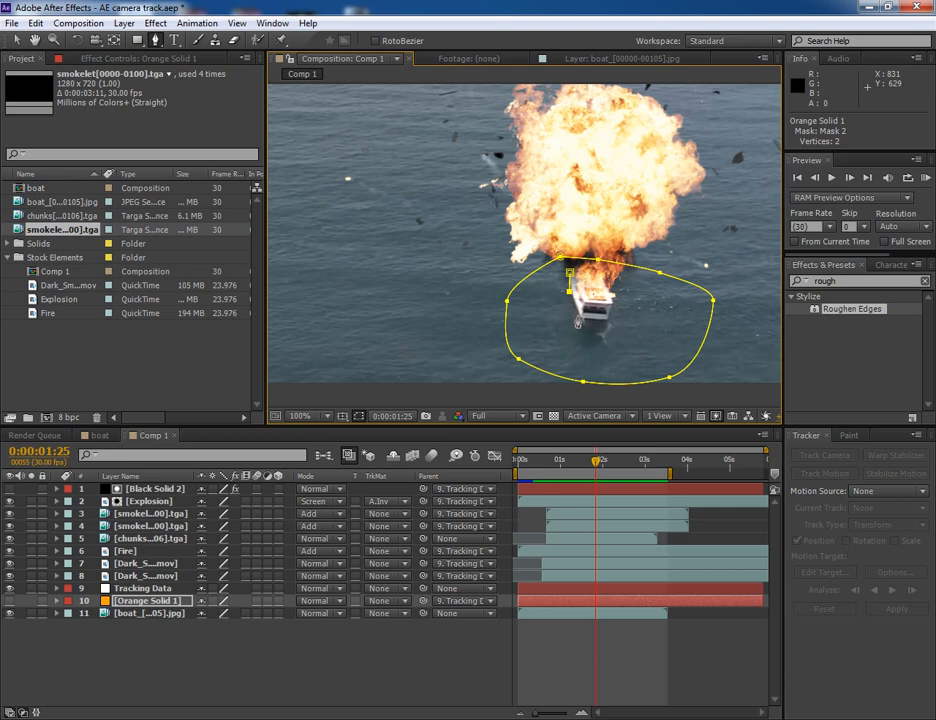
left_click(576, 324)
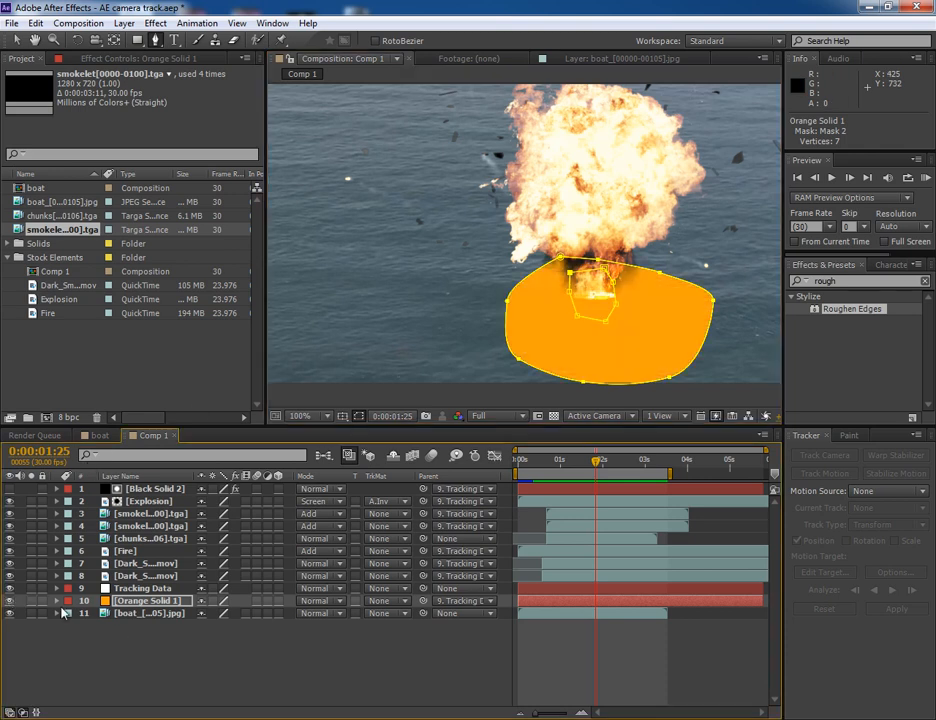
- Set the solid's Mask 2 to Subtract, leaving an orange patch beneath the fireball
left_click(56, 600)
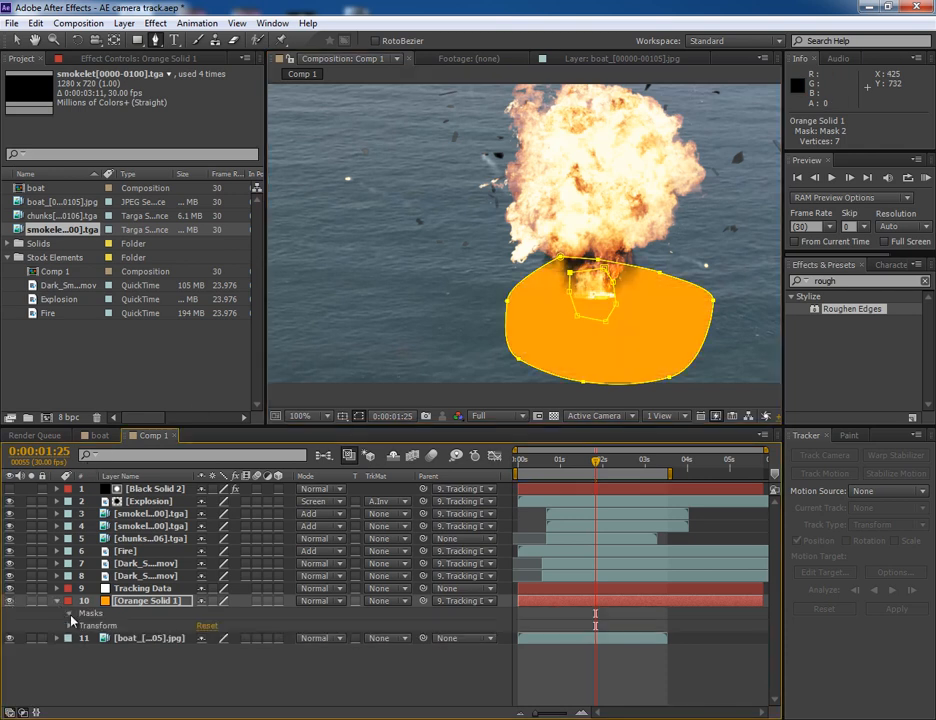
left_click(218, 638)
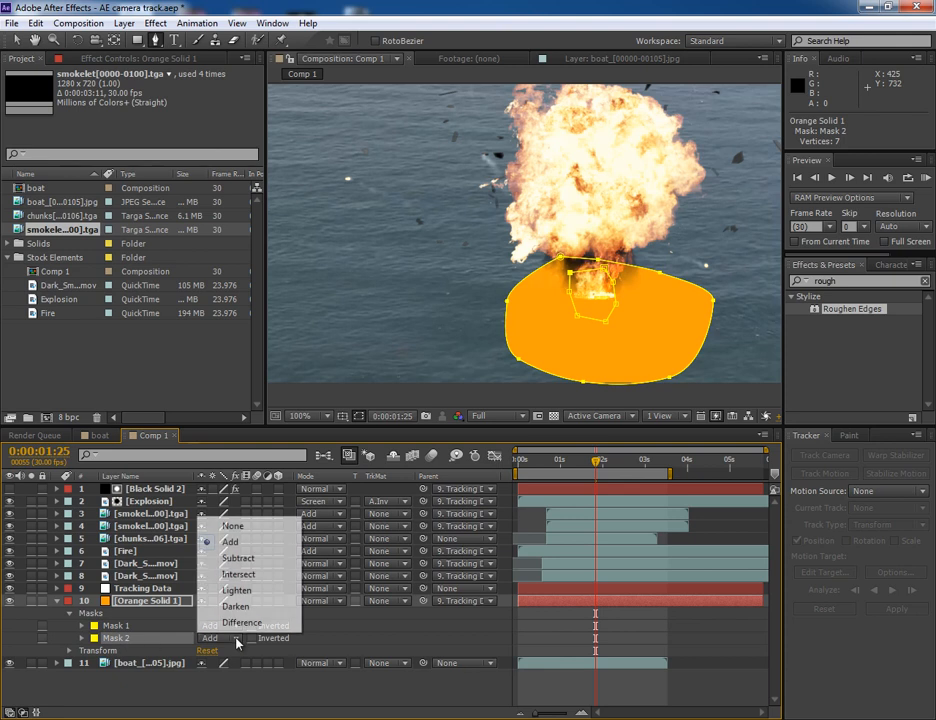
left_click(238, 558)
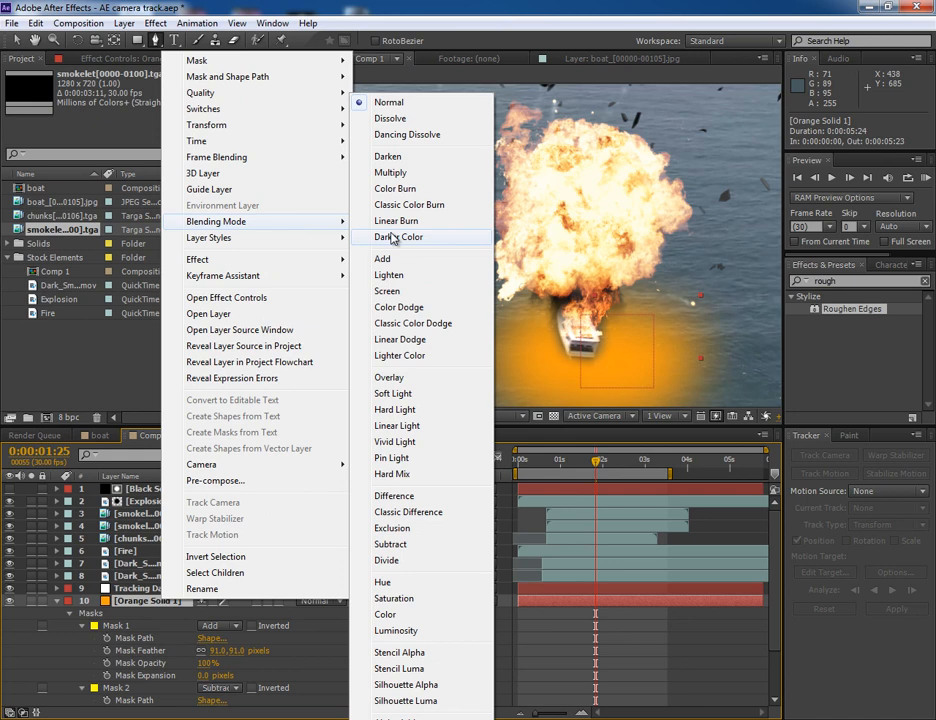
mouse_move(420, 220)
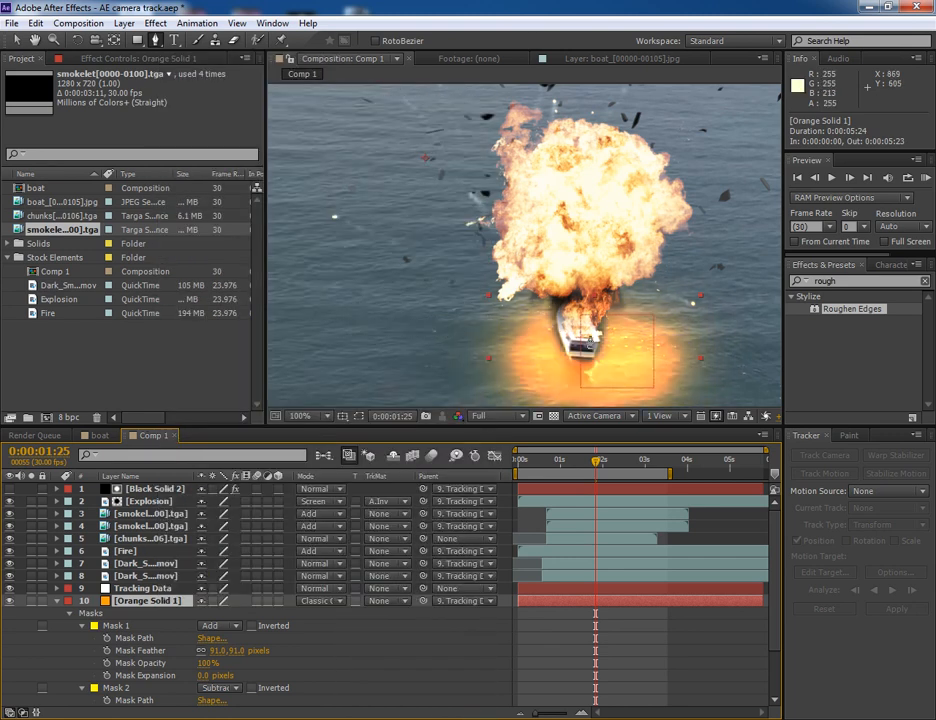
- Check the feathered orange glow on the water, then bring up the solid's colour settings
left_click(304, 414)
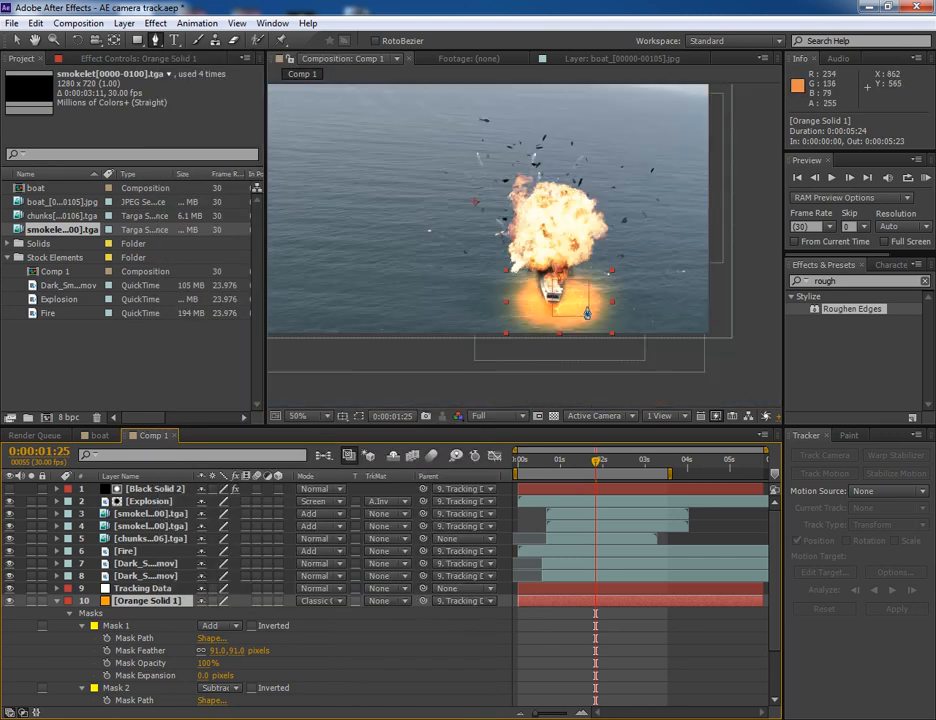
left_click(300, 414)
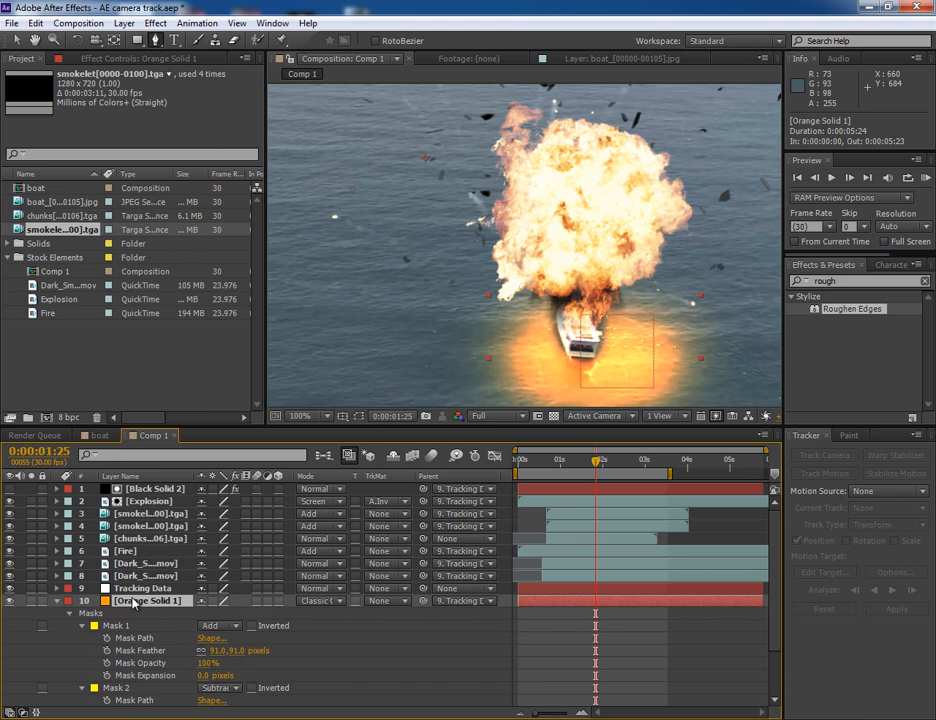
left_click(124, 24)
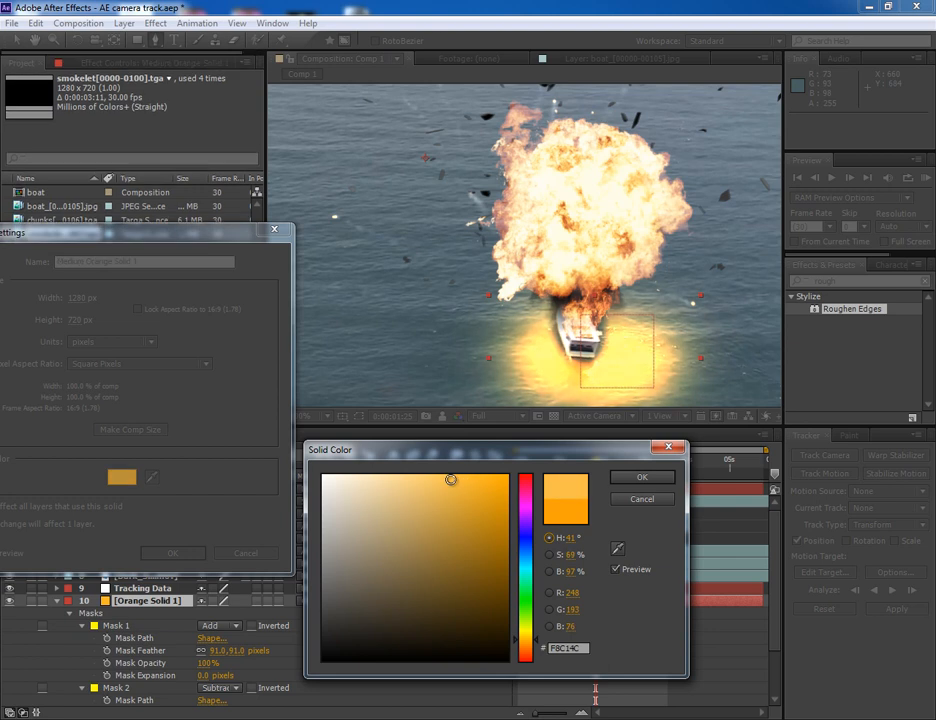
- Choose a deeper orange shade for the glow solid and confirm its settings
left_click_drag(452, 480, 504, 512)
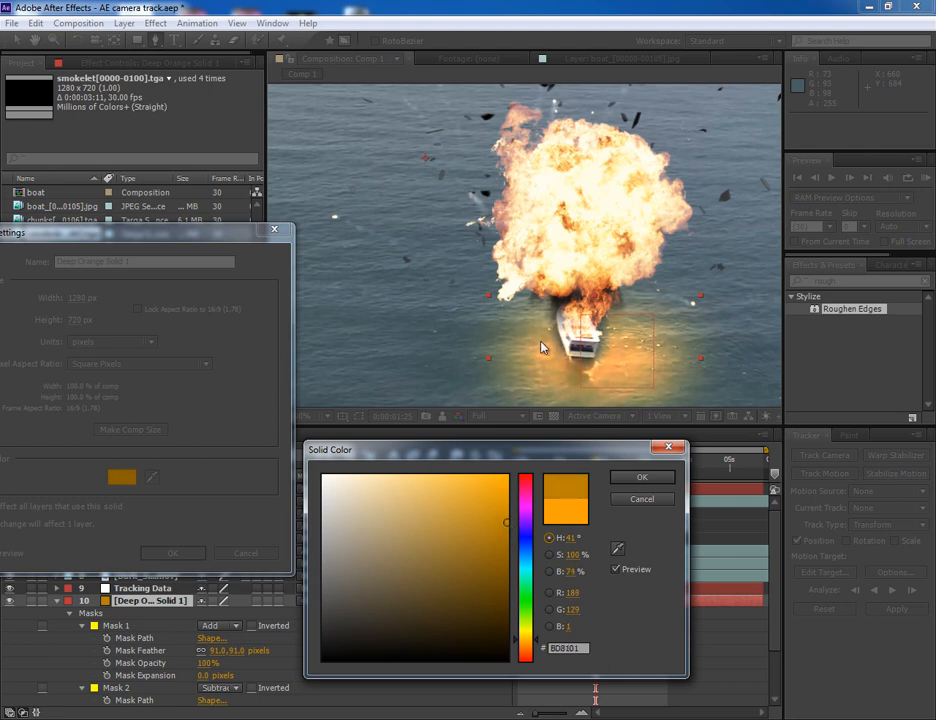
left_click(642, 476)
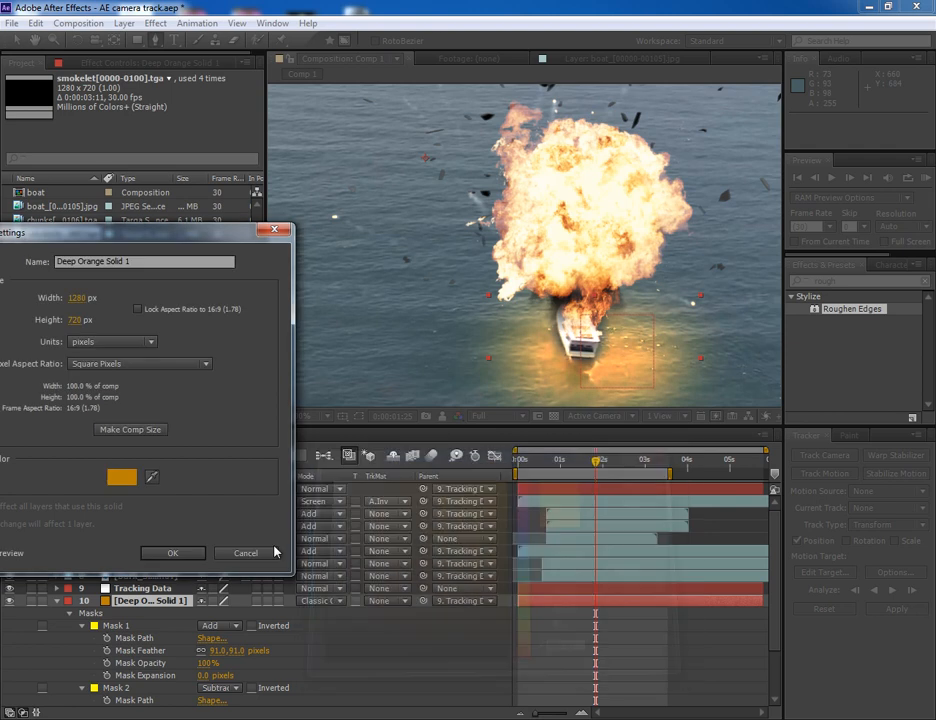
left_click(172, 552)
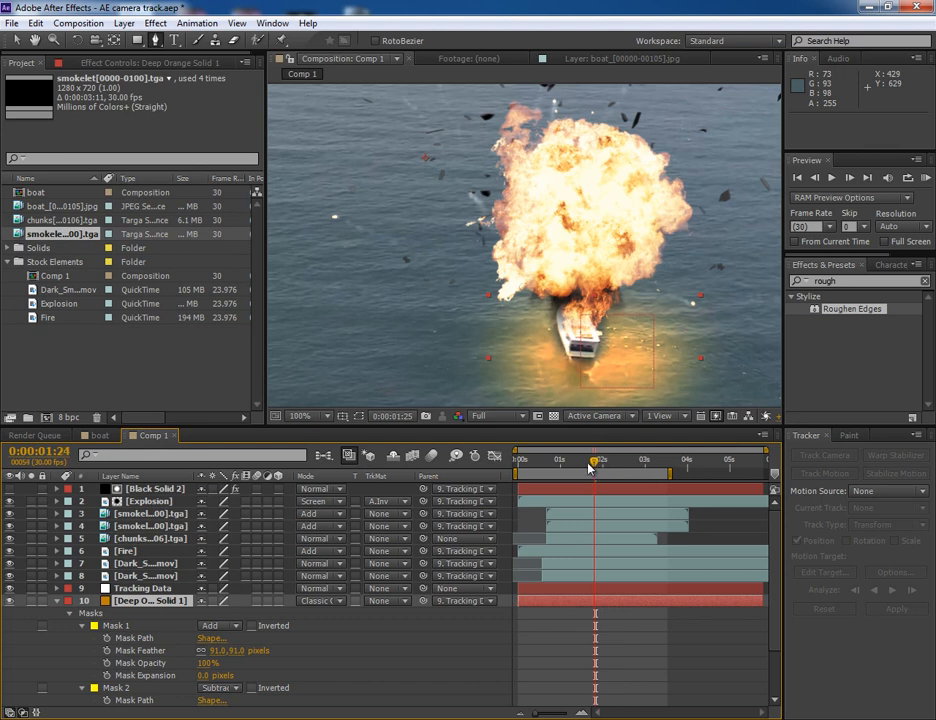
- Start Opacity keyframes on Deep Orange Solid 1 at the explosion start with a lowered value
left_click_drag(596, 460, 540, 460)
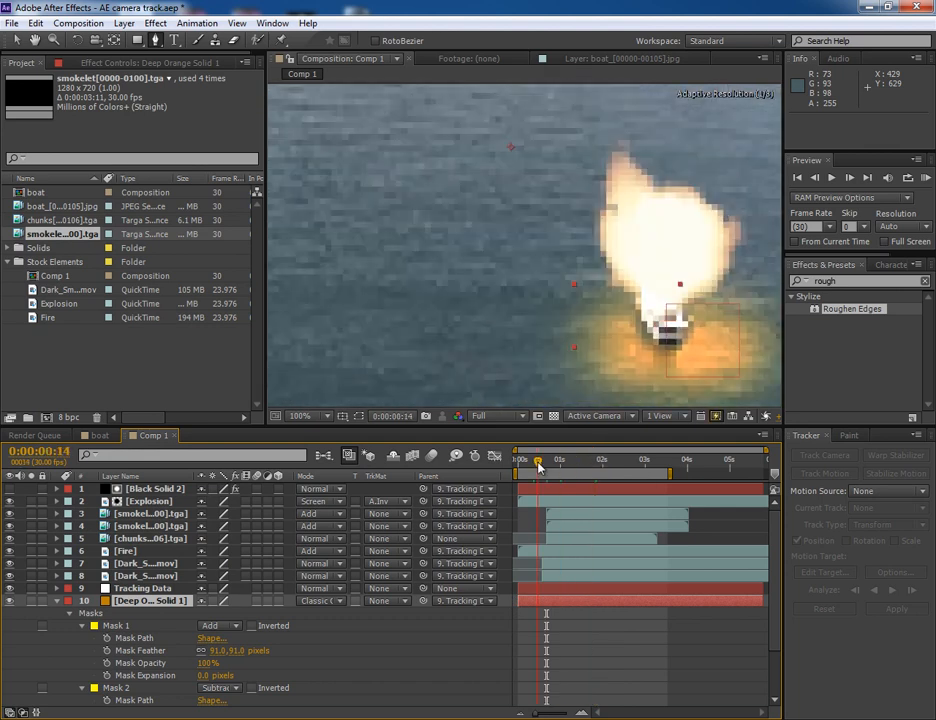
left_click(536, 460)
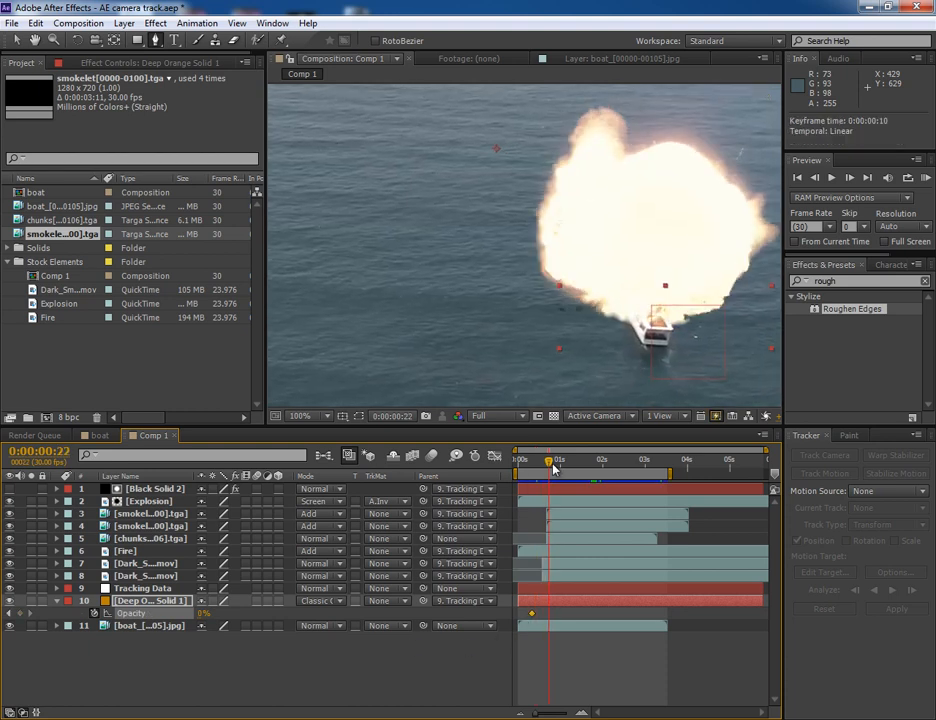
left_click_drag(552, 460, 548, 460)
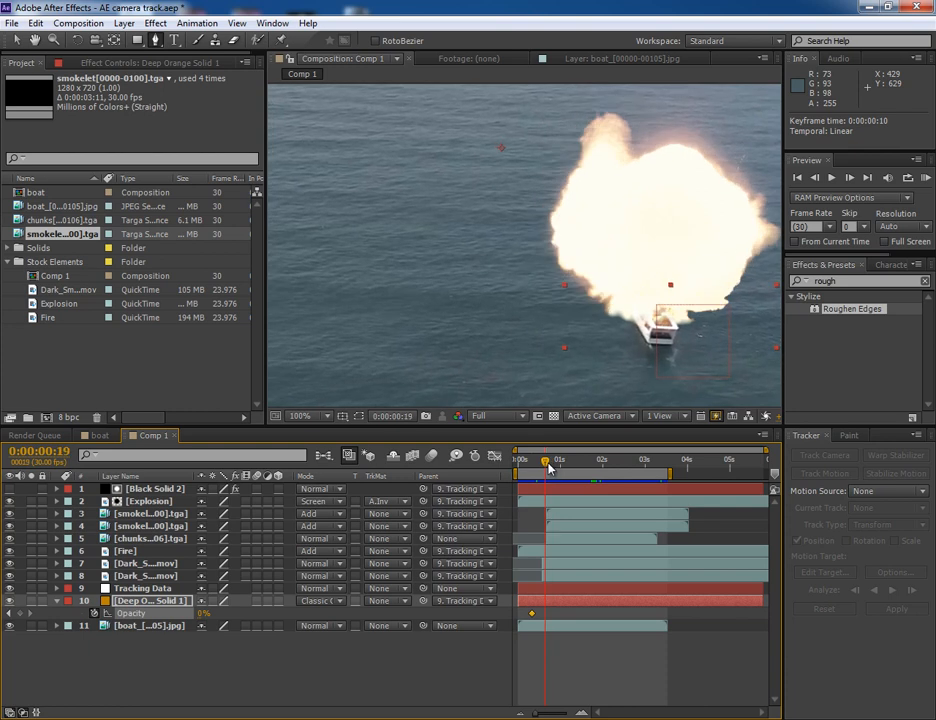
left_click(548, 458)
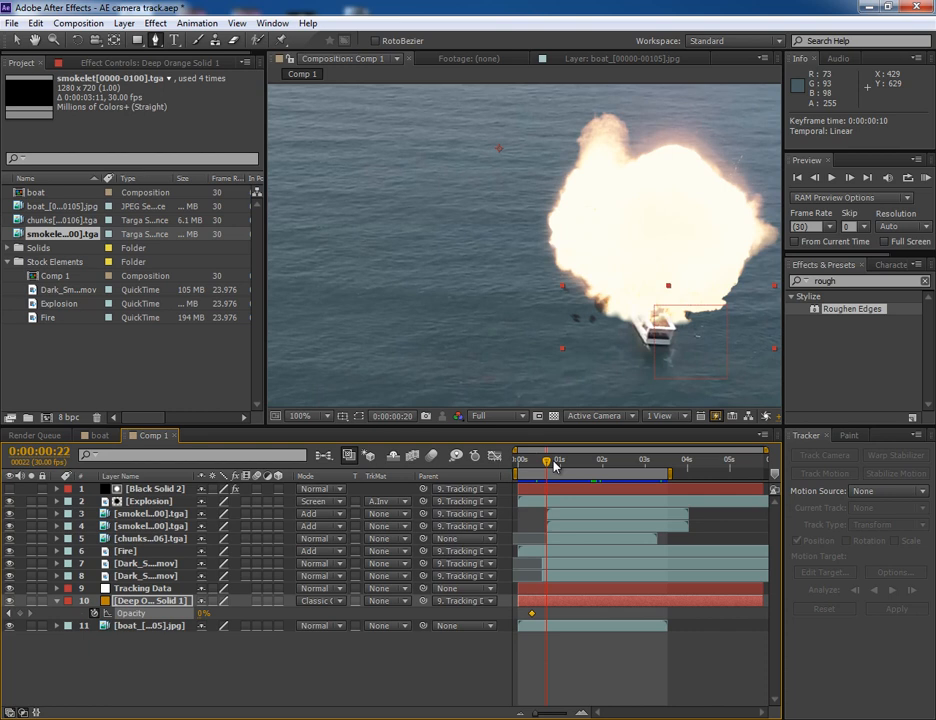
- Raise the glow opacity later in the explosion and preview the change through the shot
left_click_drag(548, 460, 558, 460)
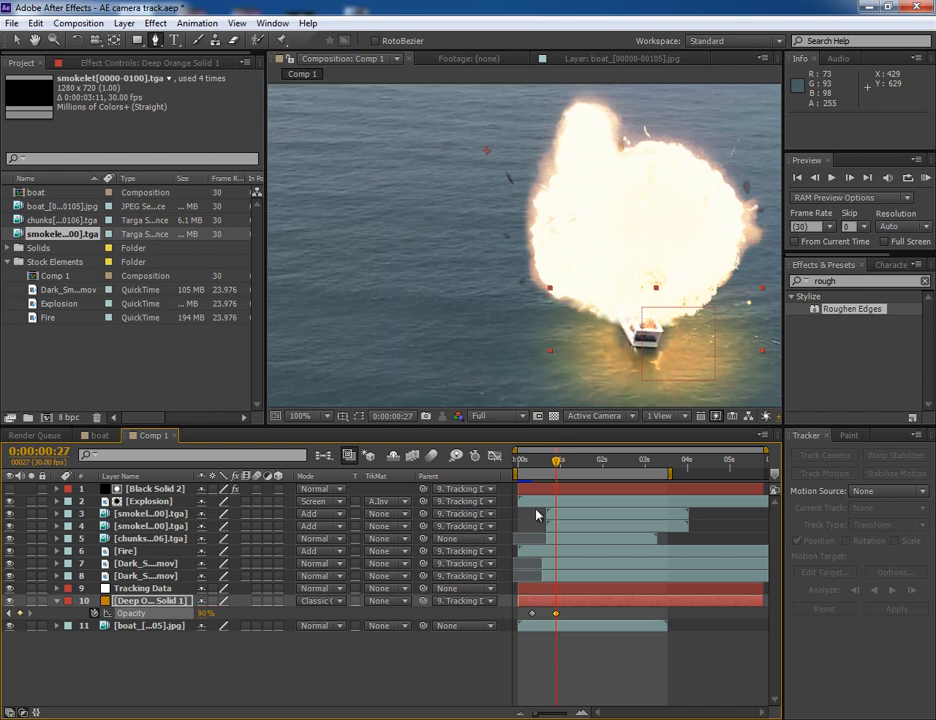
left_click_drag(556, 460, 584, 460)
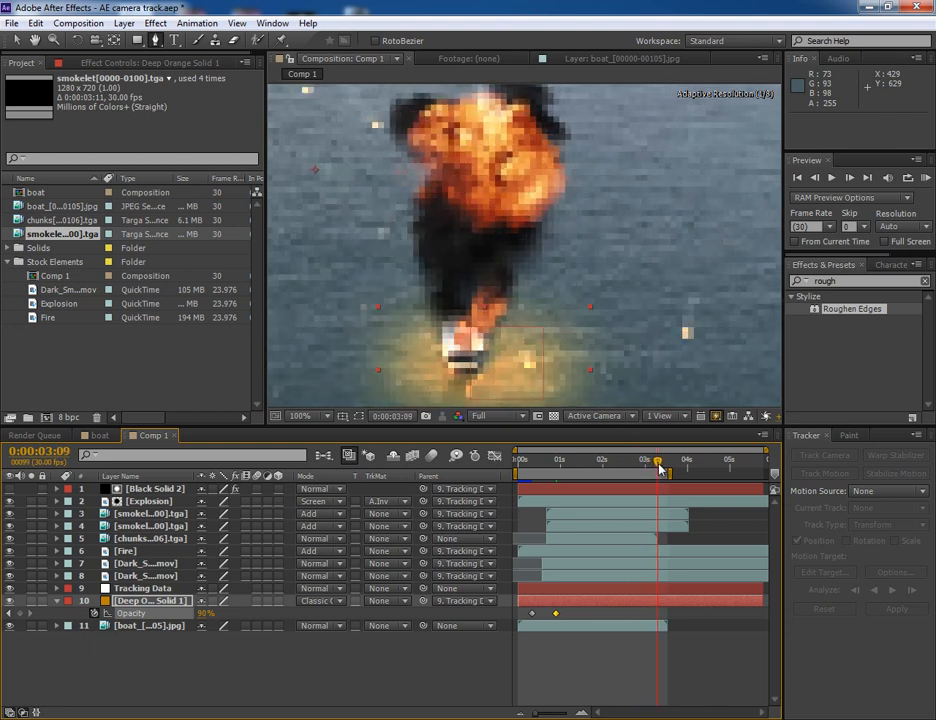
left_click_drag(658, 460, 664, 460)
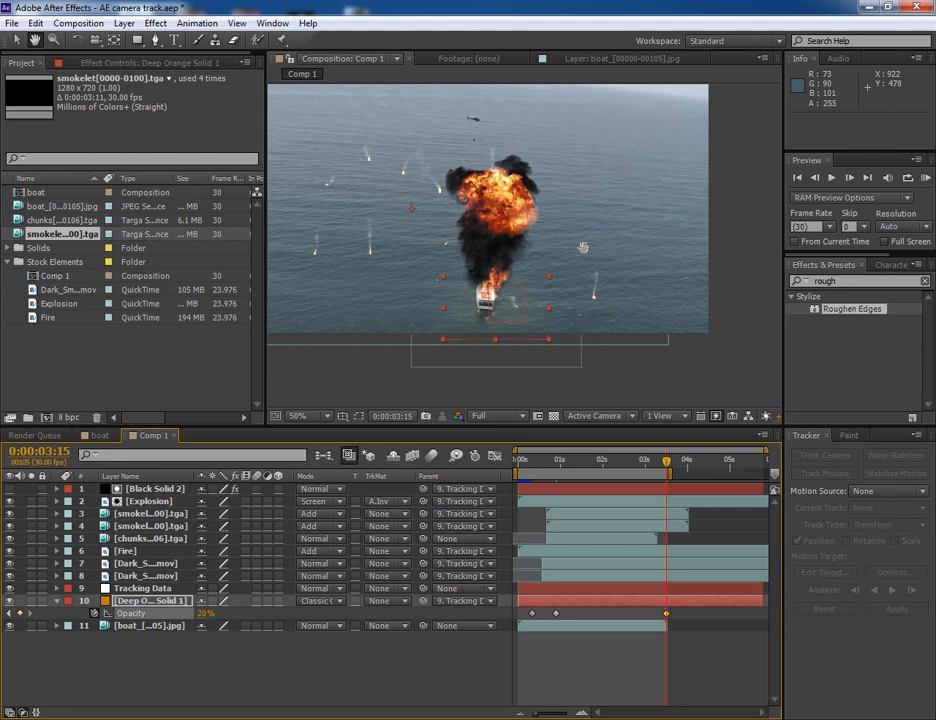
left_click(832, 176)
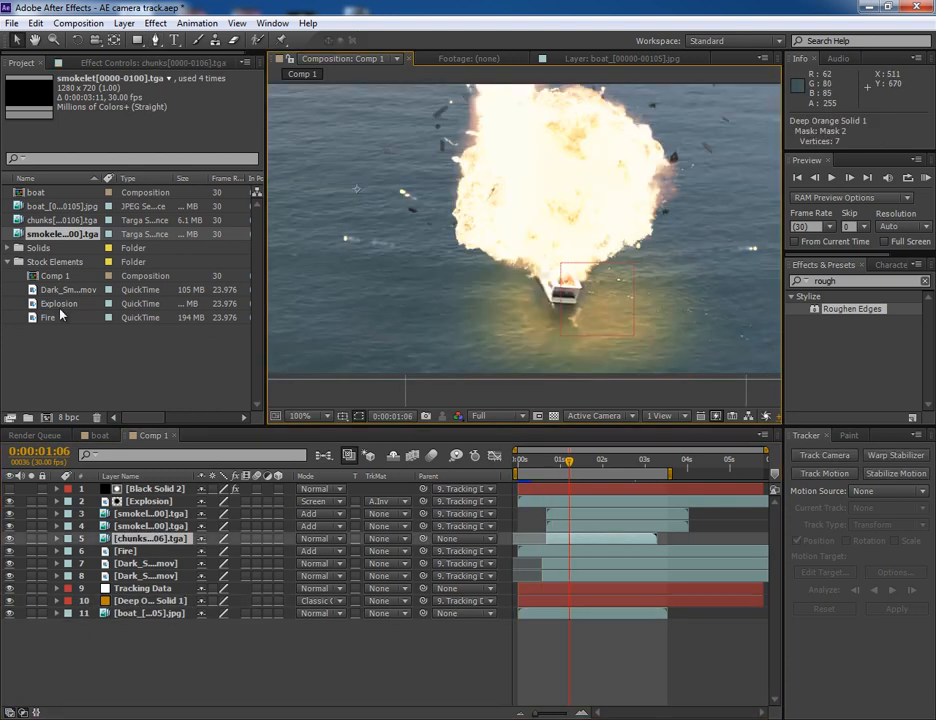
- Add the Fire footage to the composition as a new layer
left_click(48, 316)
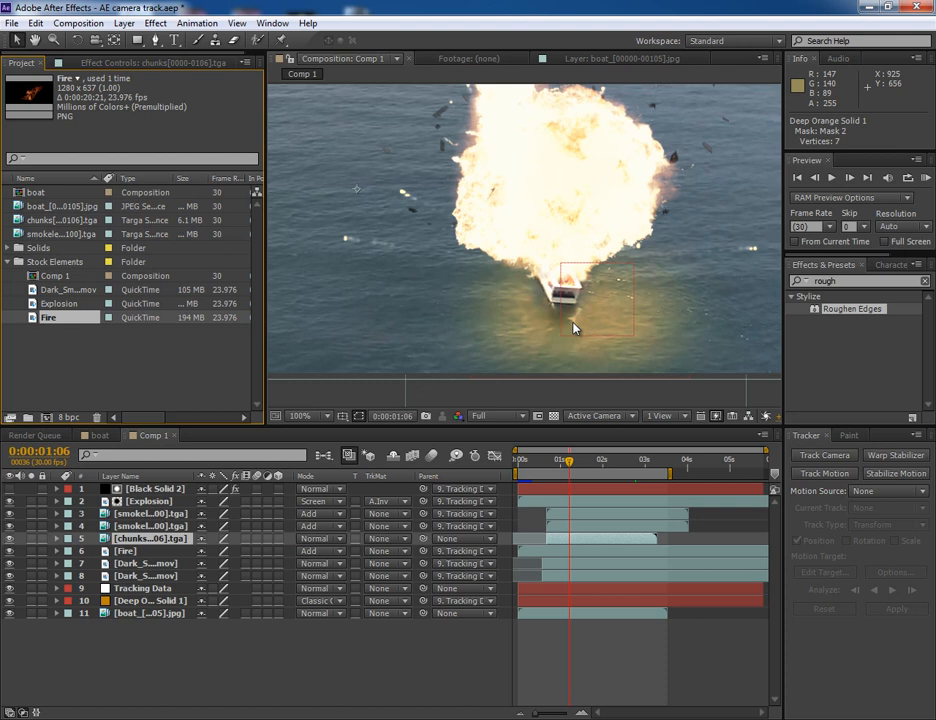
left_click(608, 460)
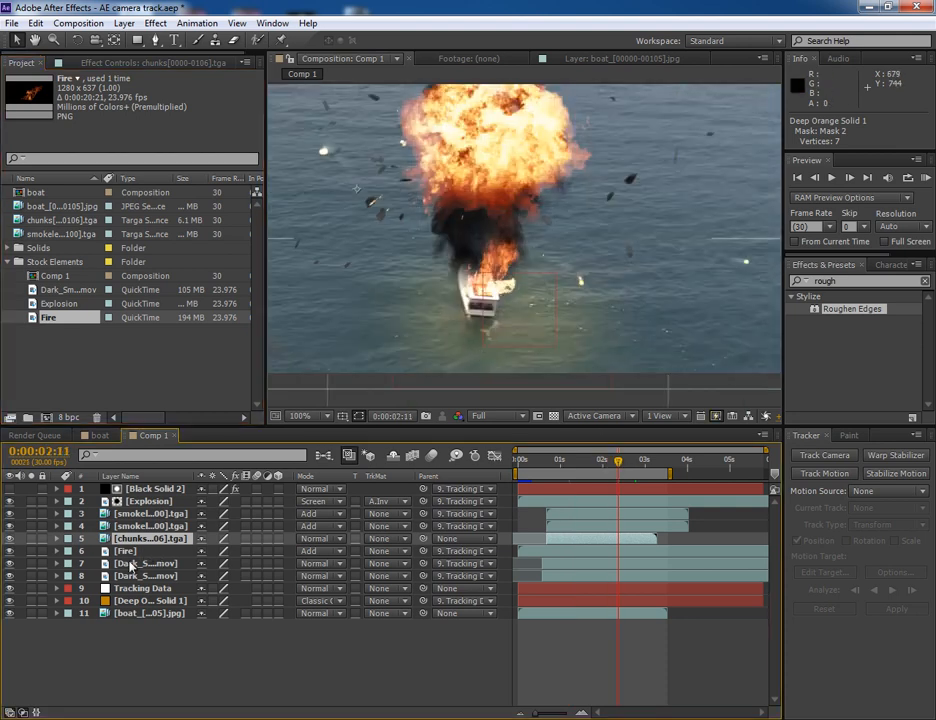
left_click(126, 552)
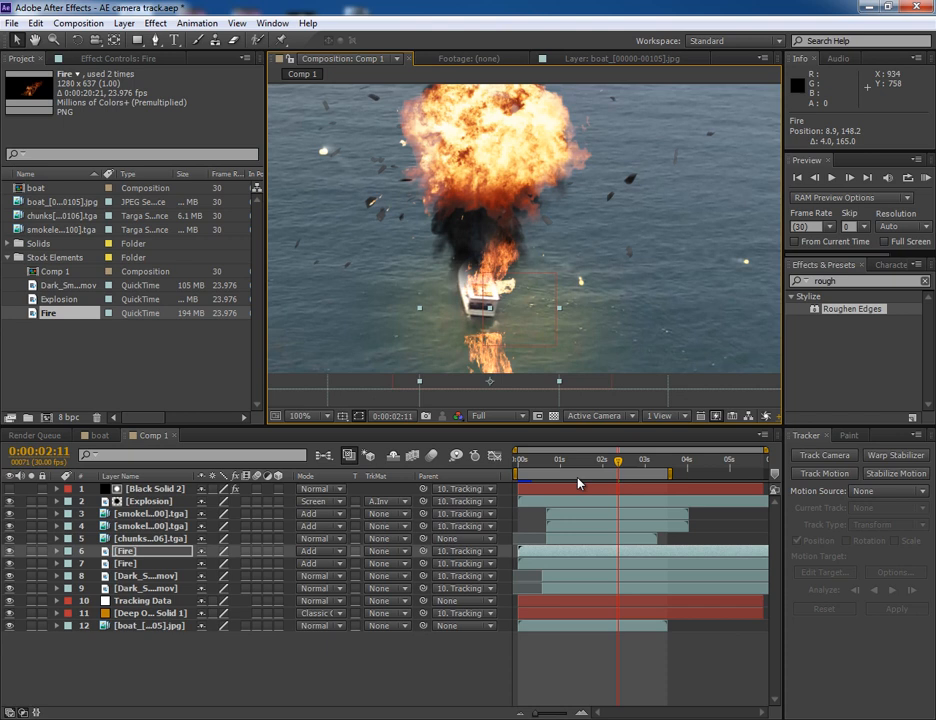
- Flip the duplicated Fire layer vertically and position it under the boat as a reflection
left_click(630, 468)
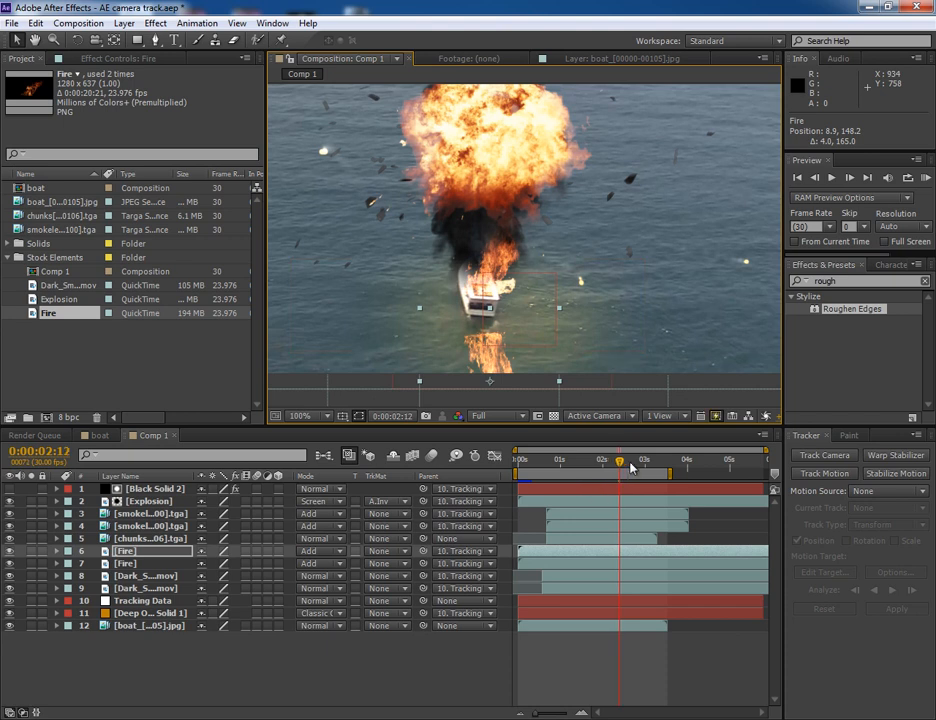
left_click(620, 458)
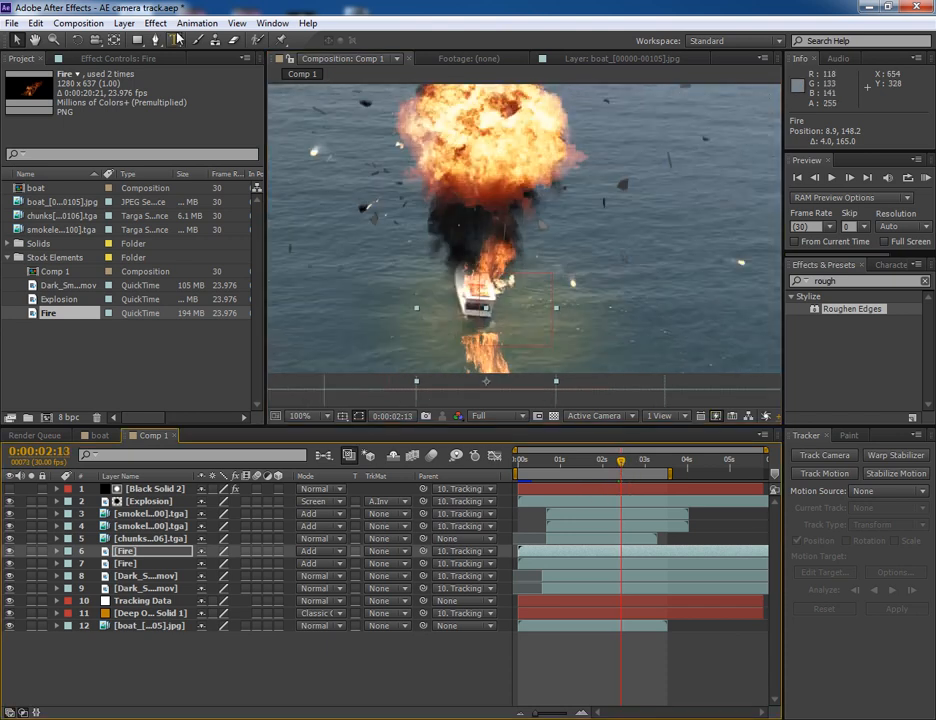
left_click(156, 24)
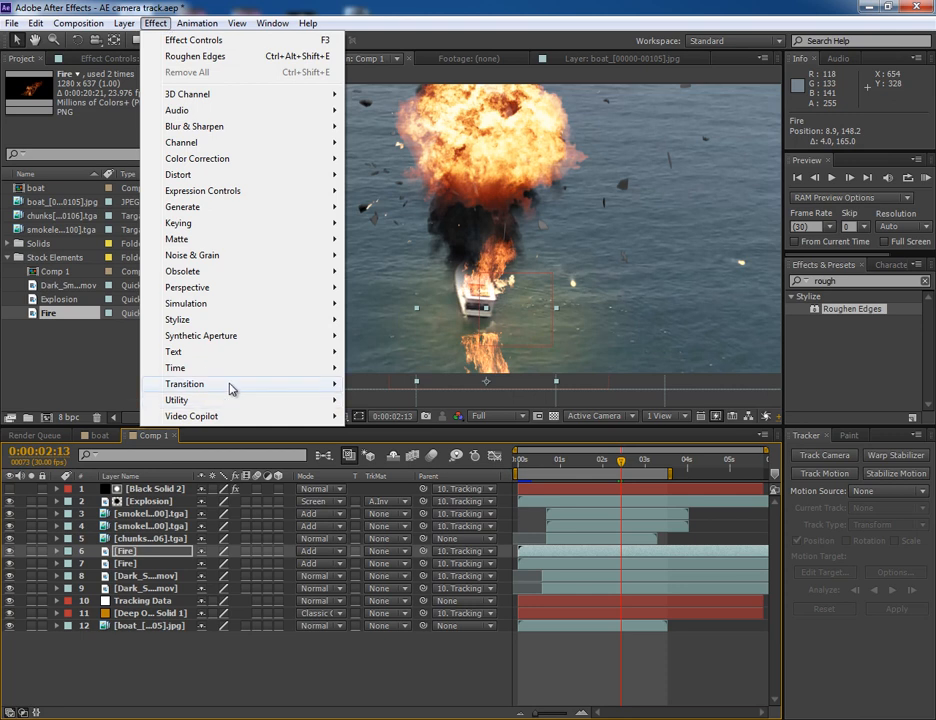
- Apply a Linear Wipe to the reflection, set its completion and angle, and feather the edge
left_click(184, 384)
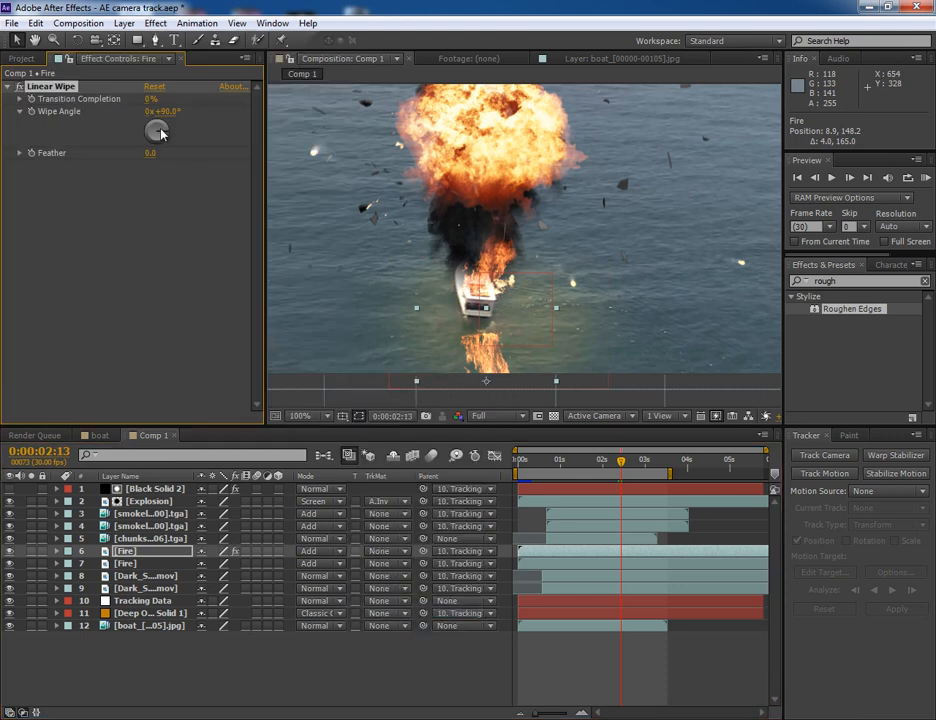
left_click_drag(160, 112, 156, 132)
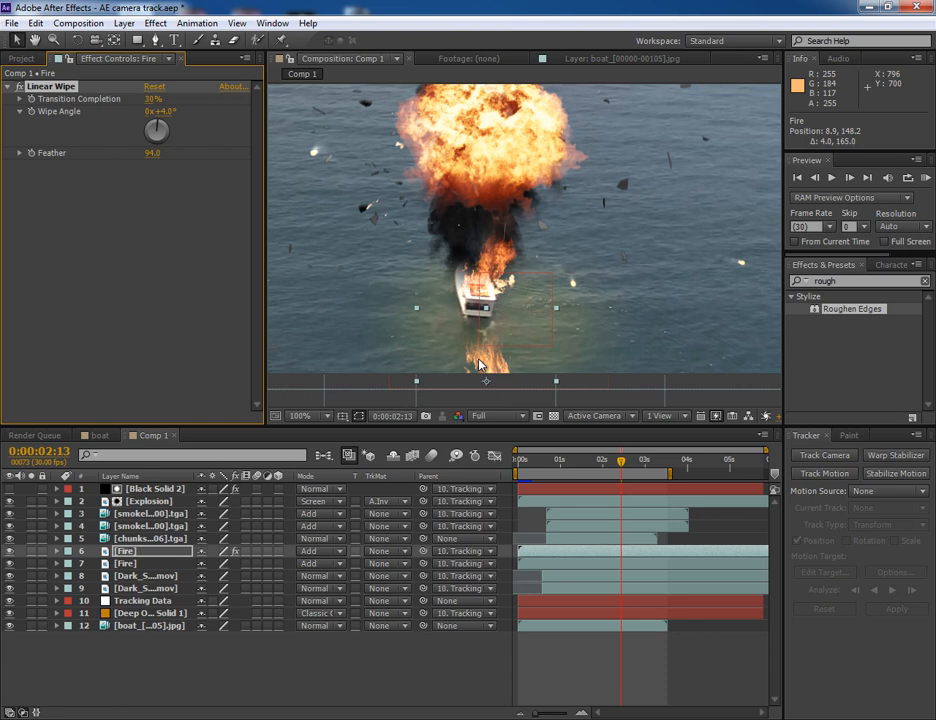
left_click(126, 552)
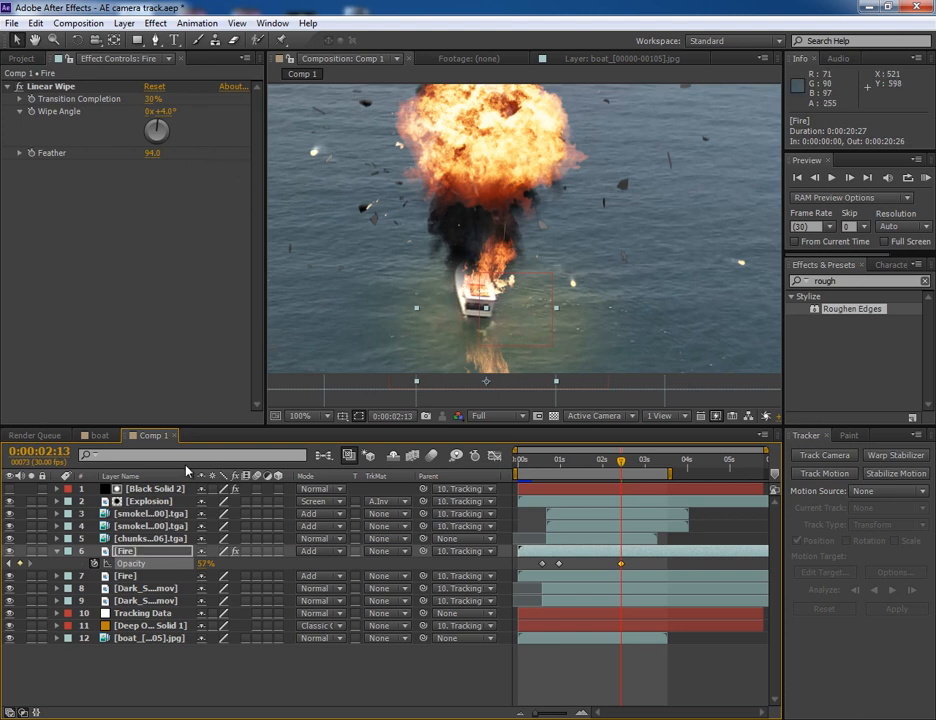
- Apply a Gaussian Blur to the fire reflection layer to soften it on the water
left_click(124, 22)
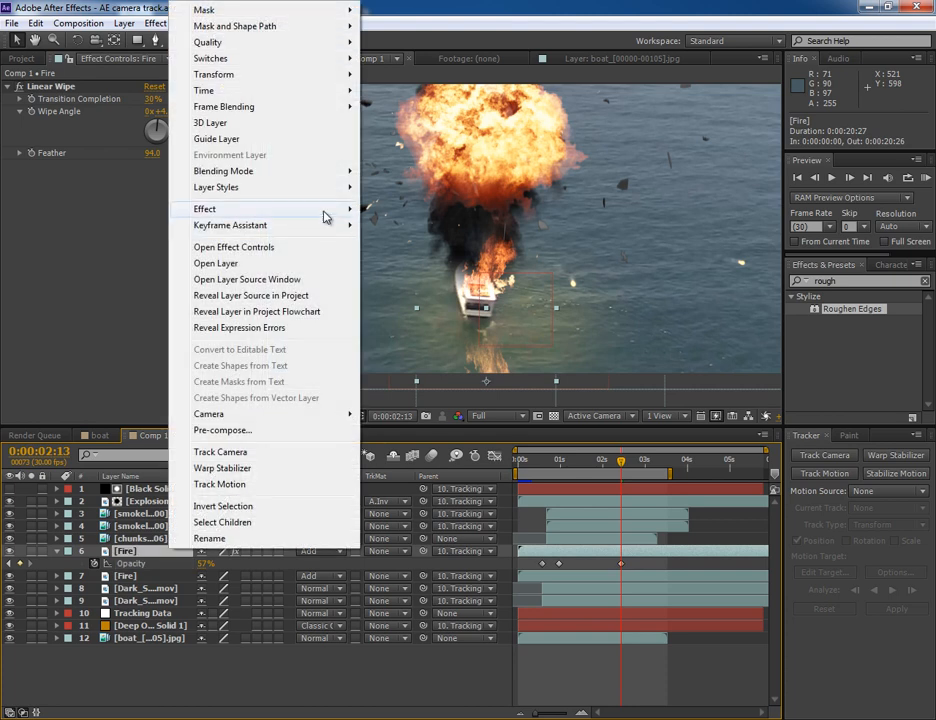
left_click(224, 172)
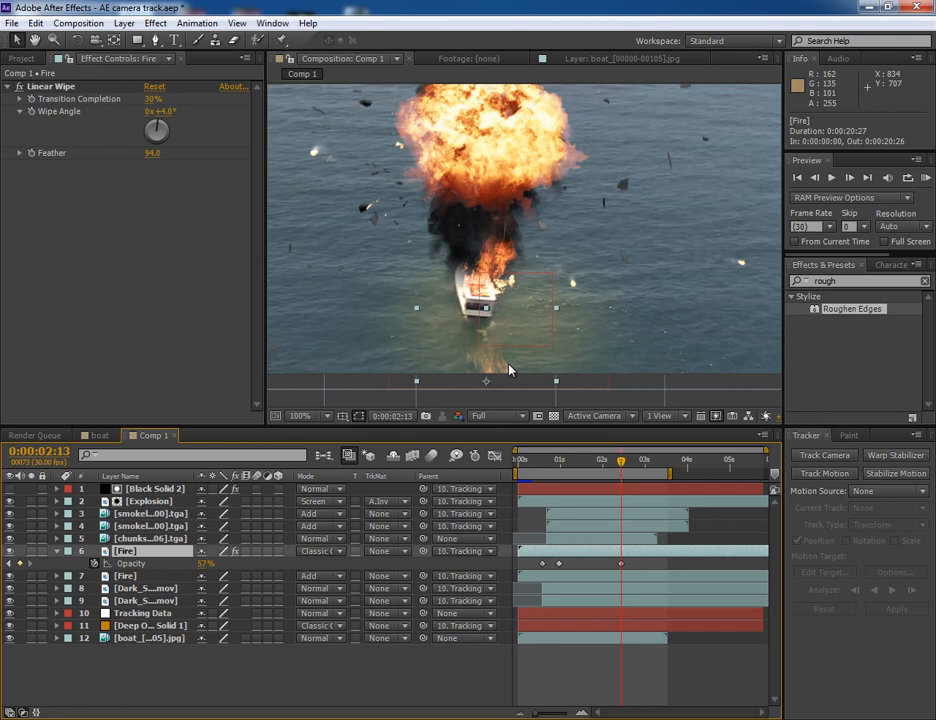
mouse_move(510, 370)
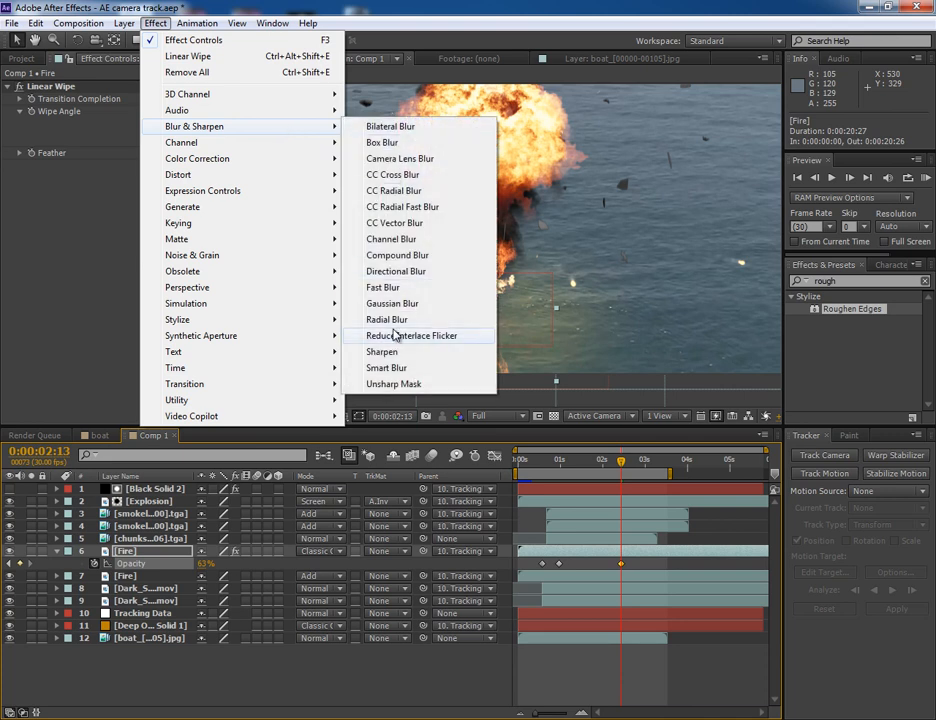
left_click(392, 304)
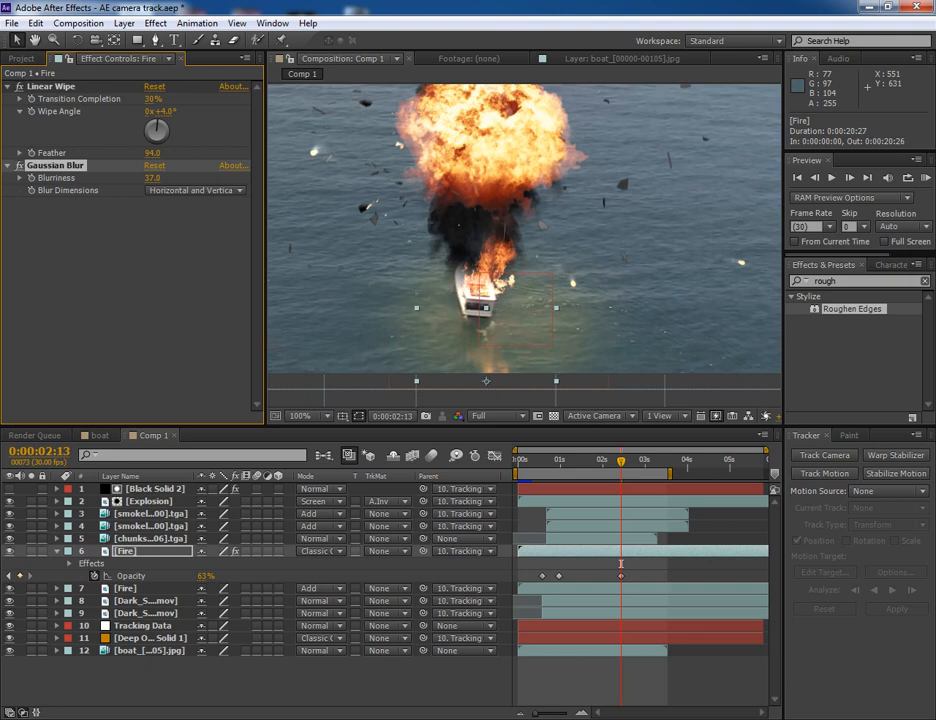
mouse_move(564, 206)
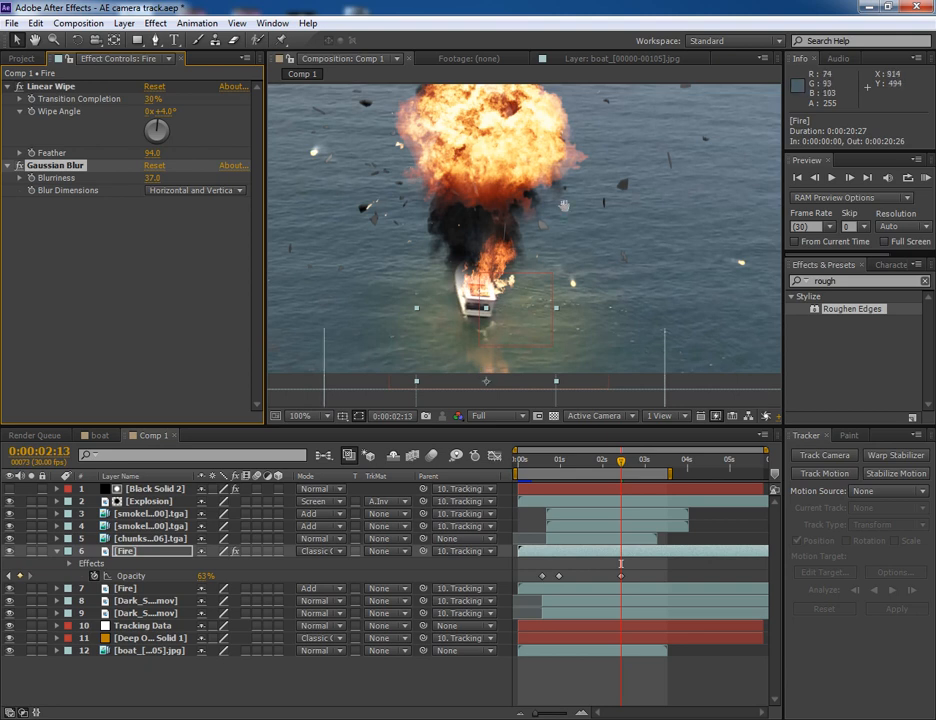